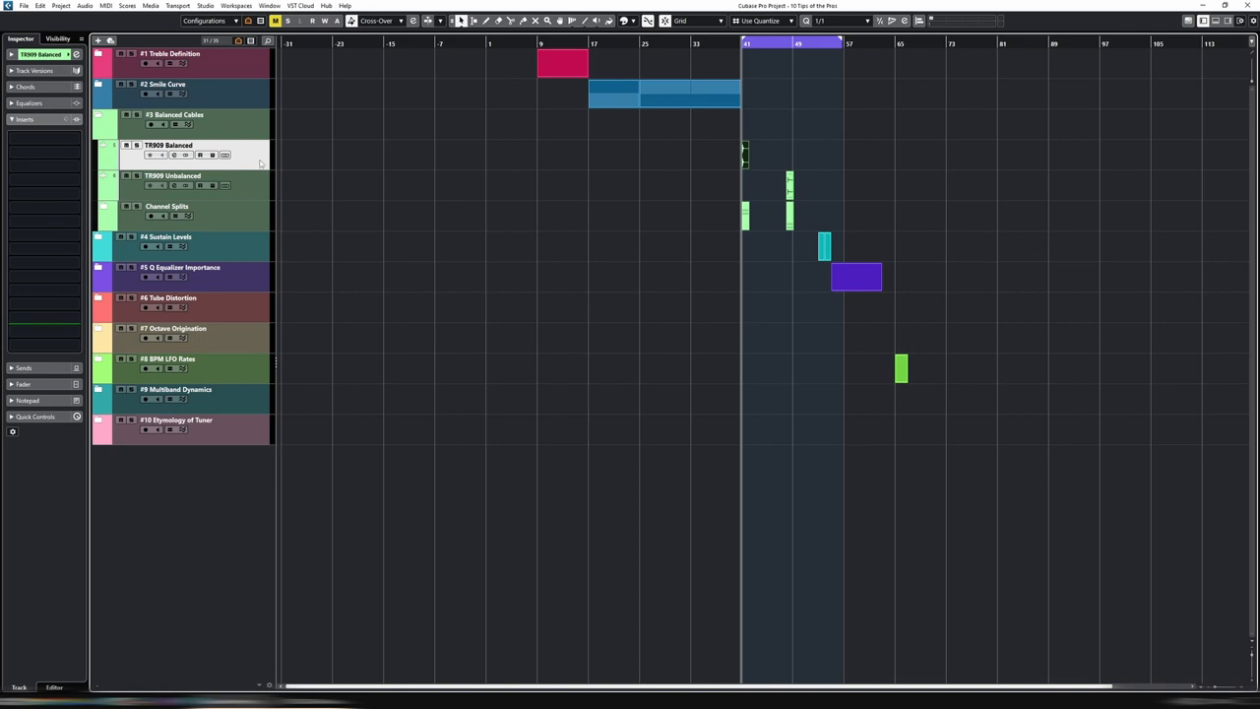
mouse_move(258, 166)
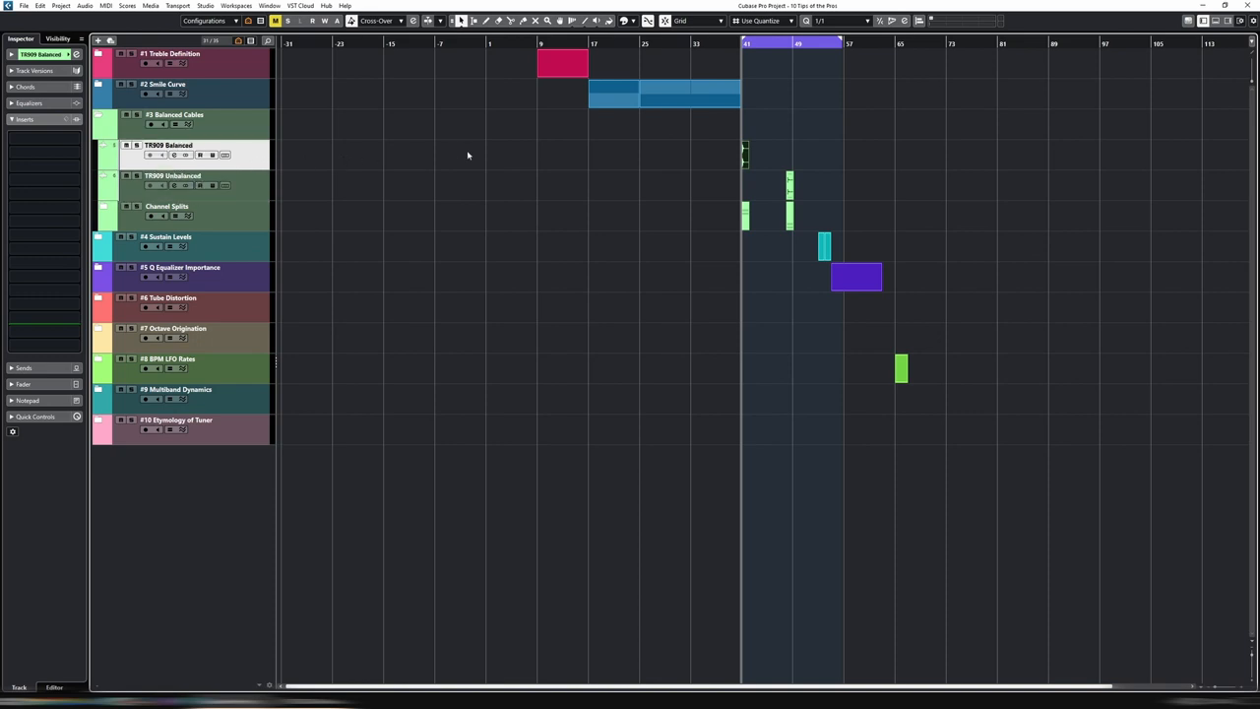
mouse_move(803, 159)
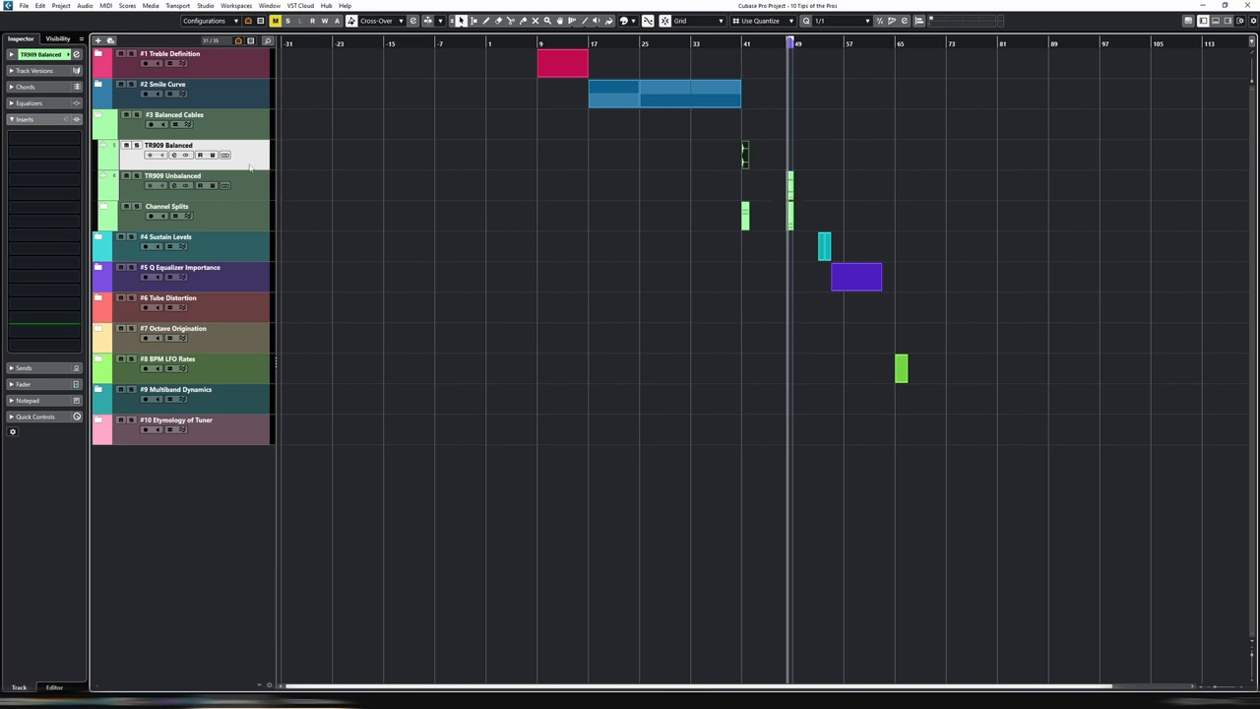
mouse_move(512, 205)
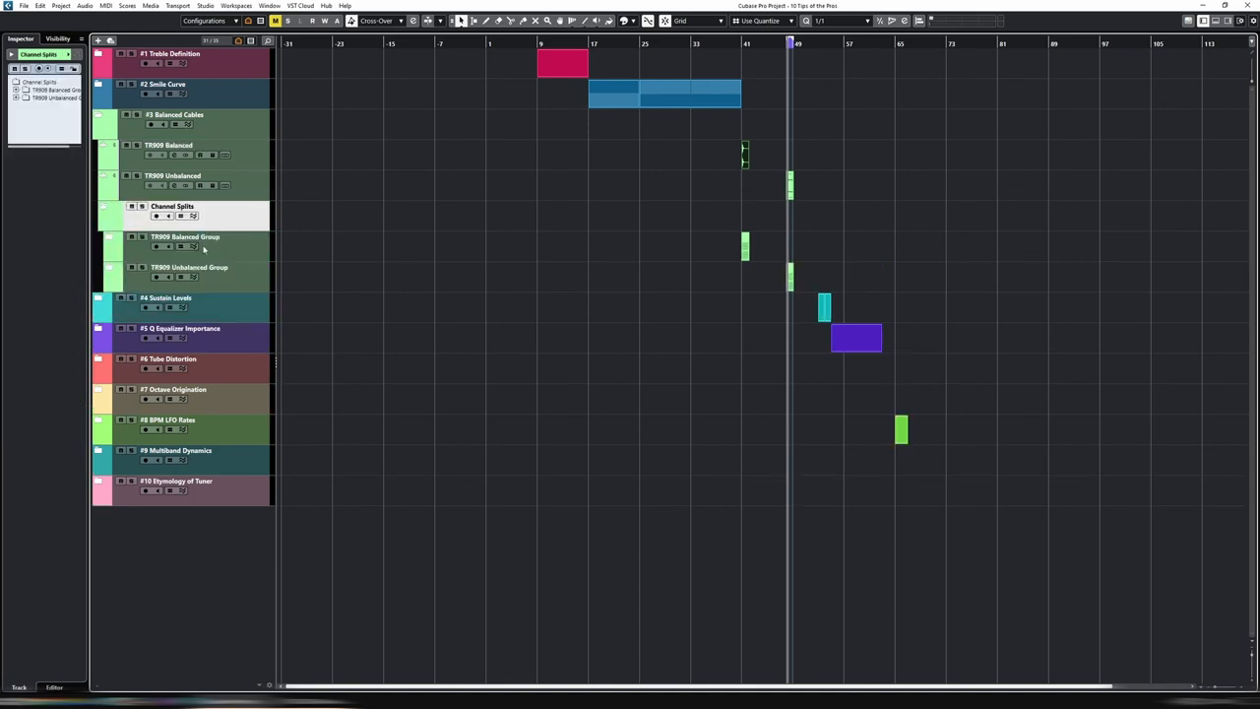
Step: Reveal the TRRS Balanced Group's tracks and select its L and R balanced tracks
click(185, 241)
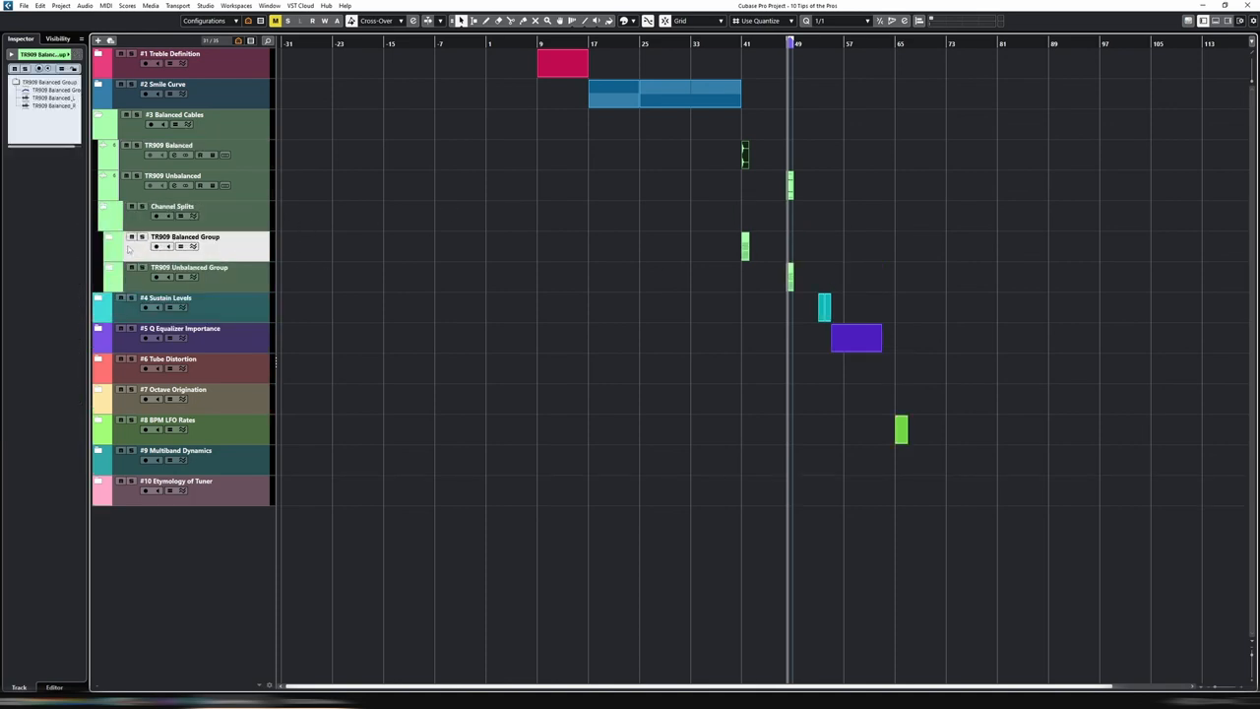
click(130, 236)
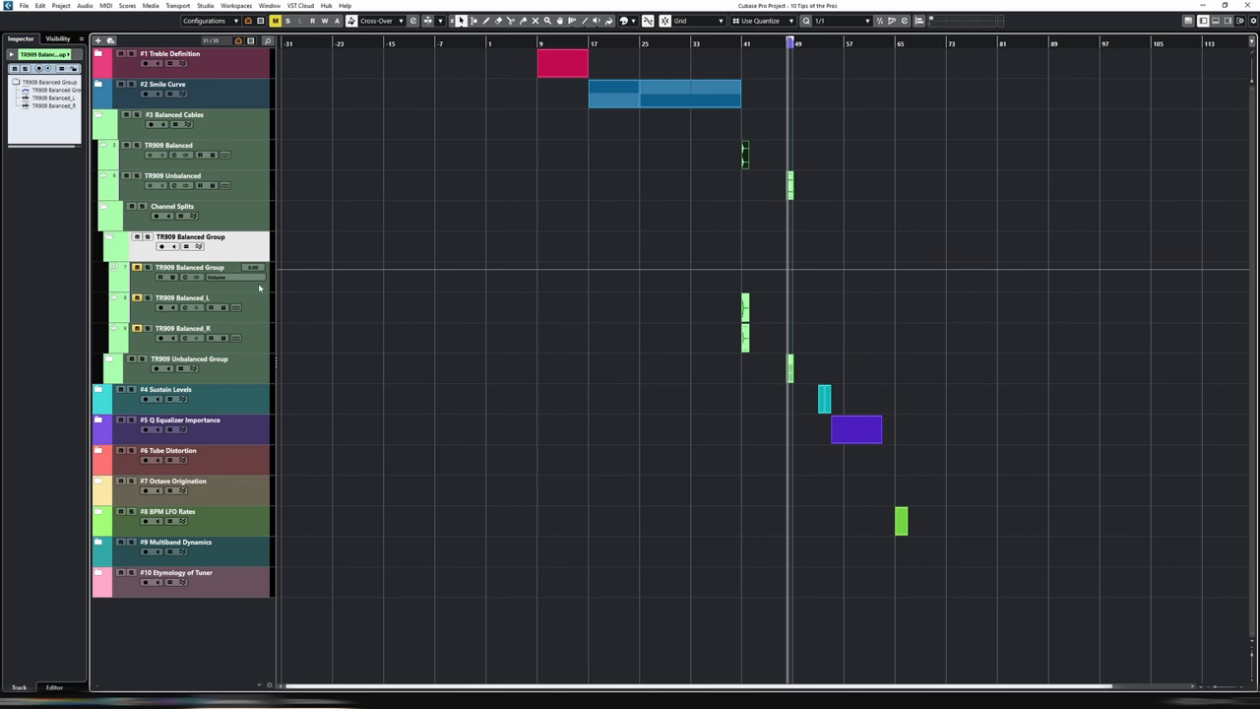
click(181, 297)
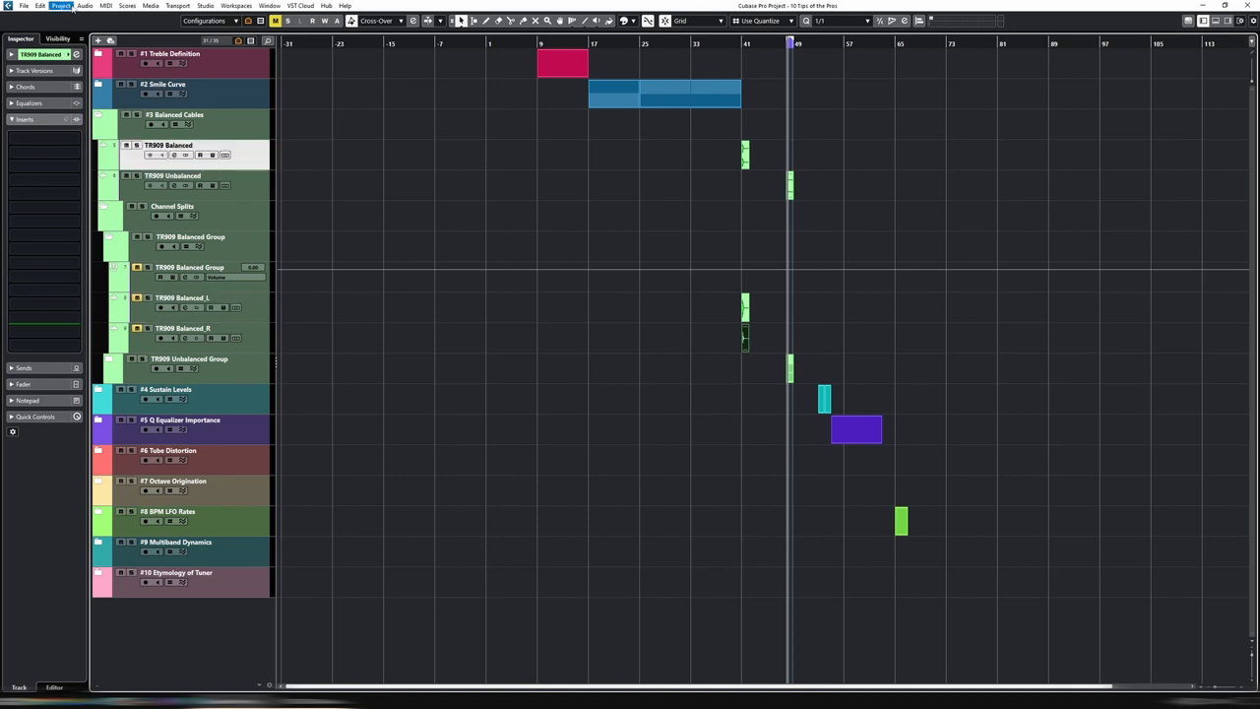
click(59, 5)
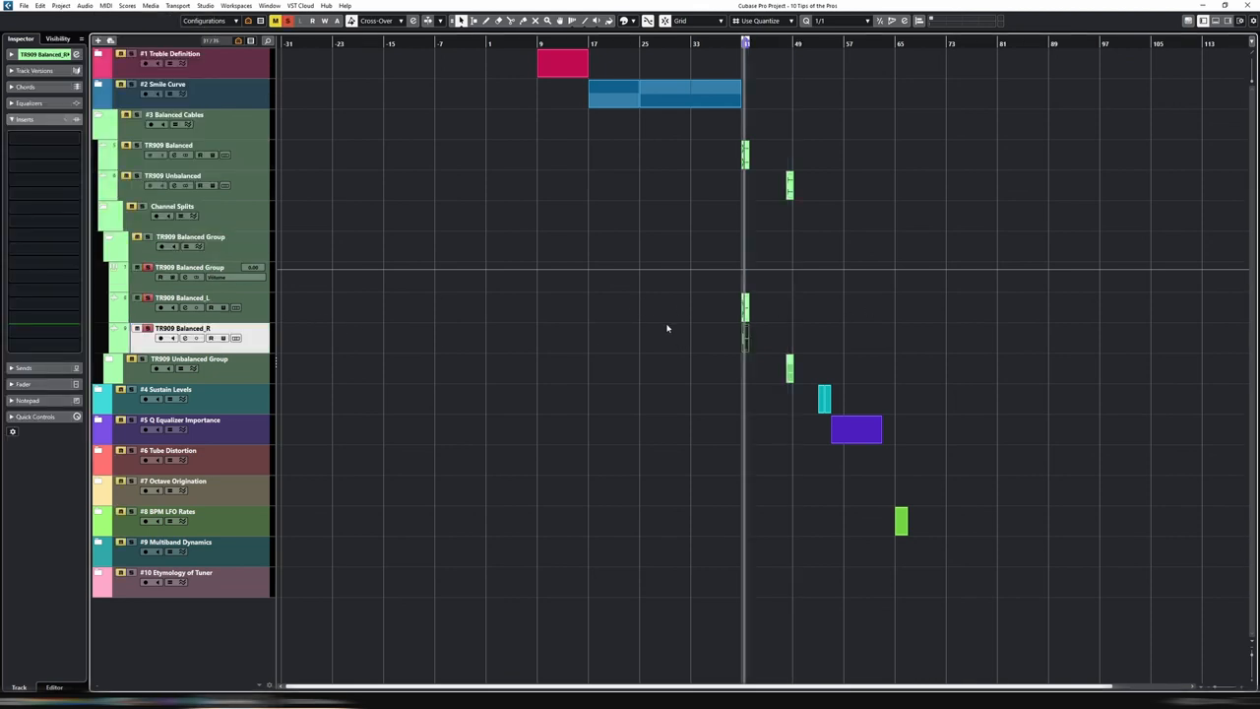
mouse_move(693, 315)
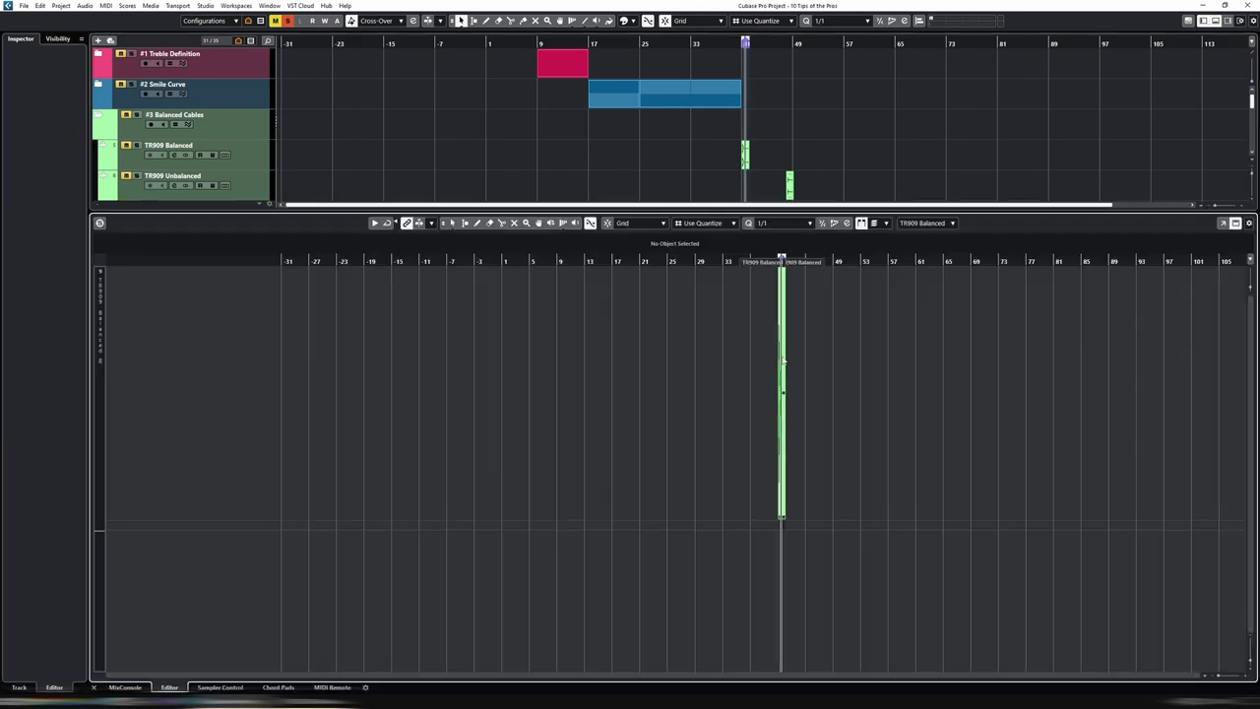
Step: Close the part editor and briefly view the group's flat Pro-Q 3 equalizer
click(780, 384)
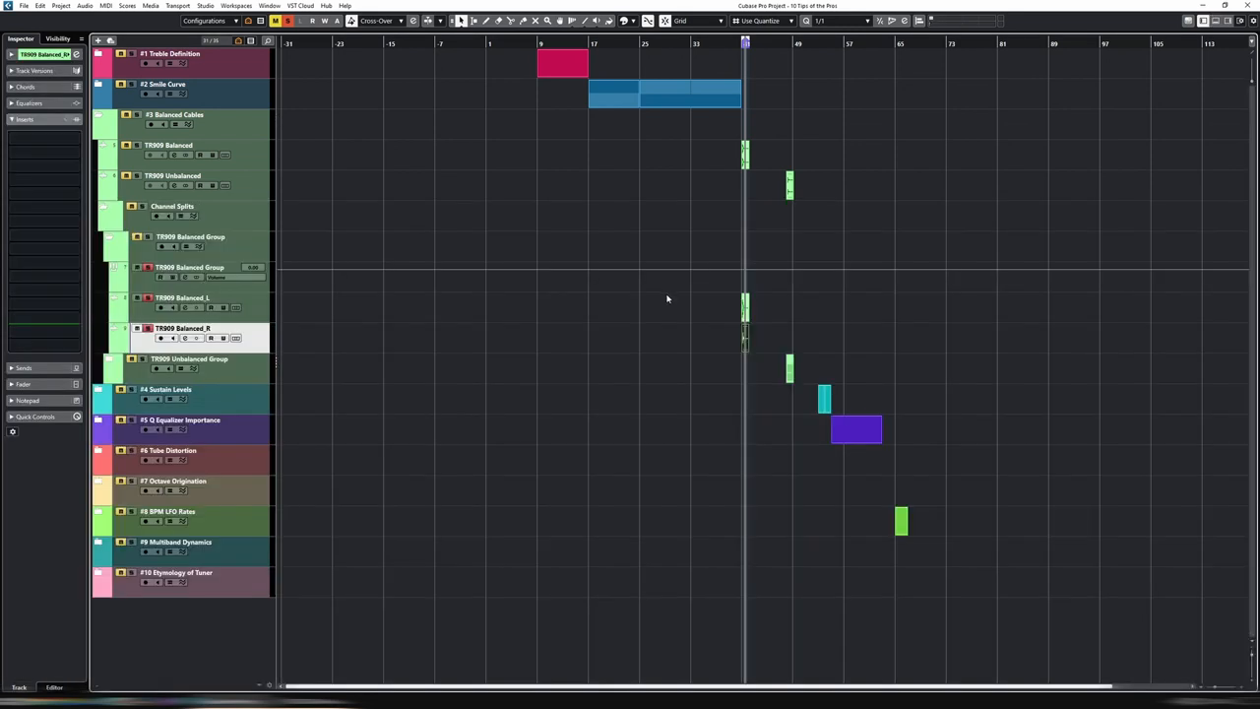
mouse_move(464, 303)
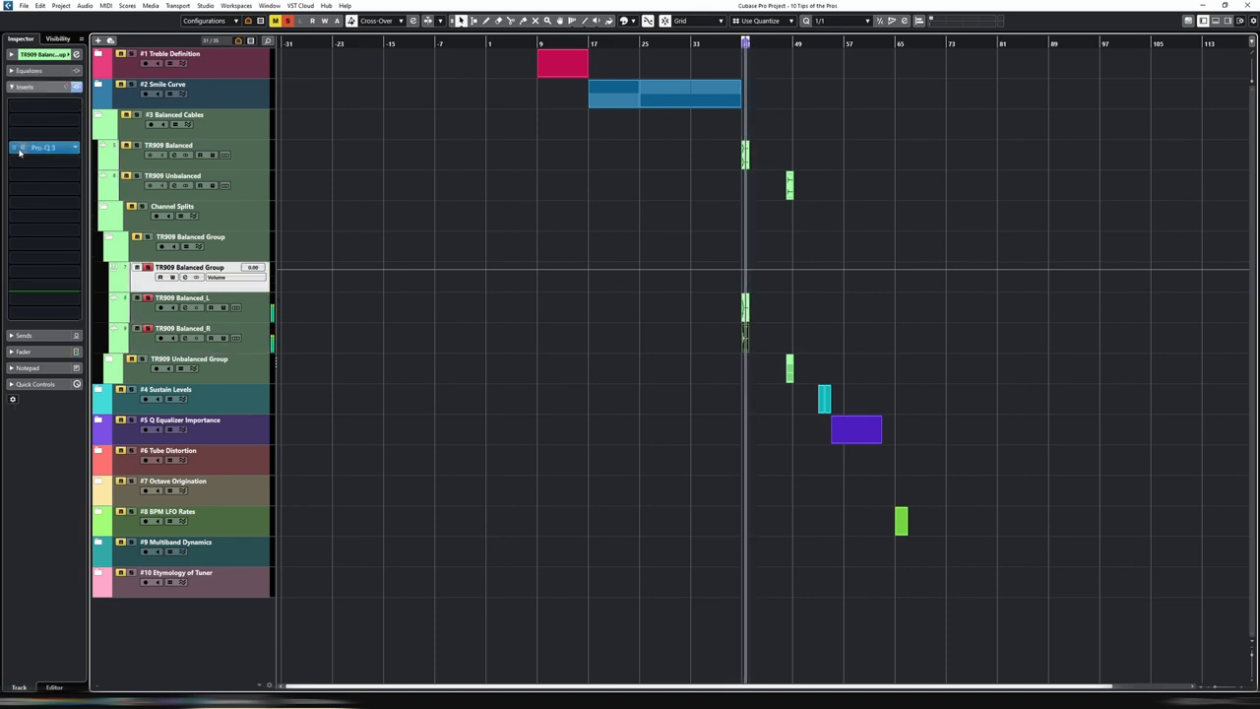
double_click(43, 148)
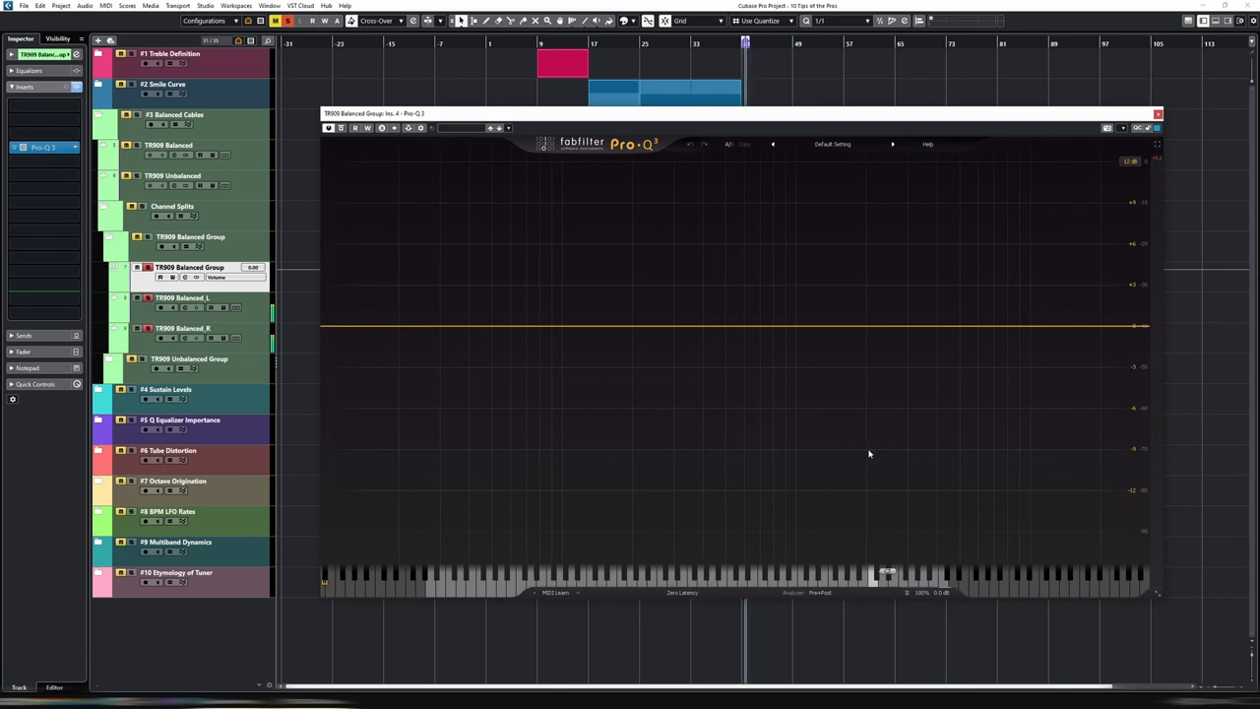
mouse_move(874, 412)
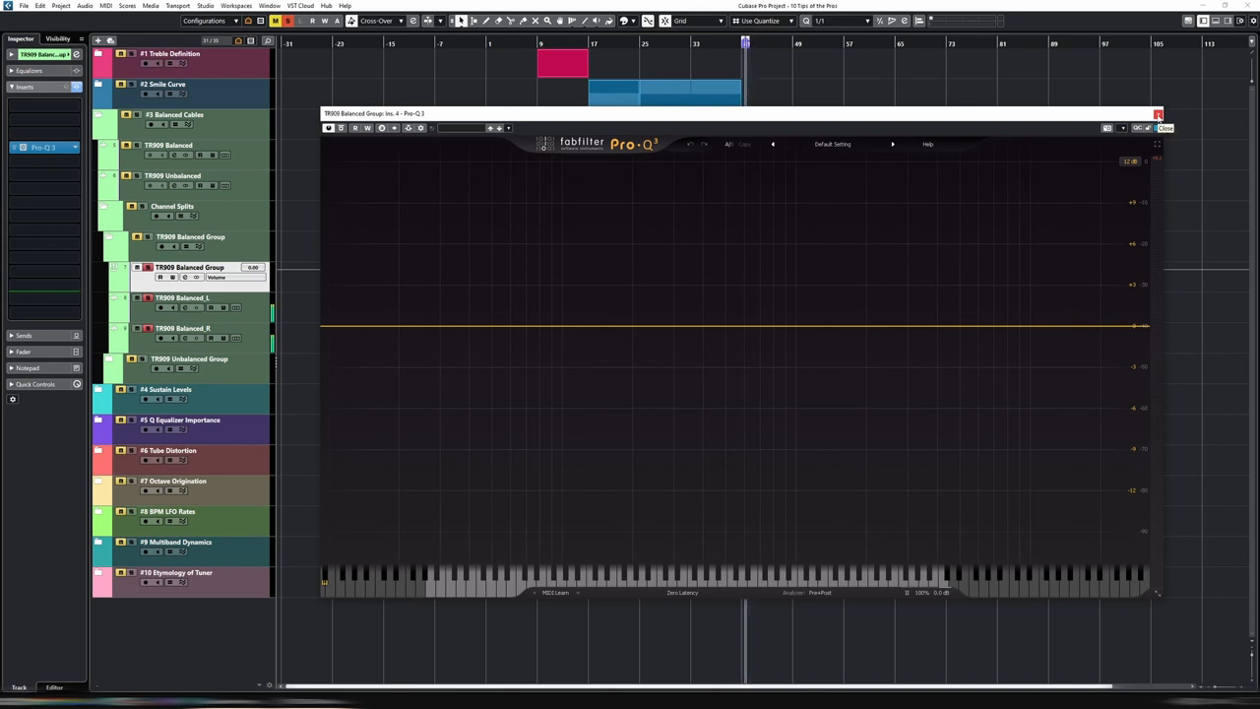
click(1165, 128)
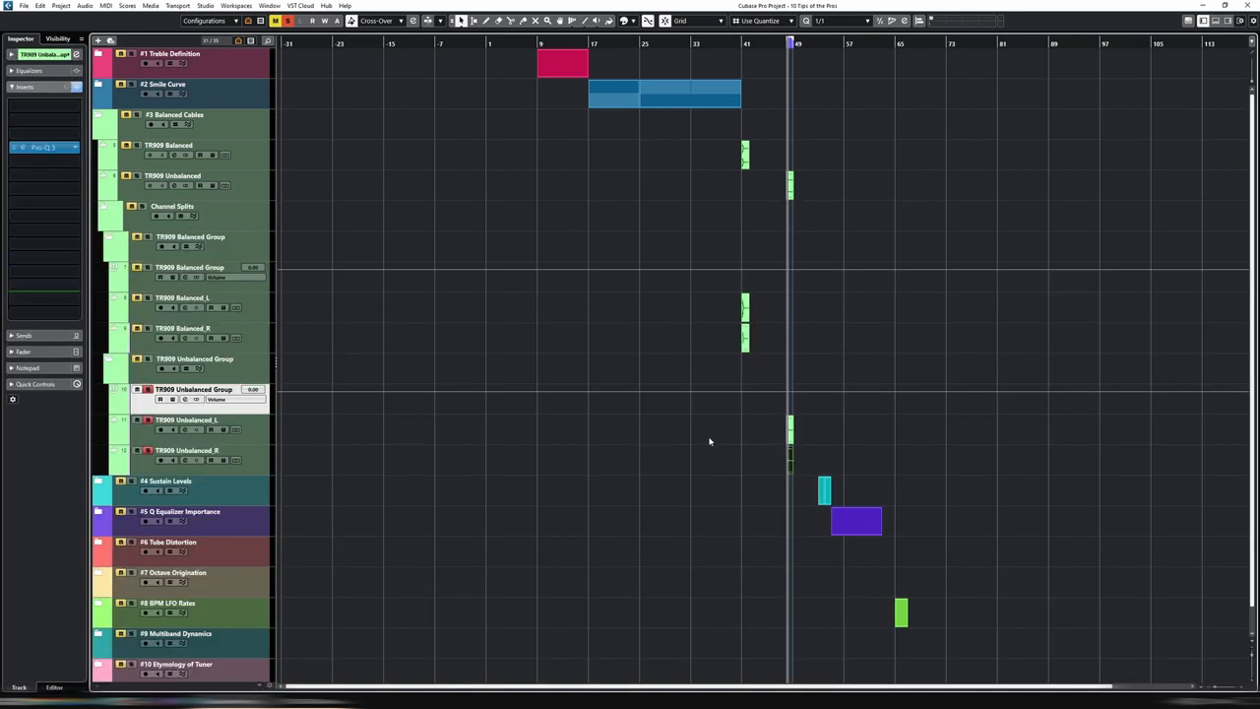
mouse_move(764, 441)
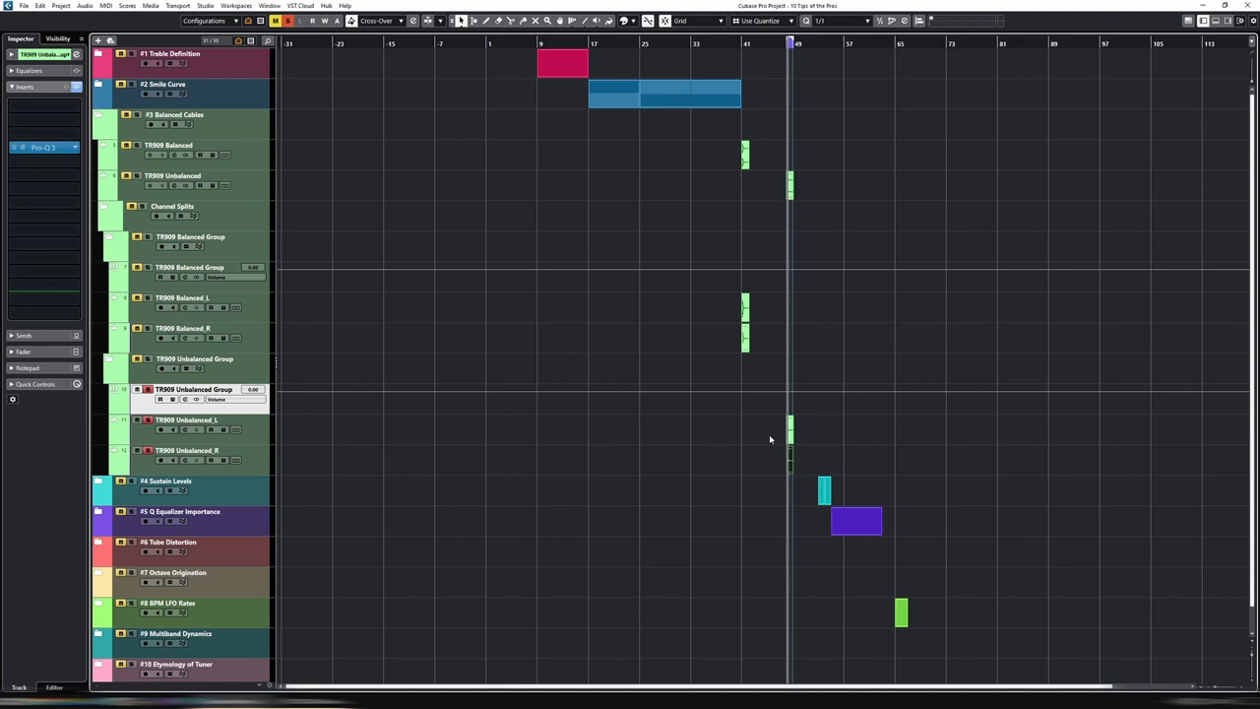
mouse_move(737, 435)
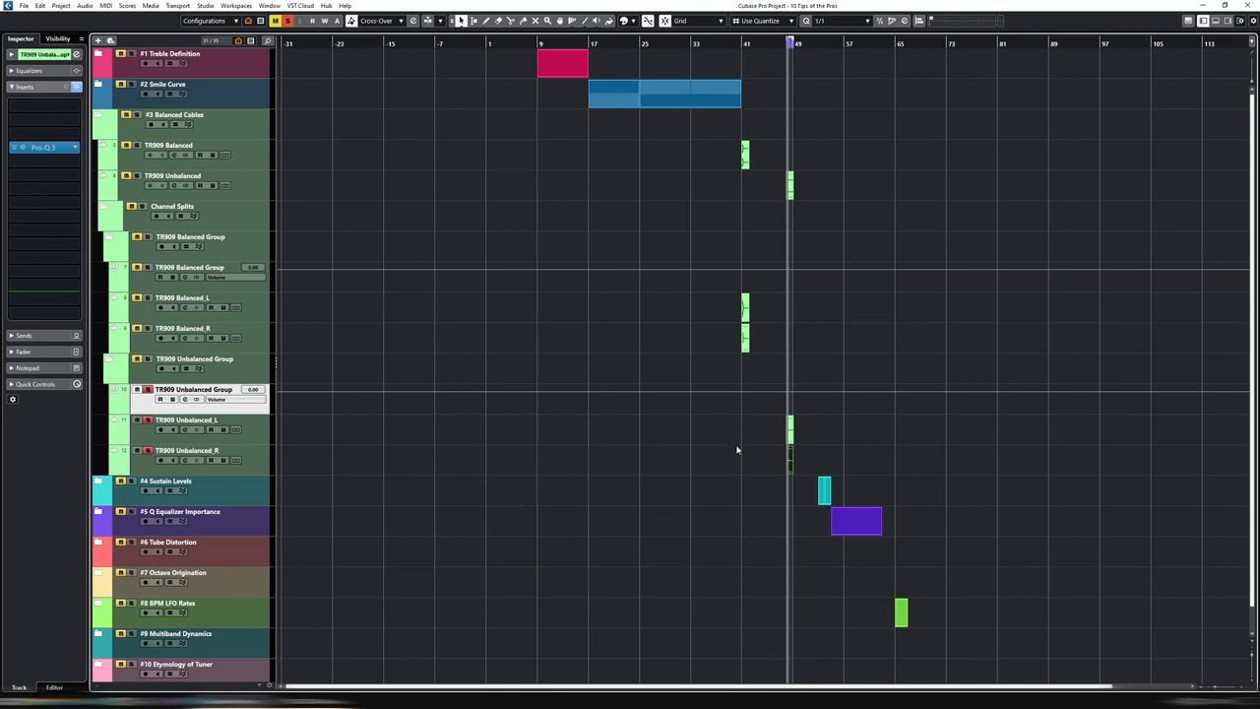
mouse_move(752, 444)
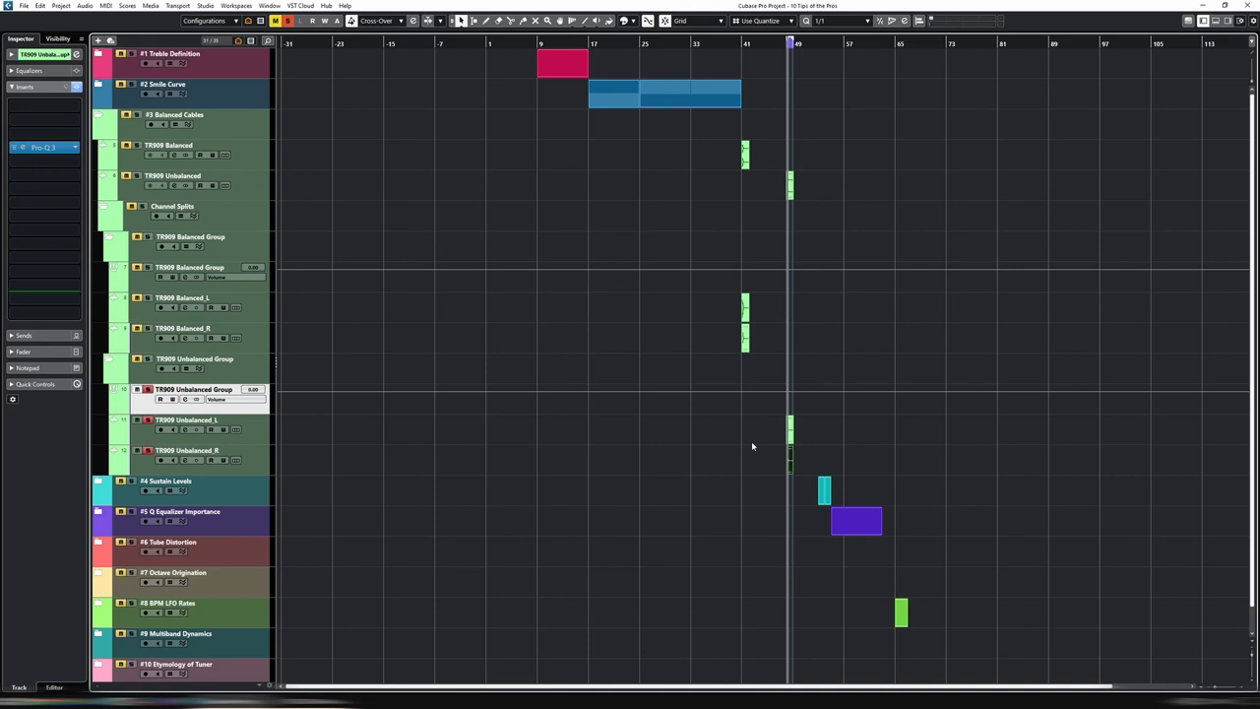
mouse_move(744, 439)
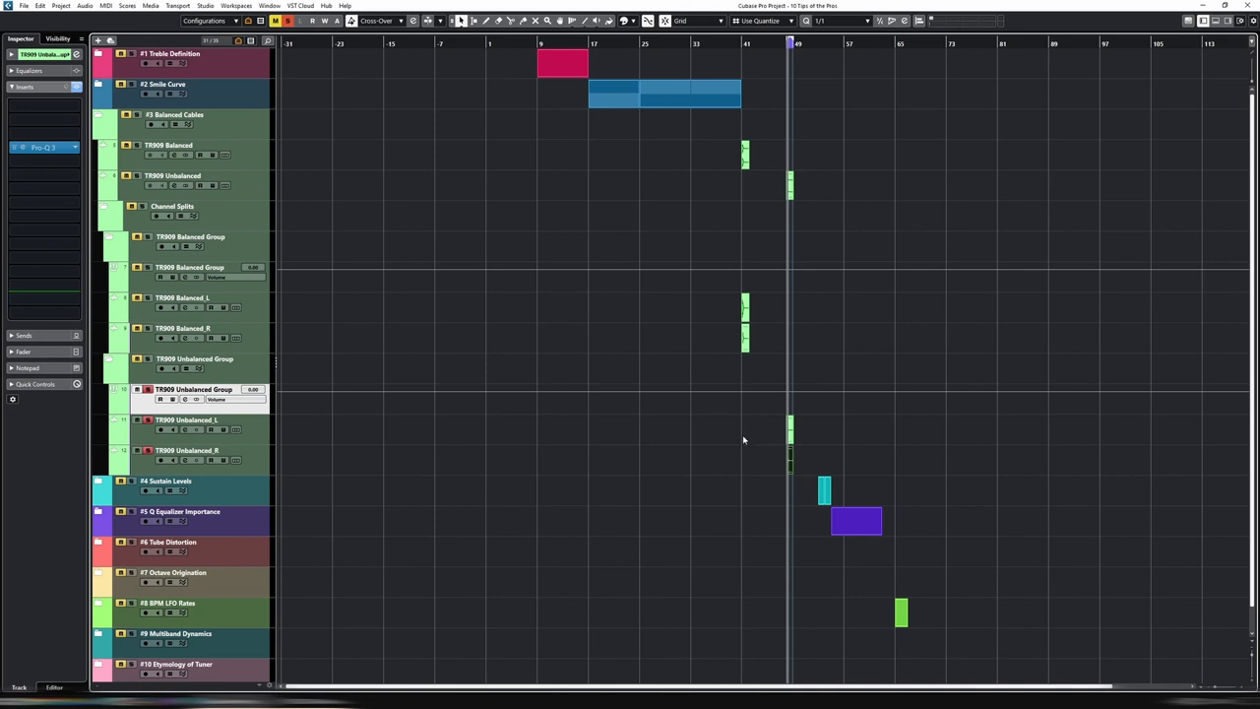
mouse_move(670, 417)
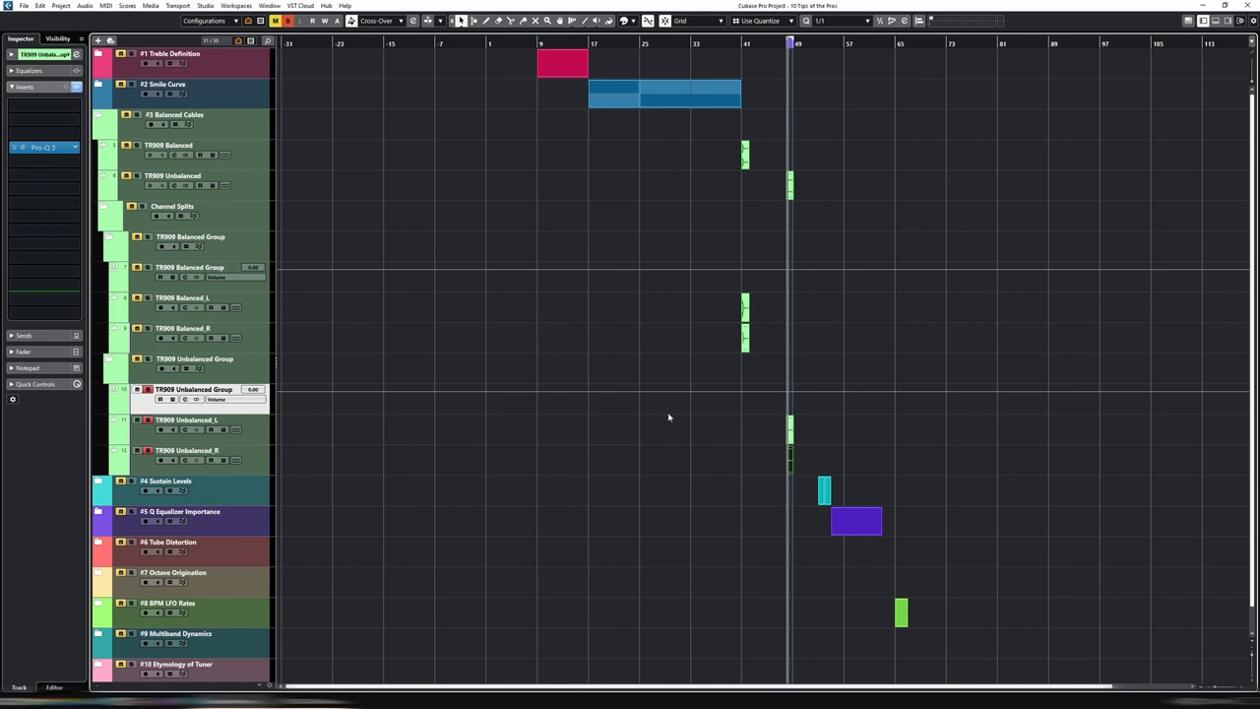
mouse_move(488, 425)
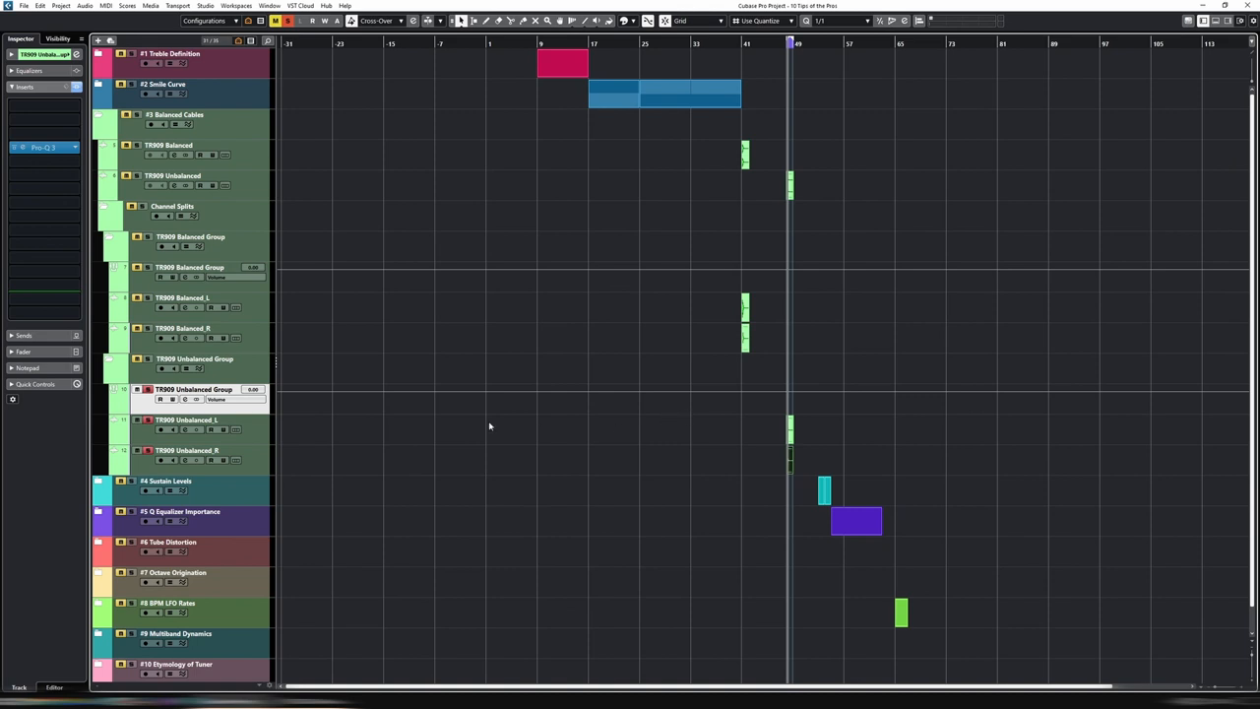
mouse_move(512, 425)
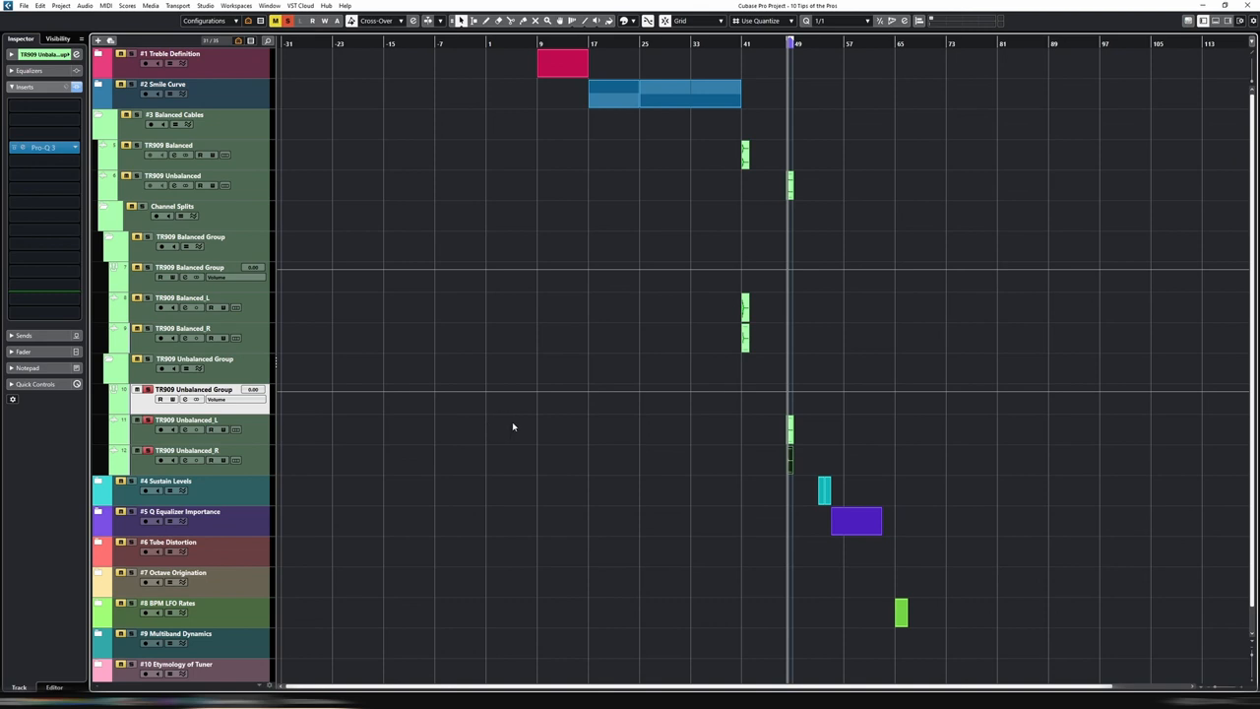
mouse_move(521, 426)
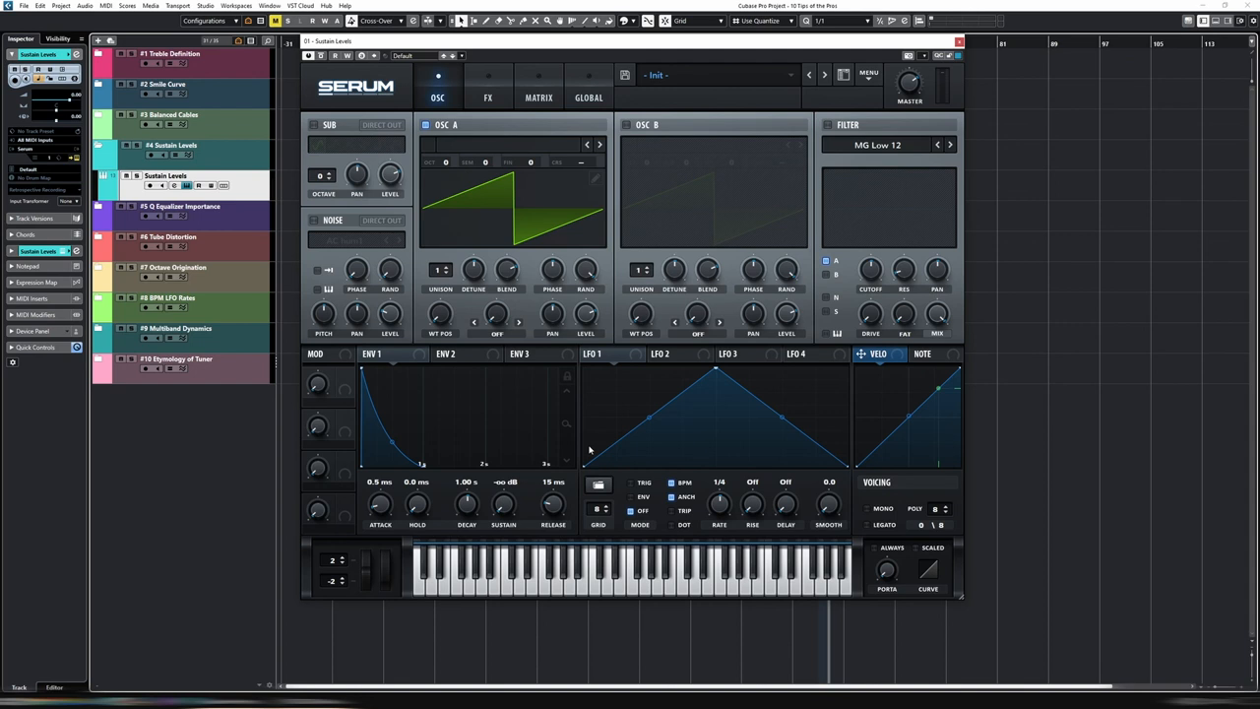
mouse_move(571, 411)
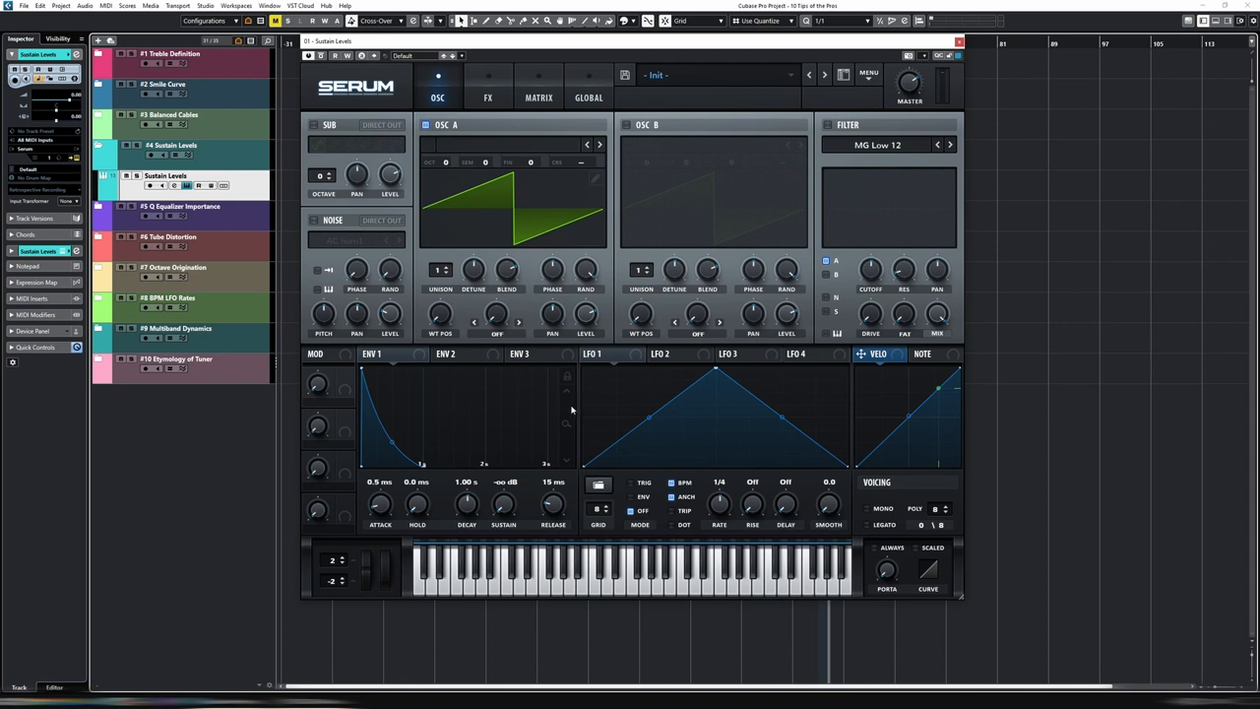
mouse_move(571, 410)
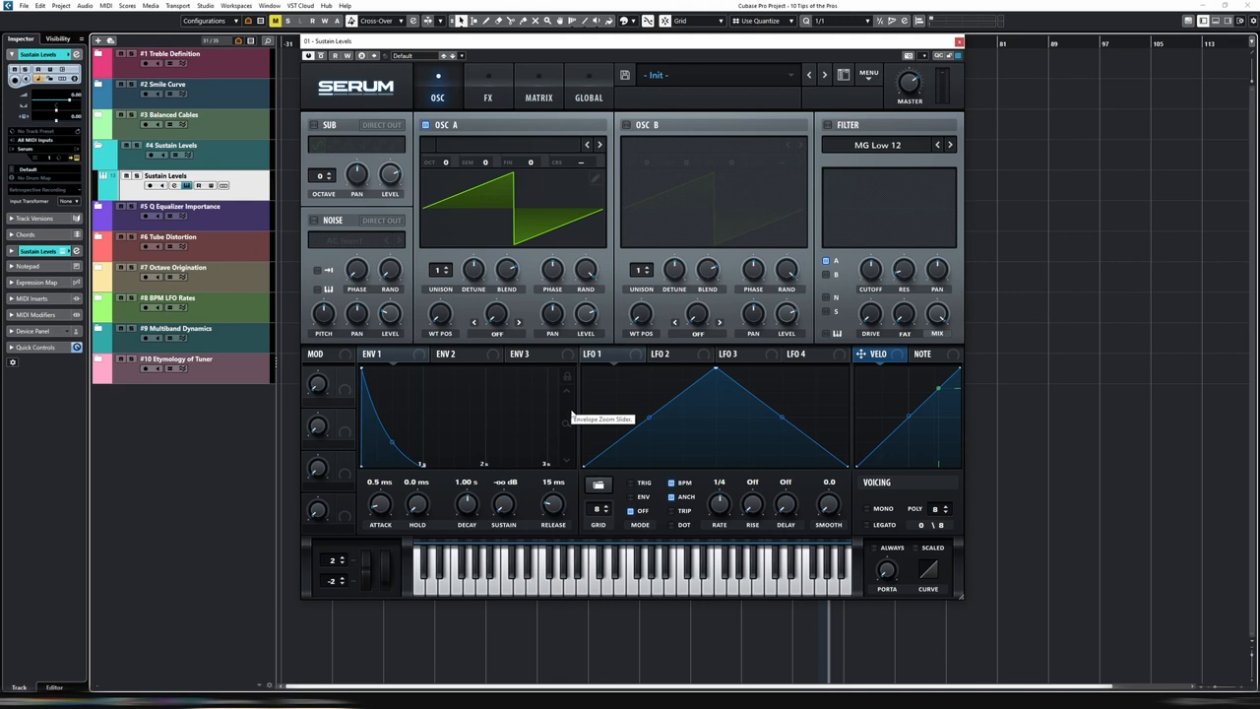
mouse_move(579, 425)
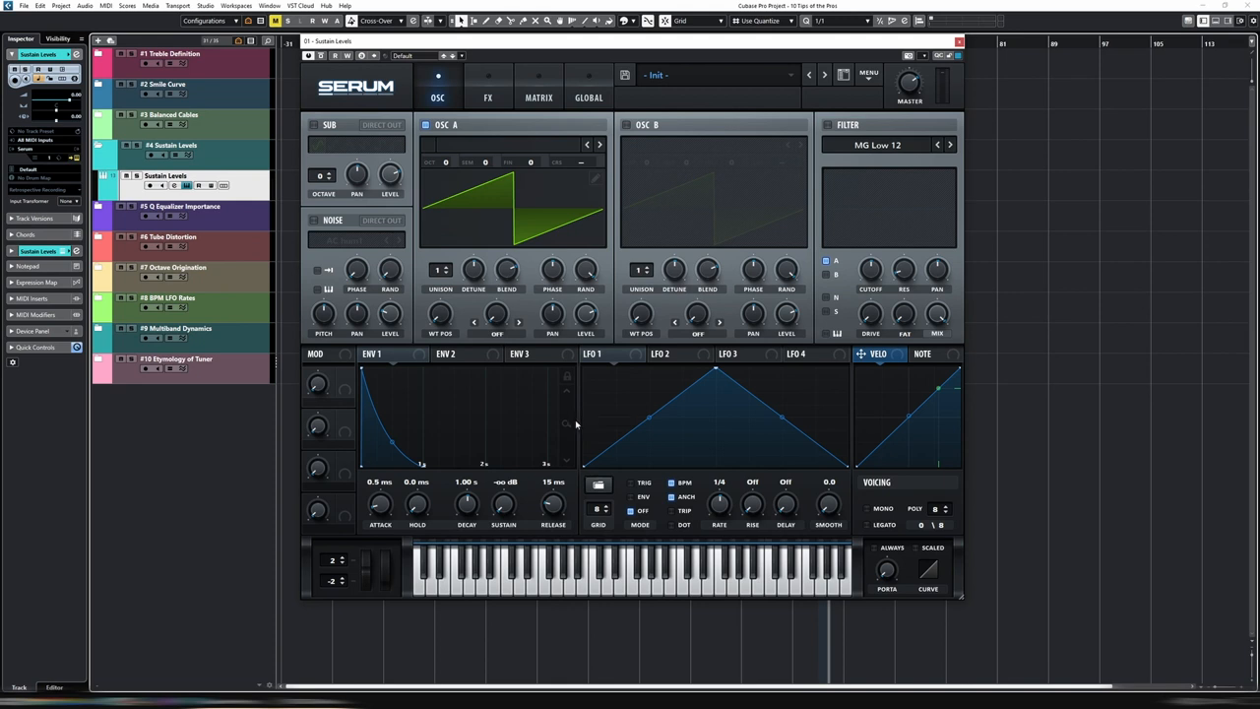
mouse_move(589, 427)
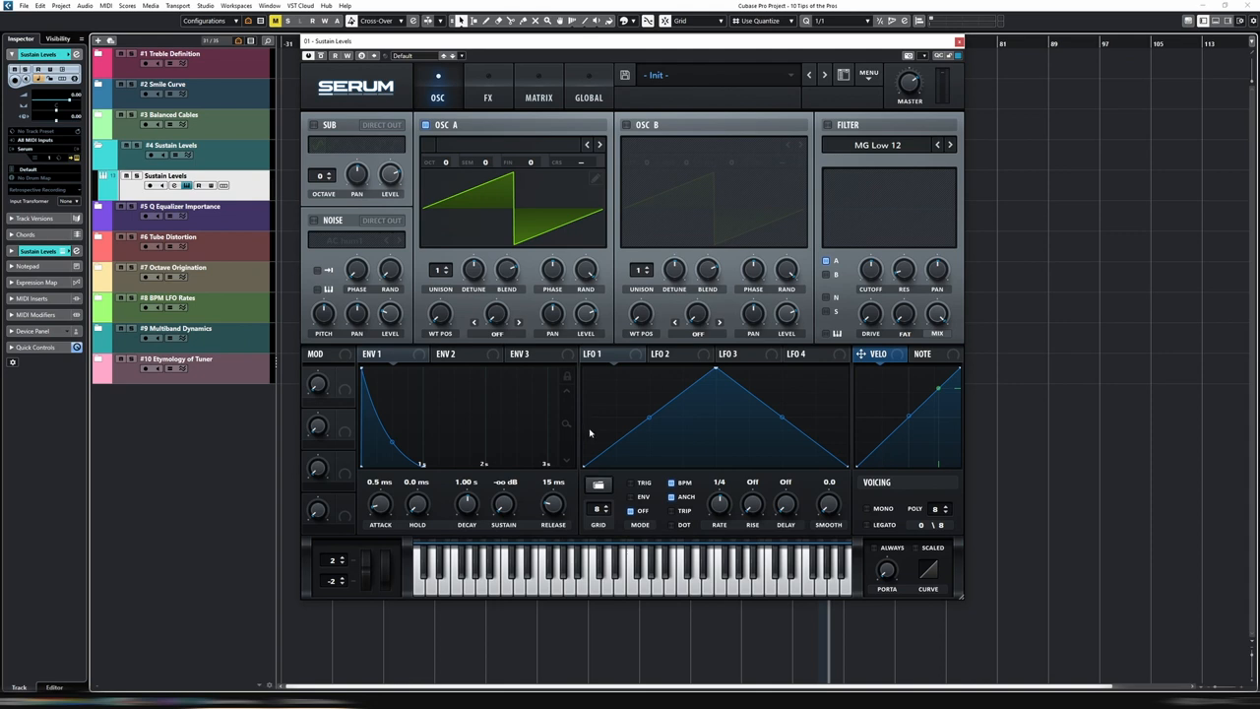
mouse_move(616, 421)
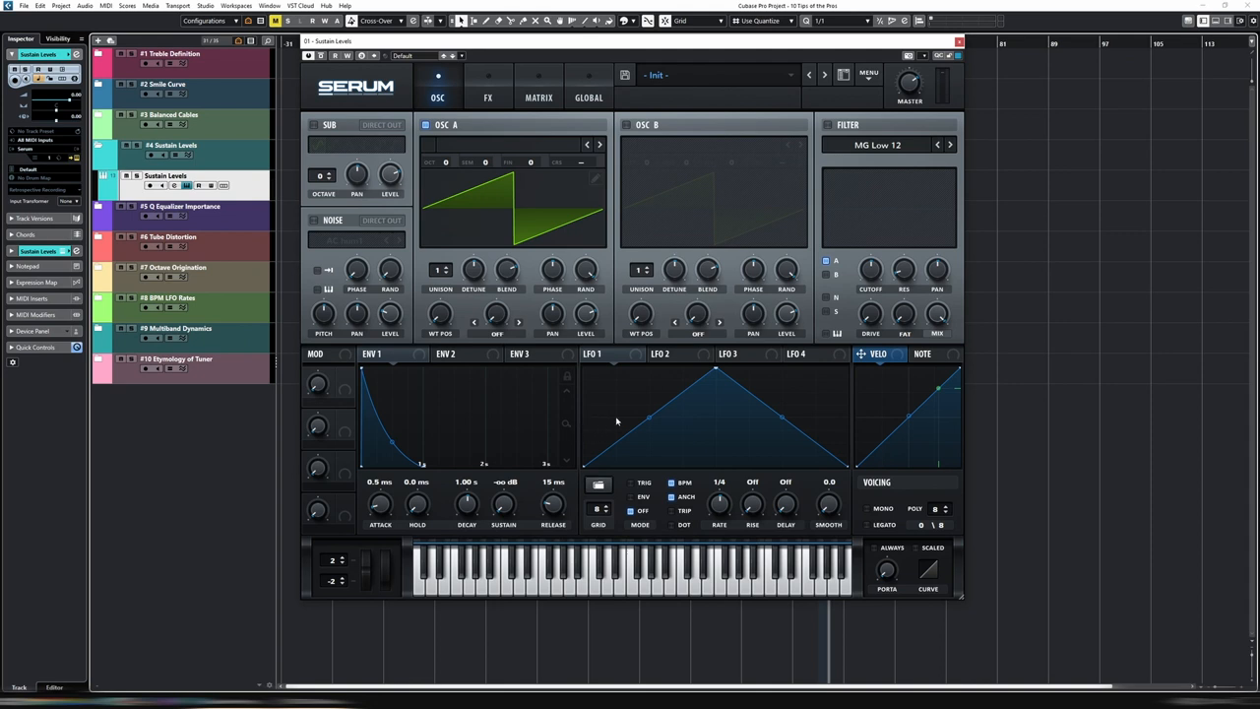
Step: Lower Serum's ENV 1 sustain to nearly silent, then settle it around -42 dB
click(384, 354)
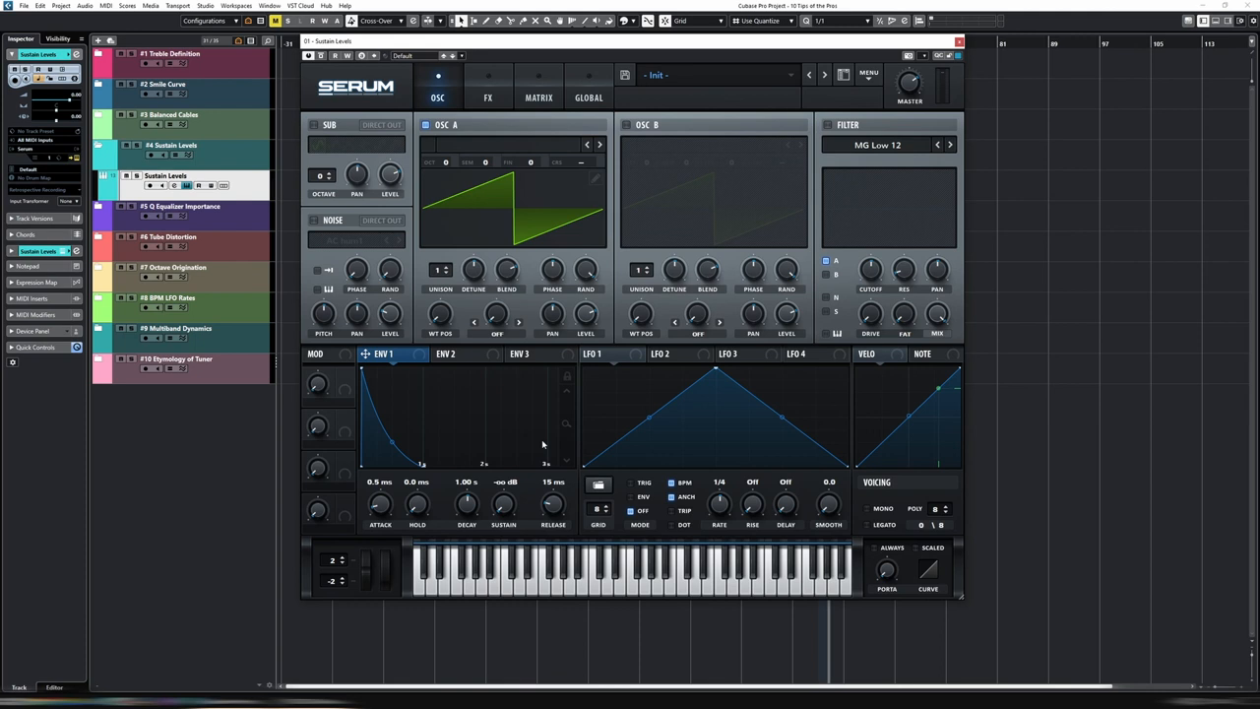
mouse_move(528, 449)
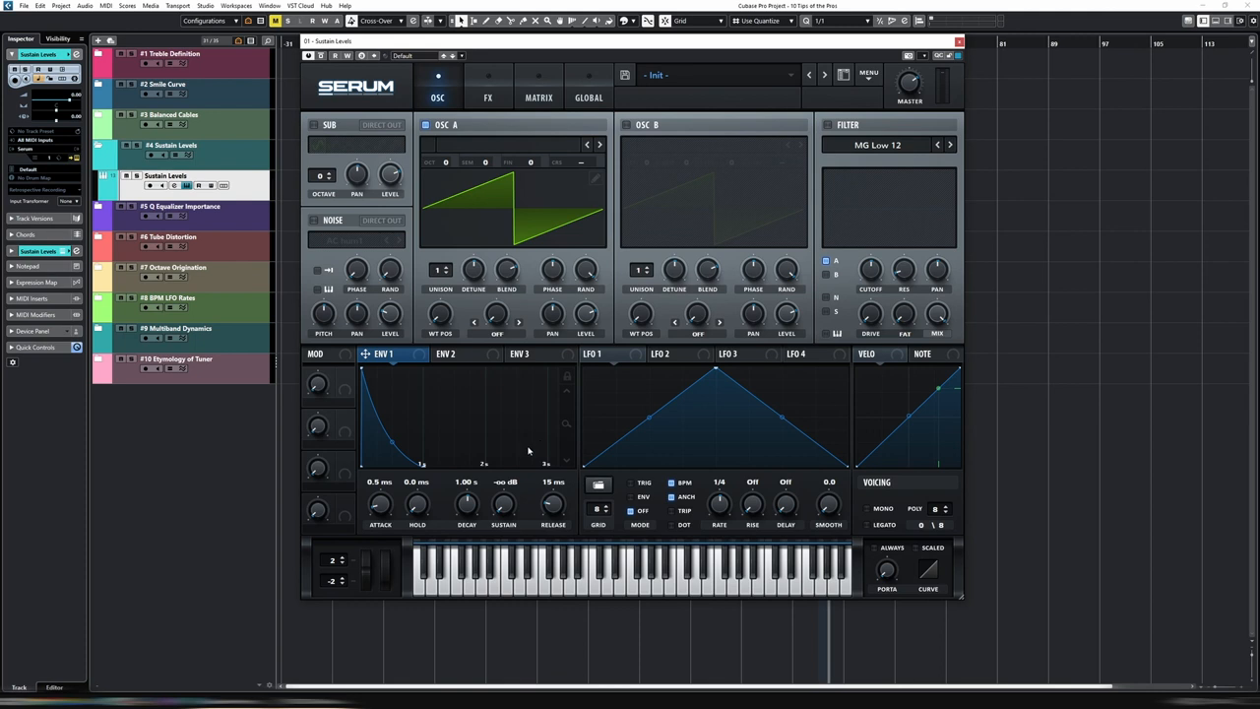
mouse_move(530, 465)
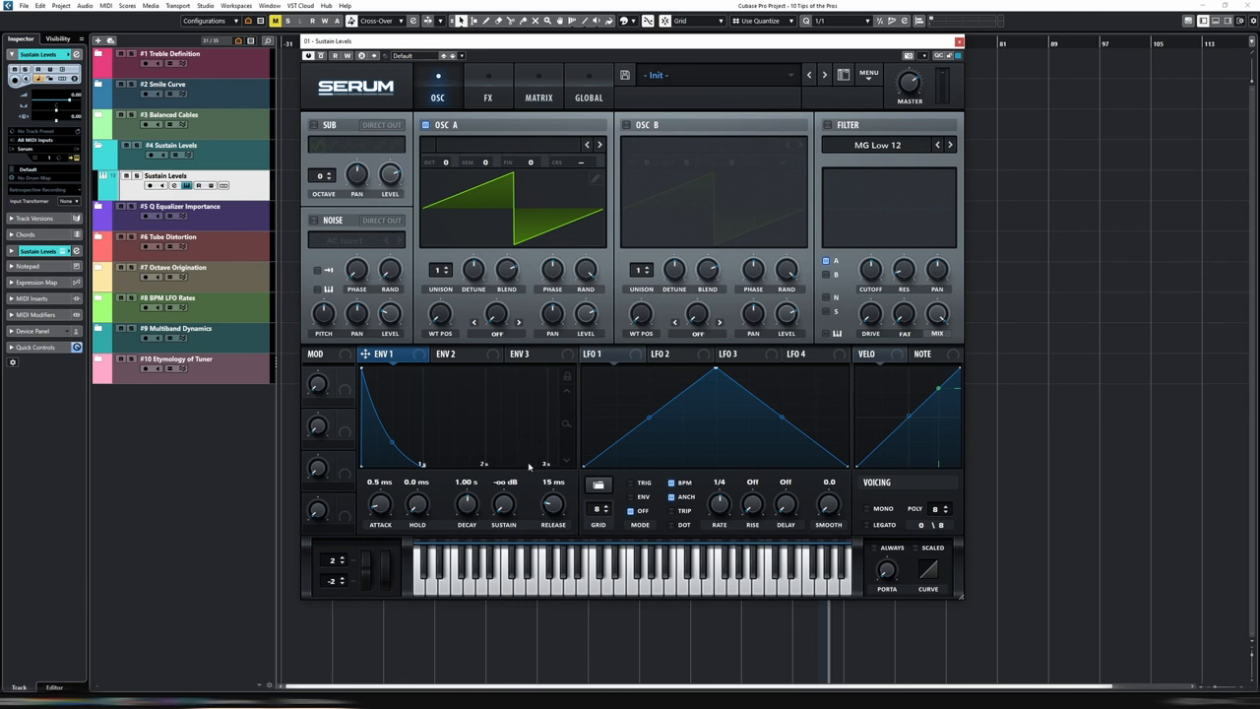
mouse_move(527, 488)
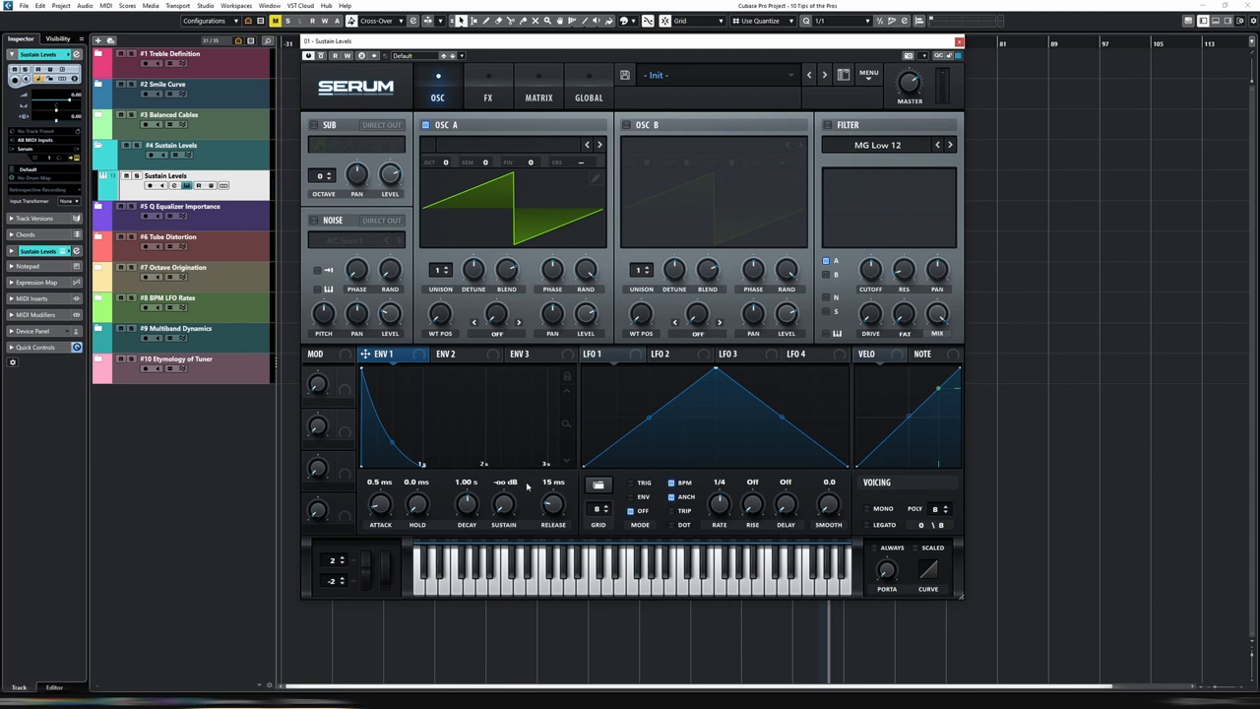
mouse_move(527, 484)
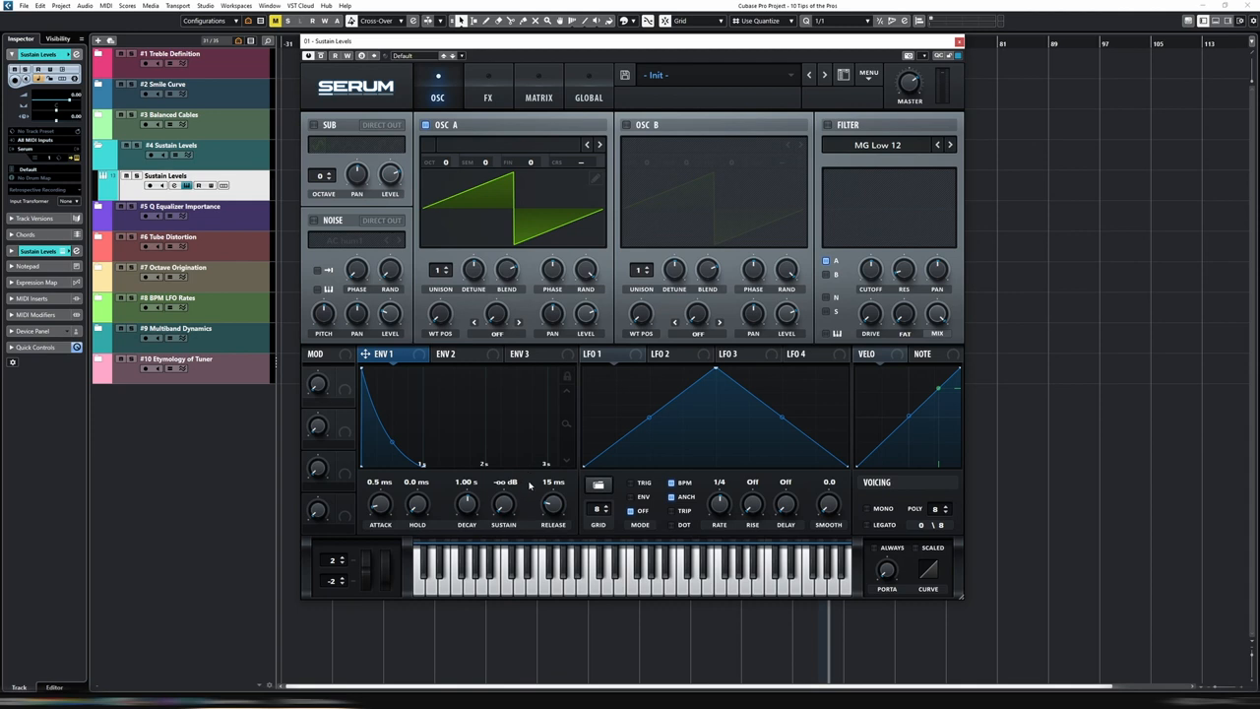
mouse_move(510, 513)
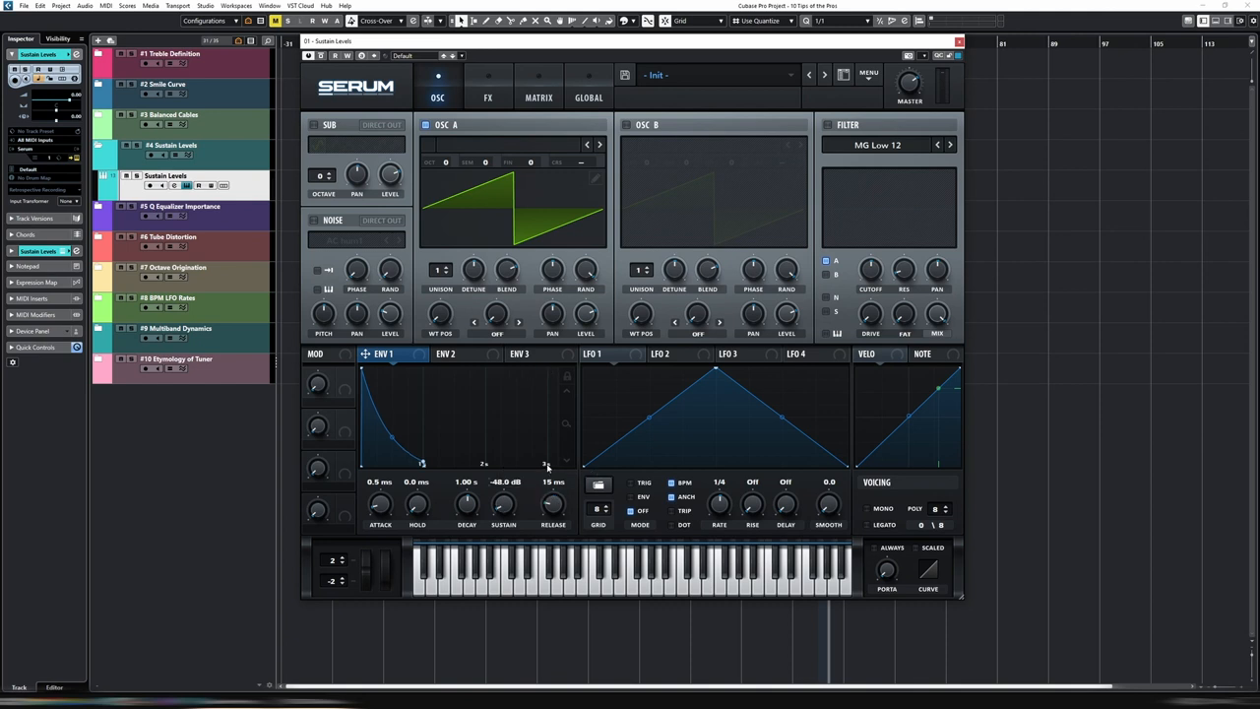
double_click(514, 481)
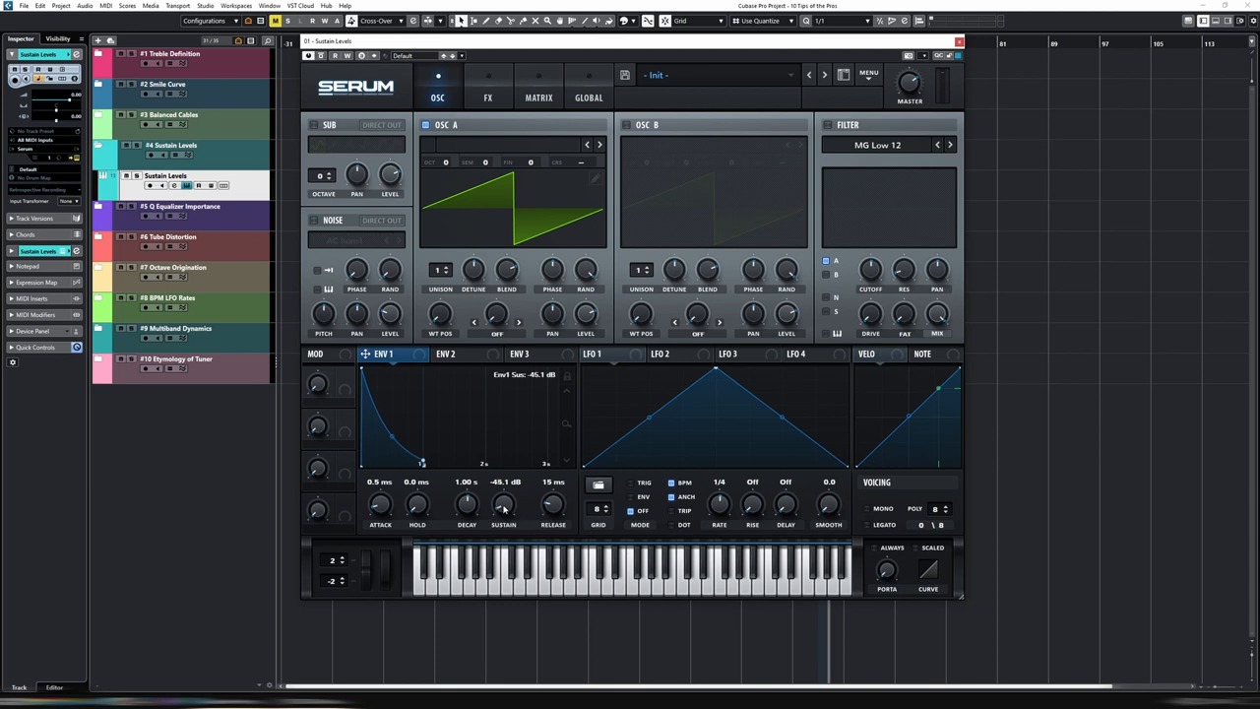
drag(504, 508, 504, 515)
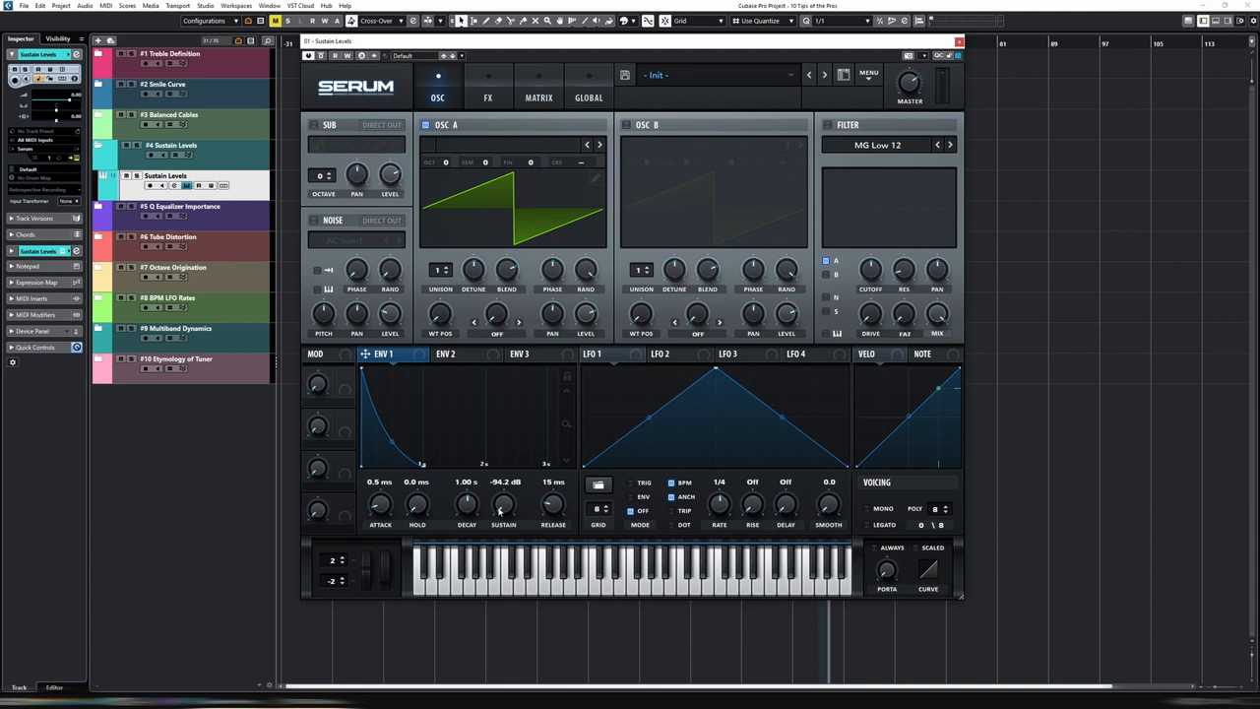
drag(504, 502, 504, 532)
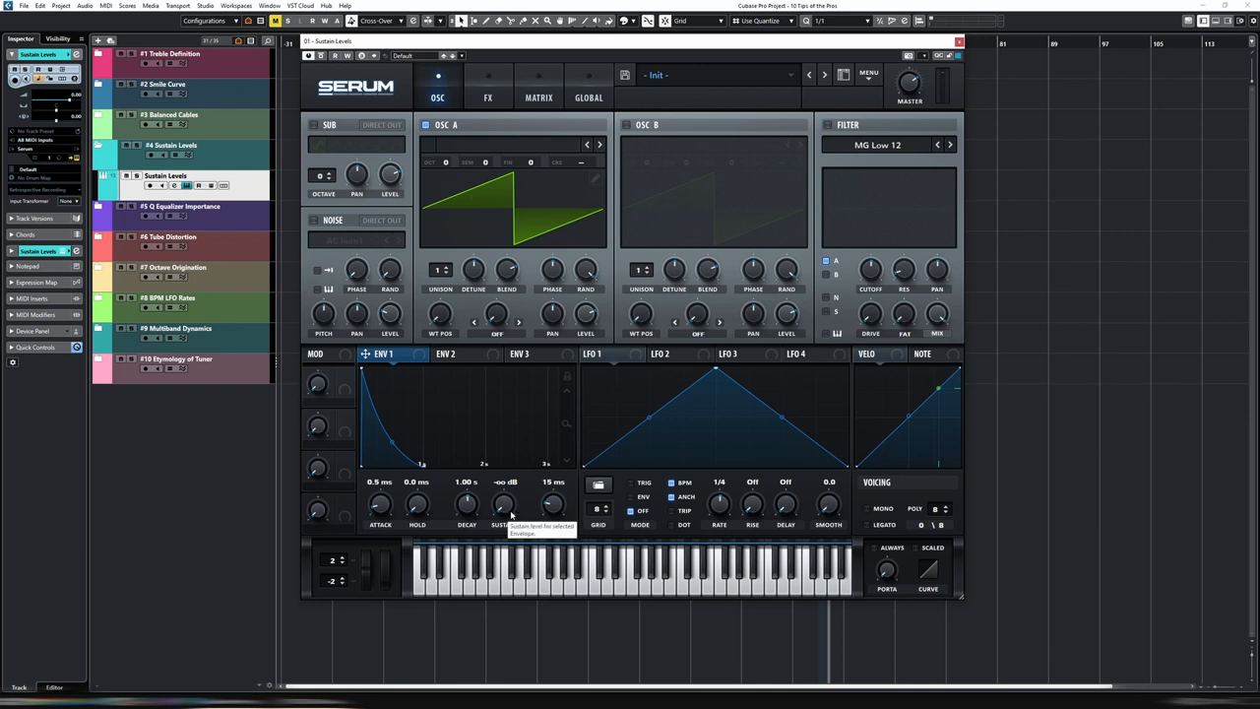
mouse_move(569, 475)
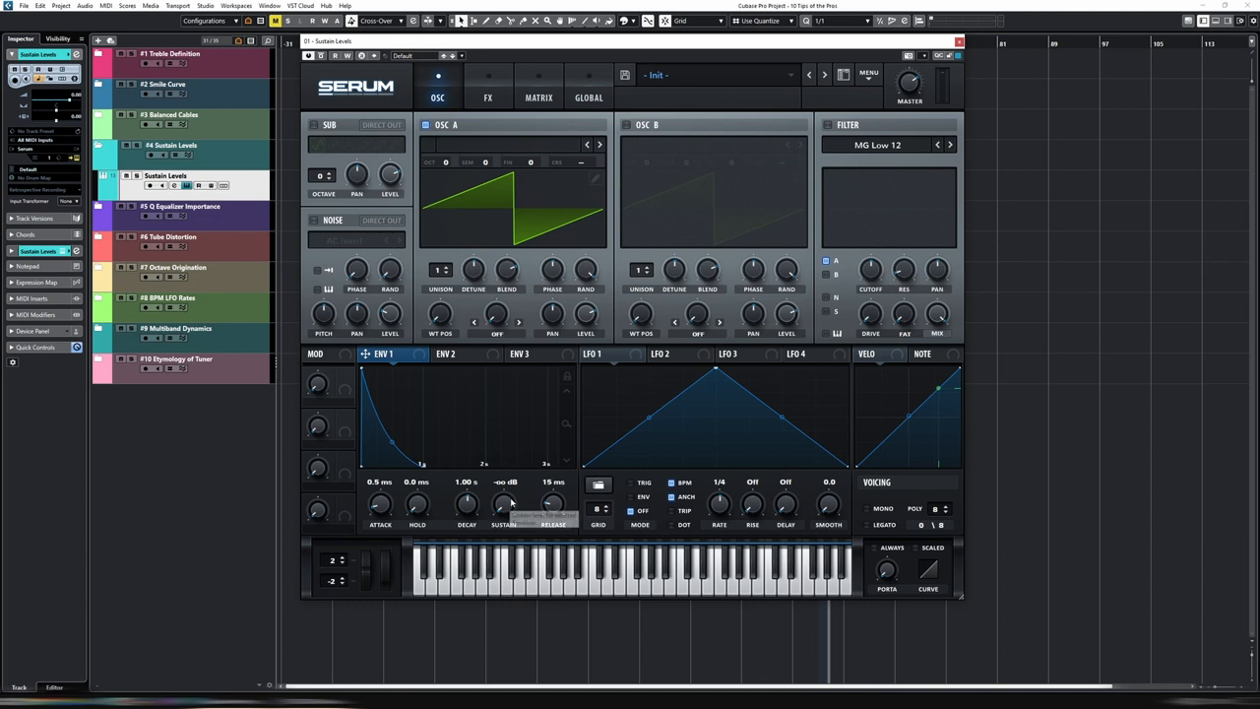
drag(504, 504, 504, 512)
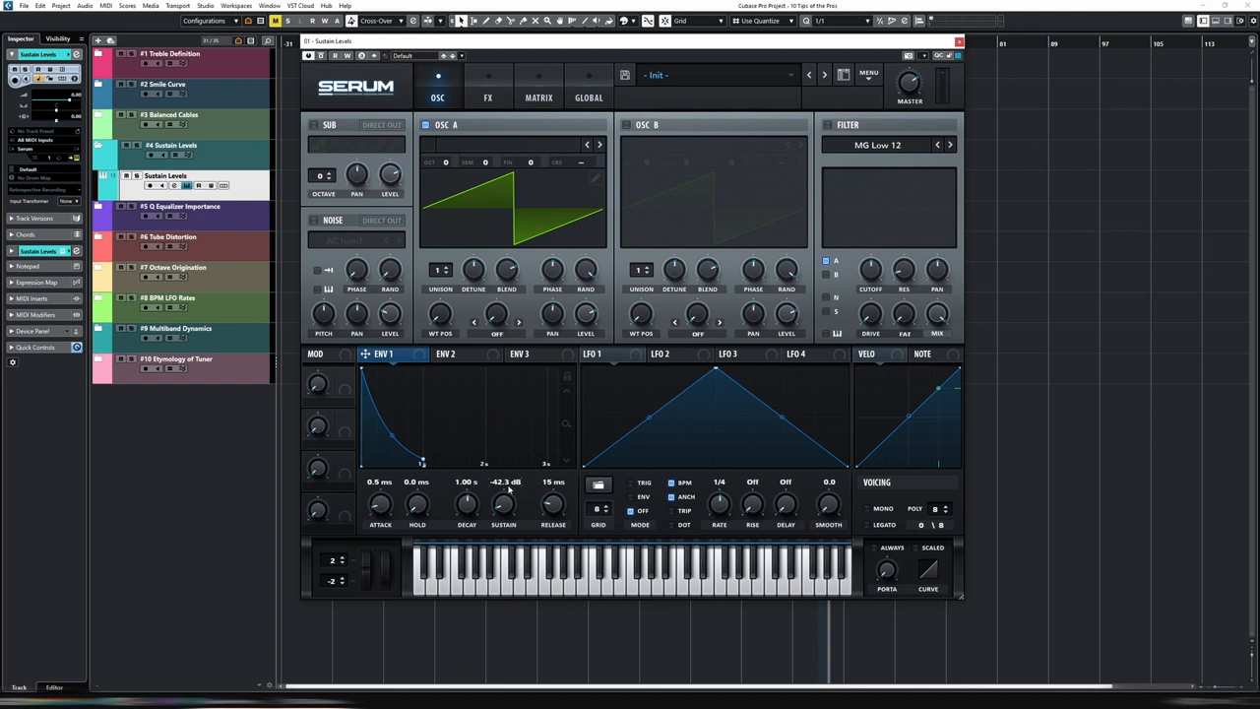
mouse_move(510, 488)
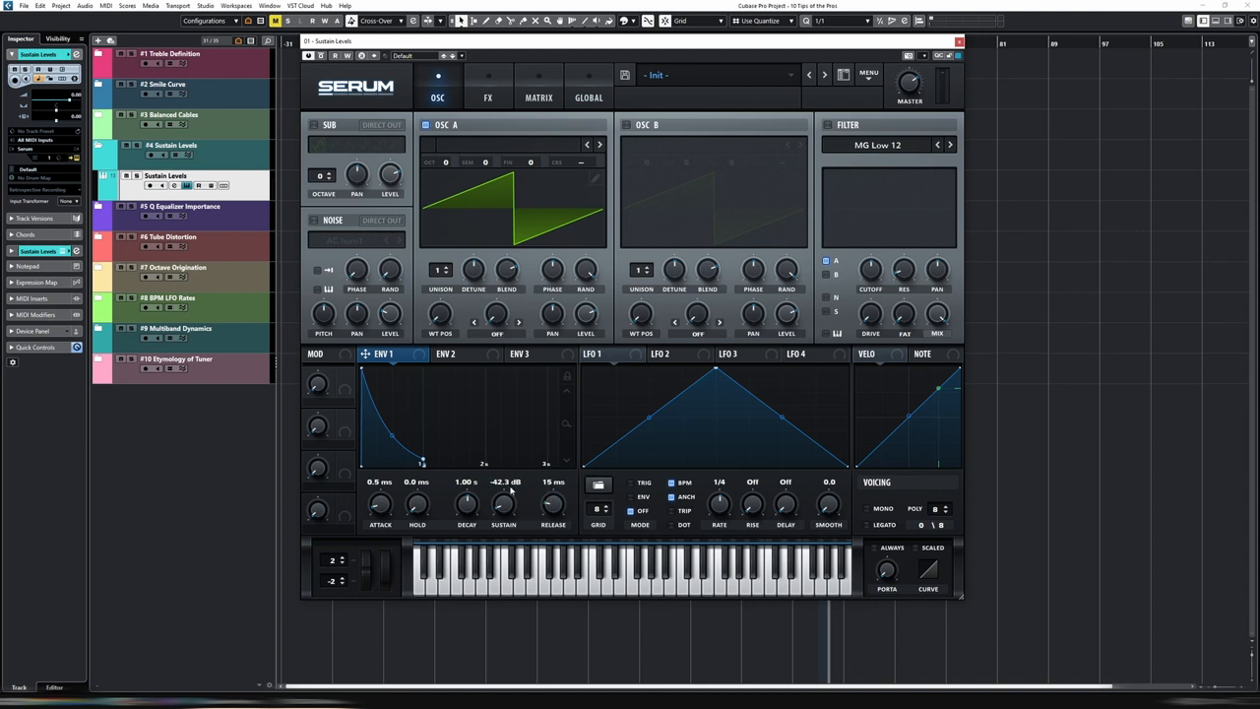
mouse_move(504, 500)
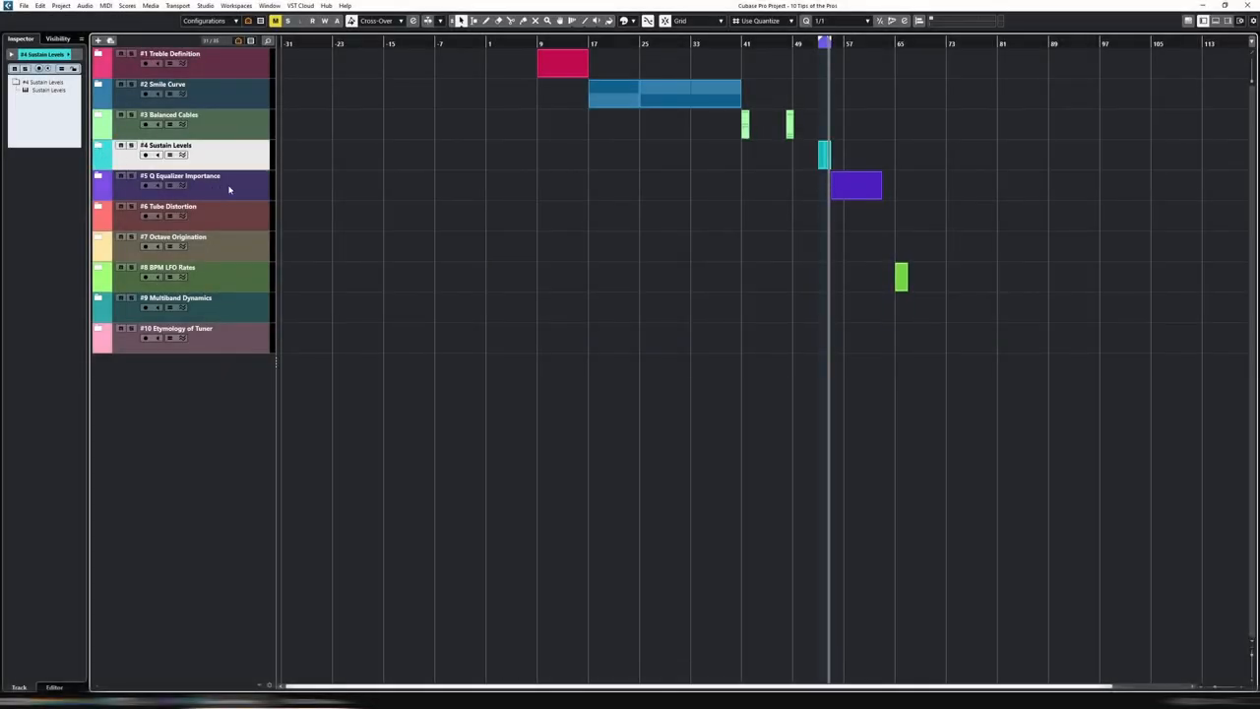
Step: Expand the F5 Equalizer Importance folder and open its track's Pro-Q 3 equalizer
click(181, 181)
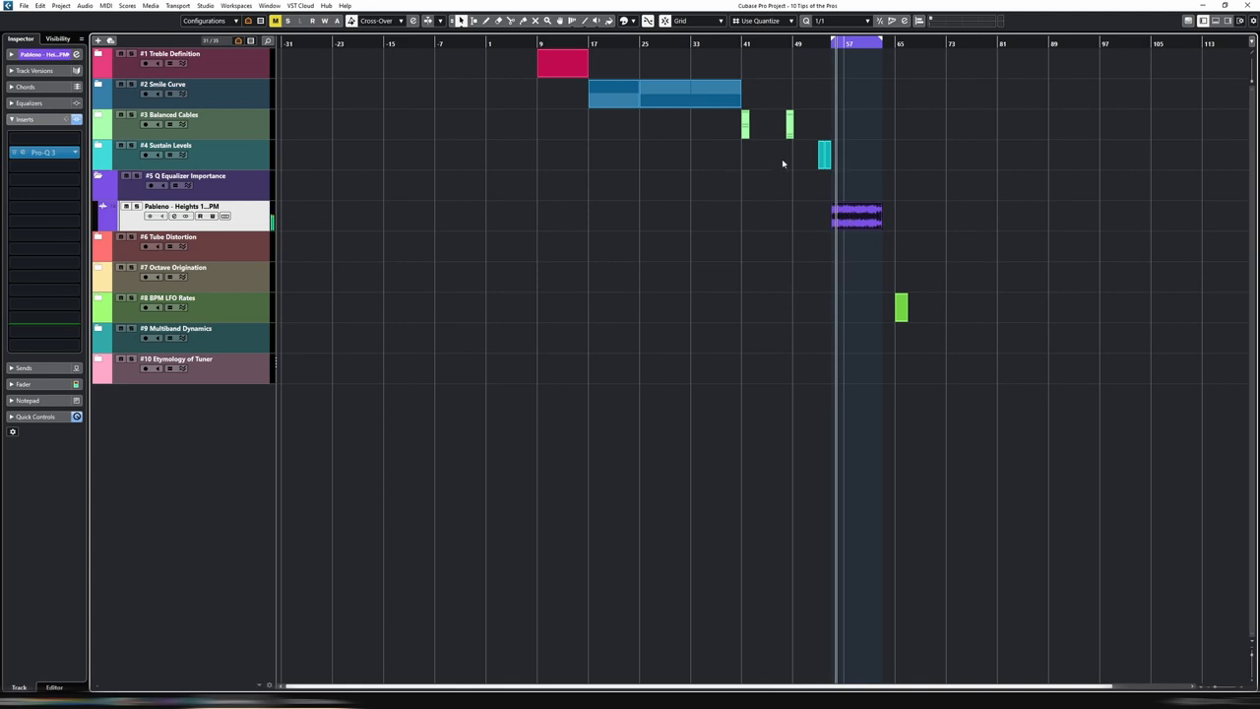
mouse_move(805, 191)
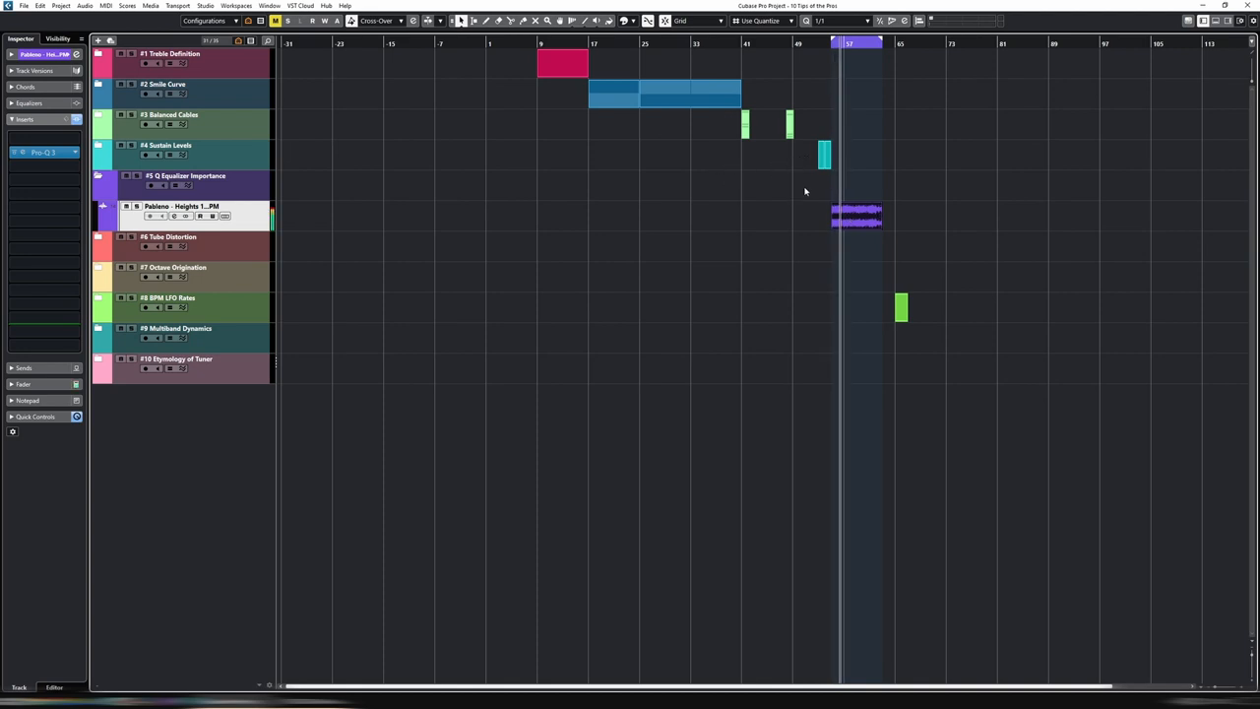
mouse_move(43, 152)
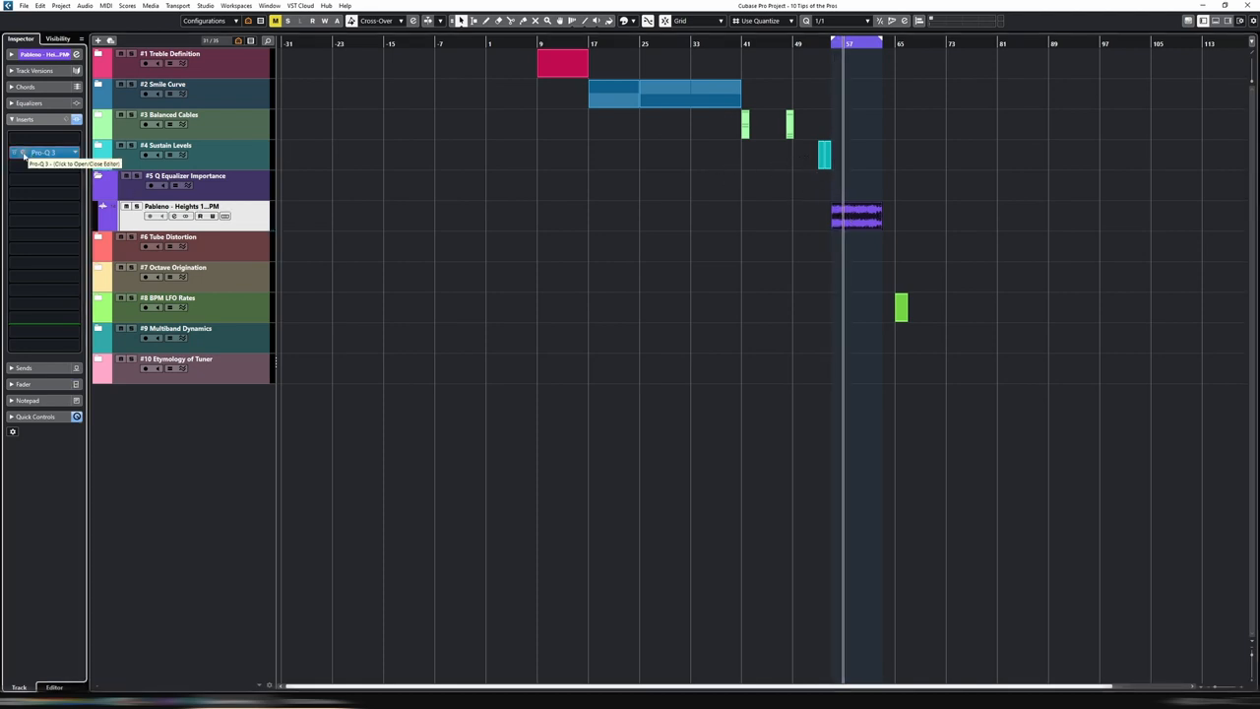
click(43, 152)
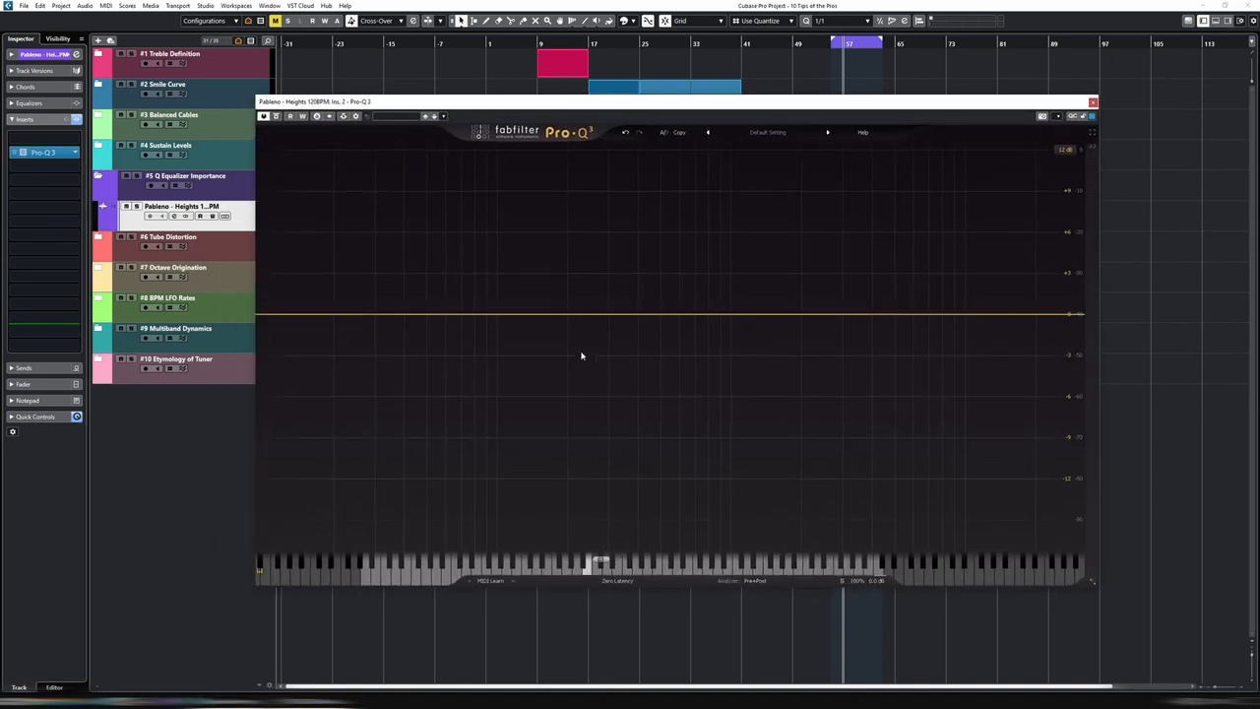
Step: Add a single EQ band in the middle of the Pro-Q 3 spectrum
click(551, 315)
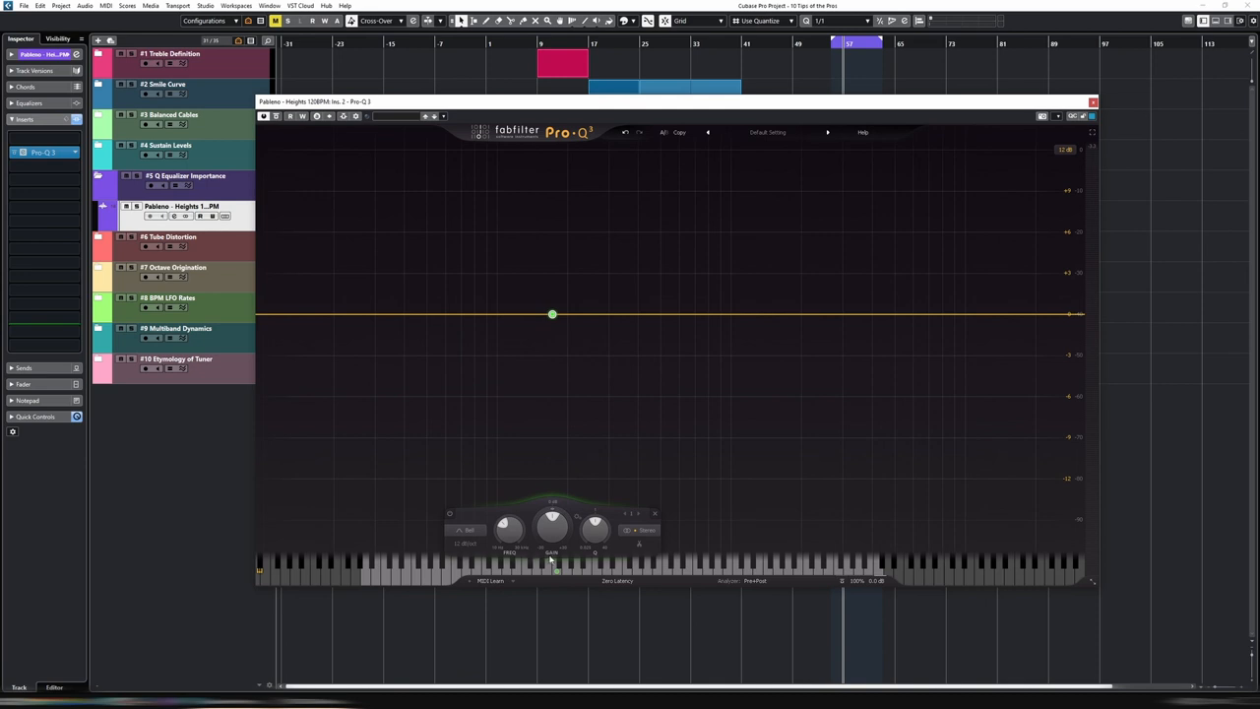
mouse_move(603, 559)
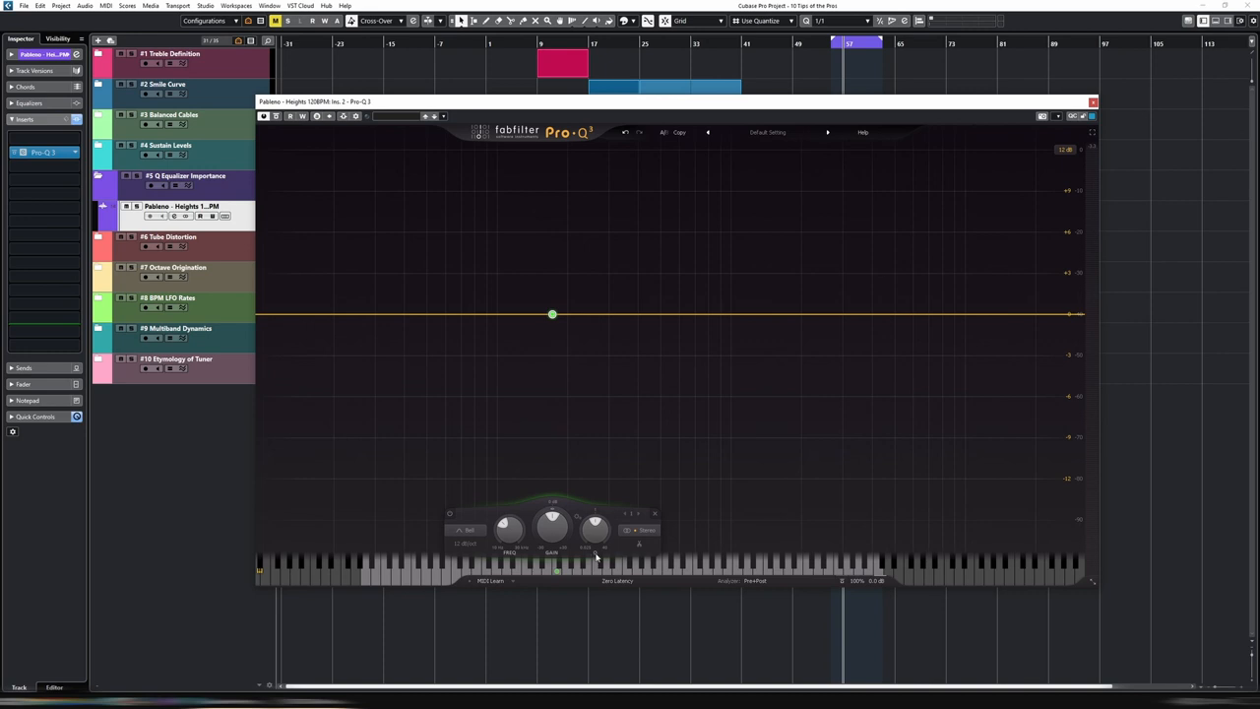
click(551, 315)
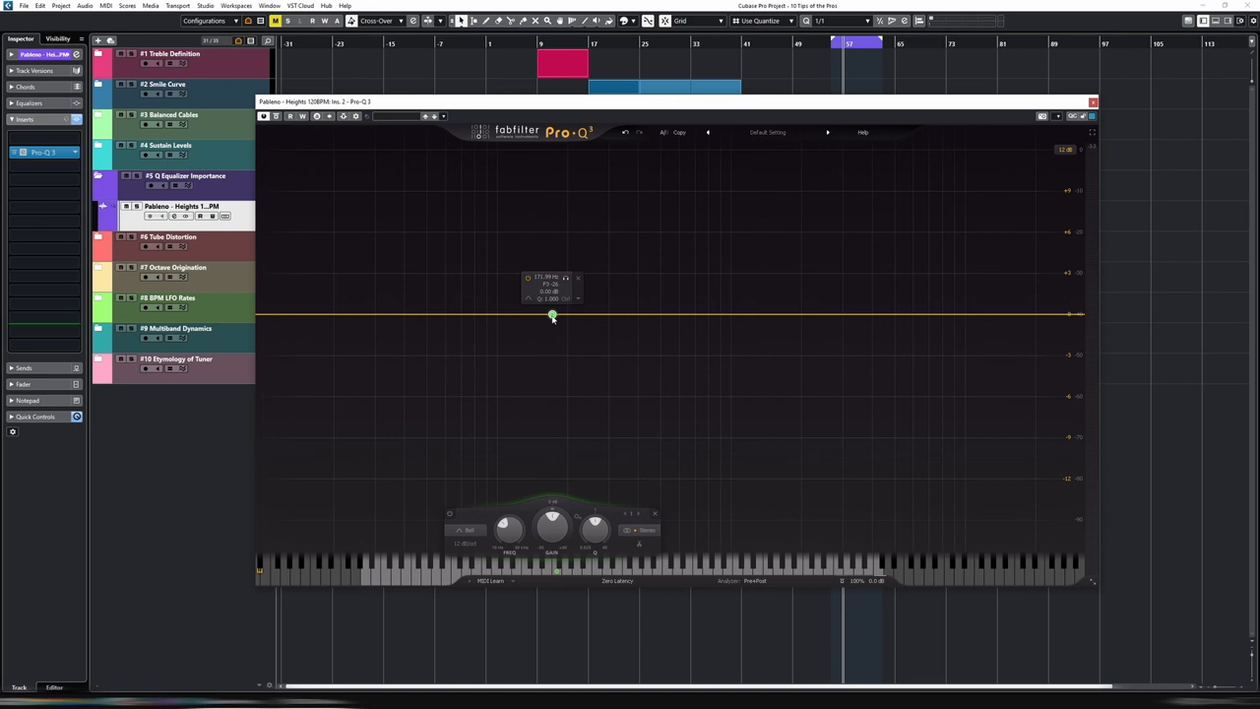
mouse_move(554, 319)
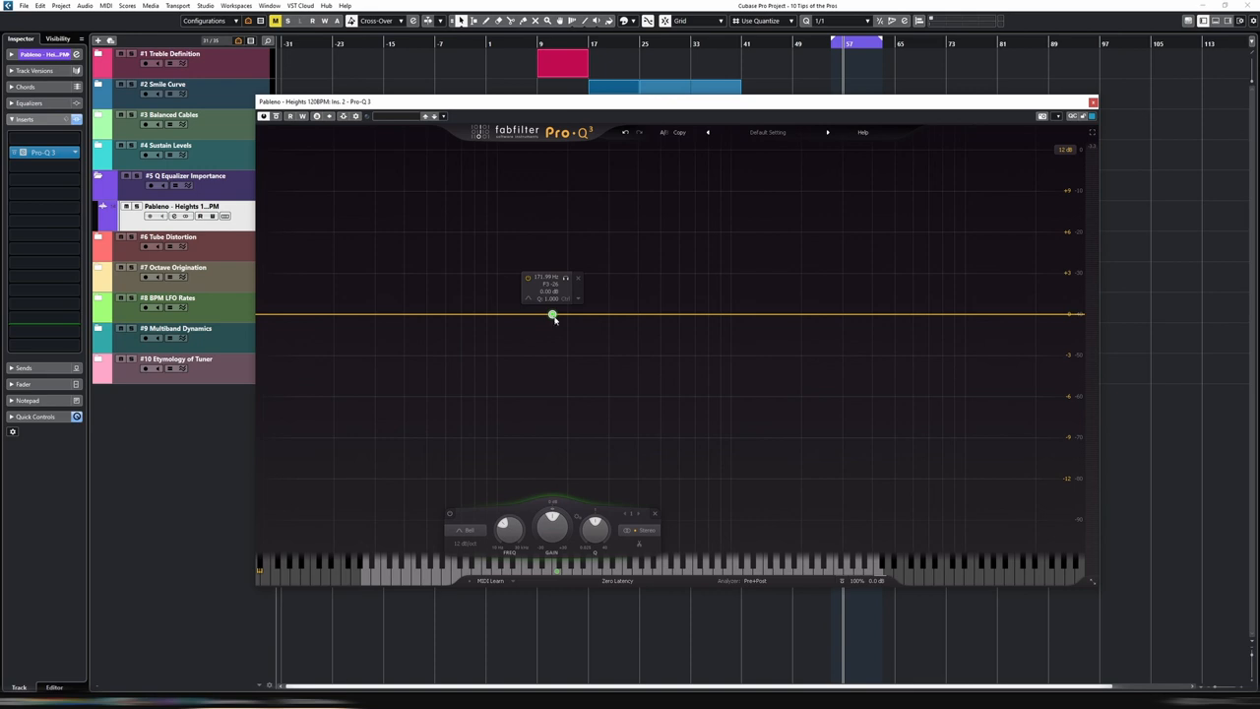
Step: Pull the band down into a deeper cut and narrow it into a tight notch
drag(553, 315, 551, 330)
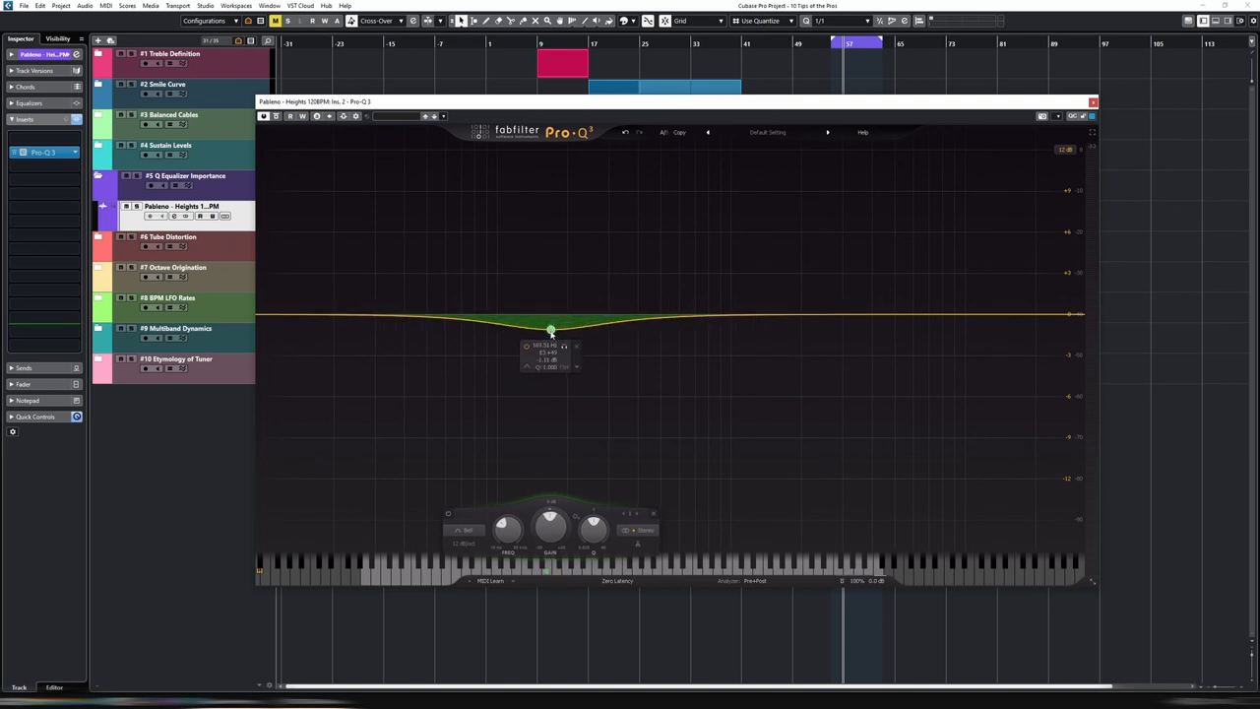
drag(551, 331, 553, 358)
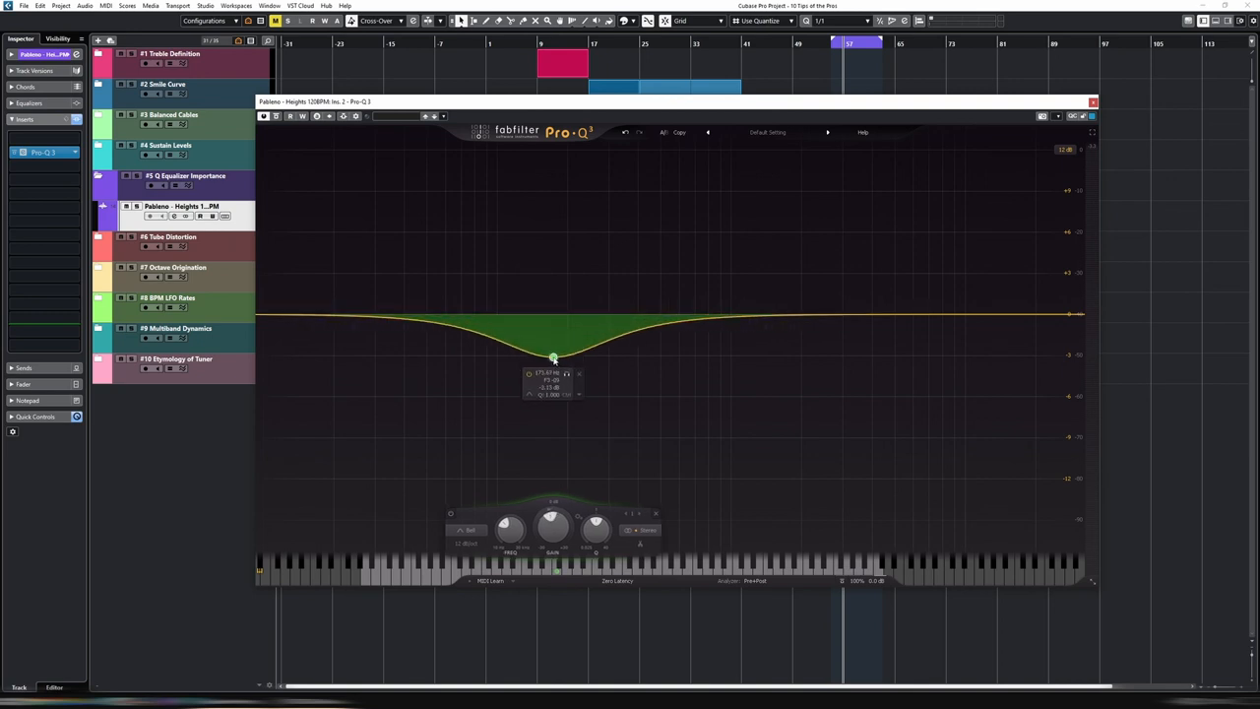
drag(553, 359, 553, 350)
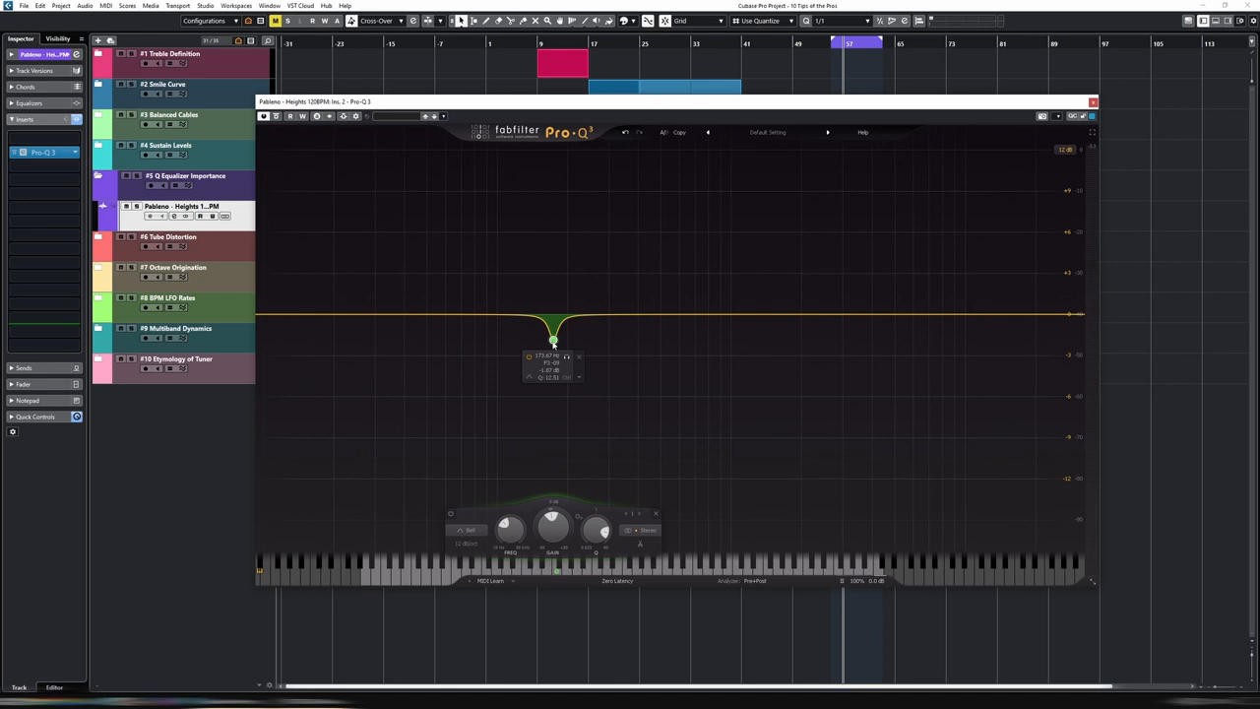
drag(553, 339, 571, 339)
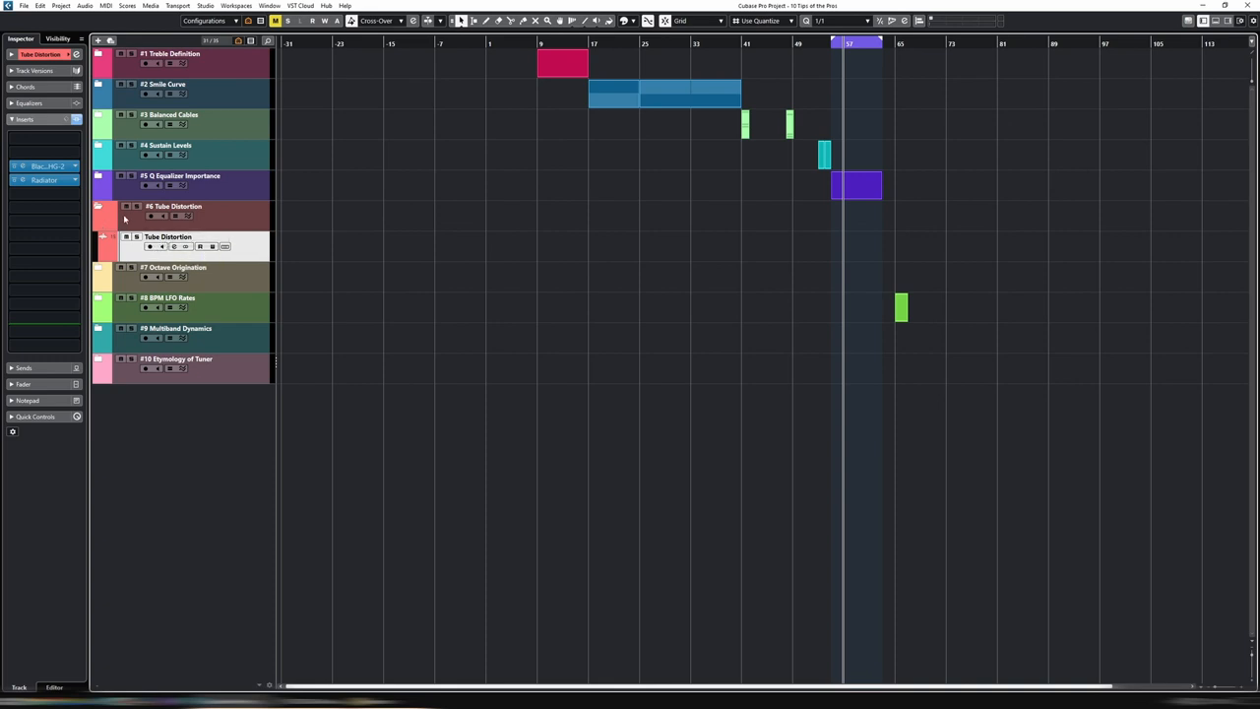
Step: View the HG-2 and Radiator tube distortion plugins, then close their windows
click(43, 165)
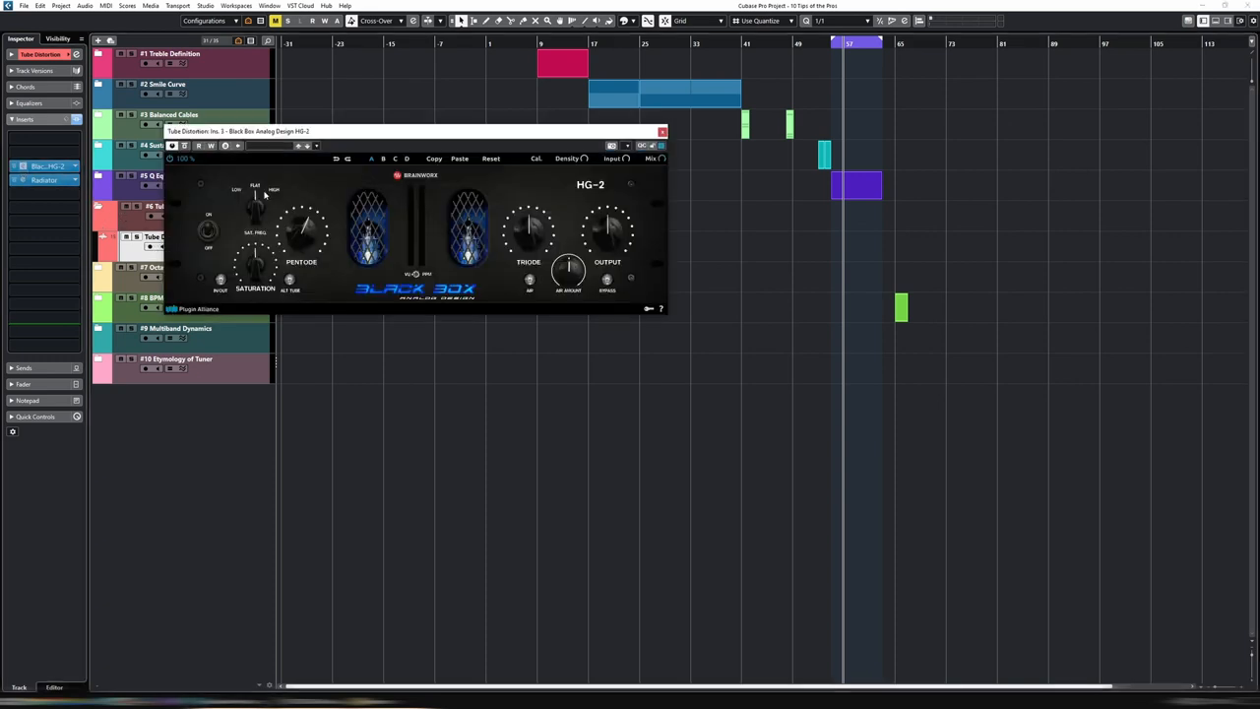
click(43, 179)
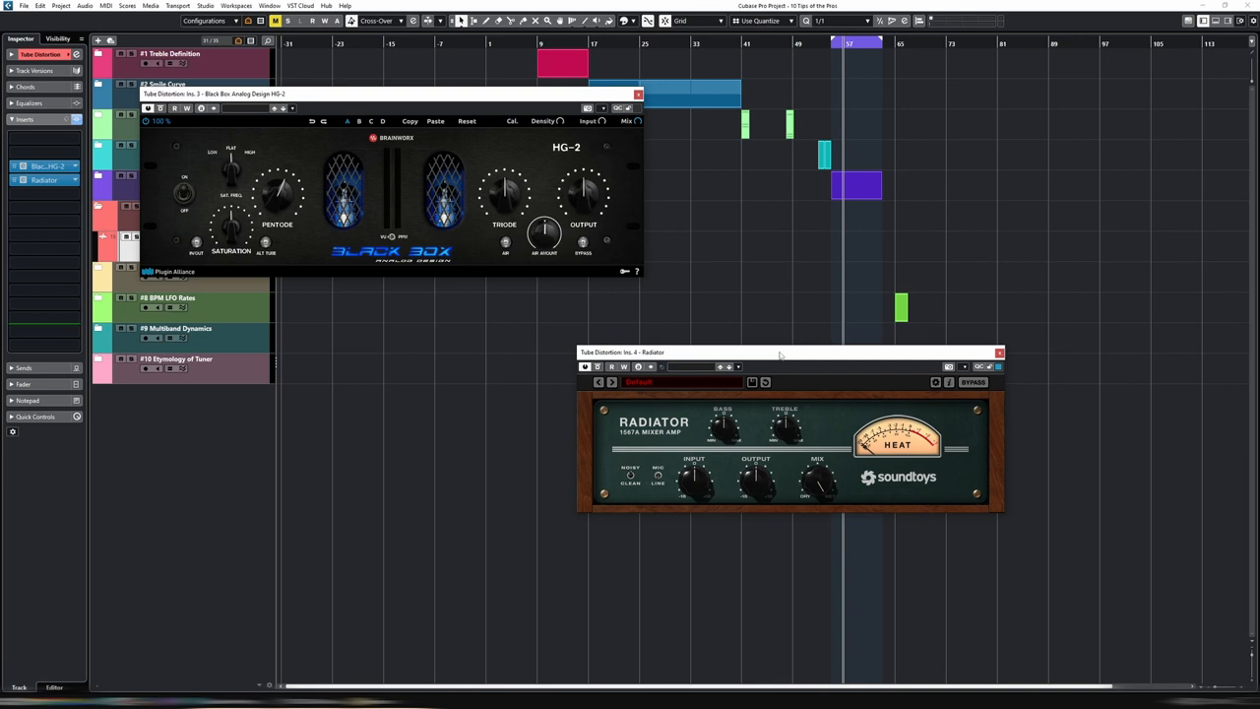
mouse_move(560, 195)
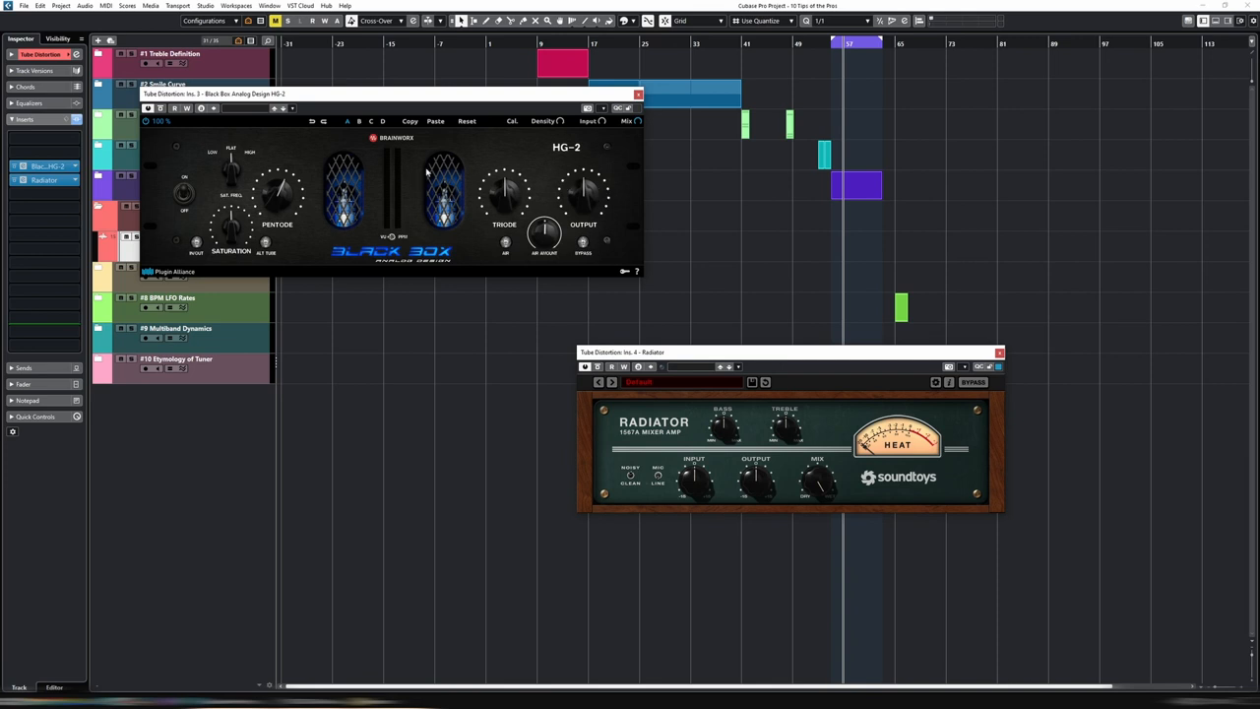
mouse_move(398, 101)
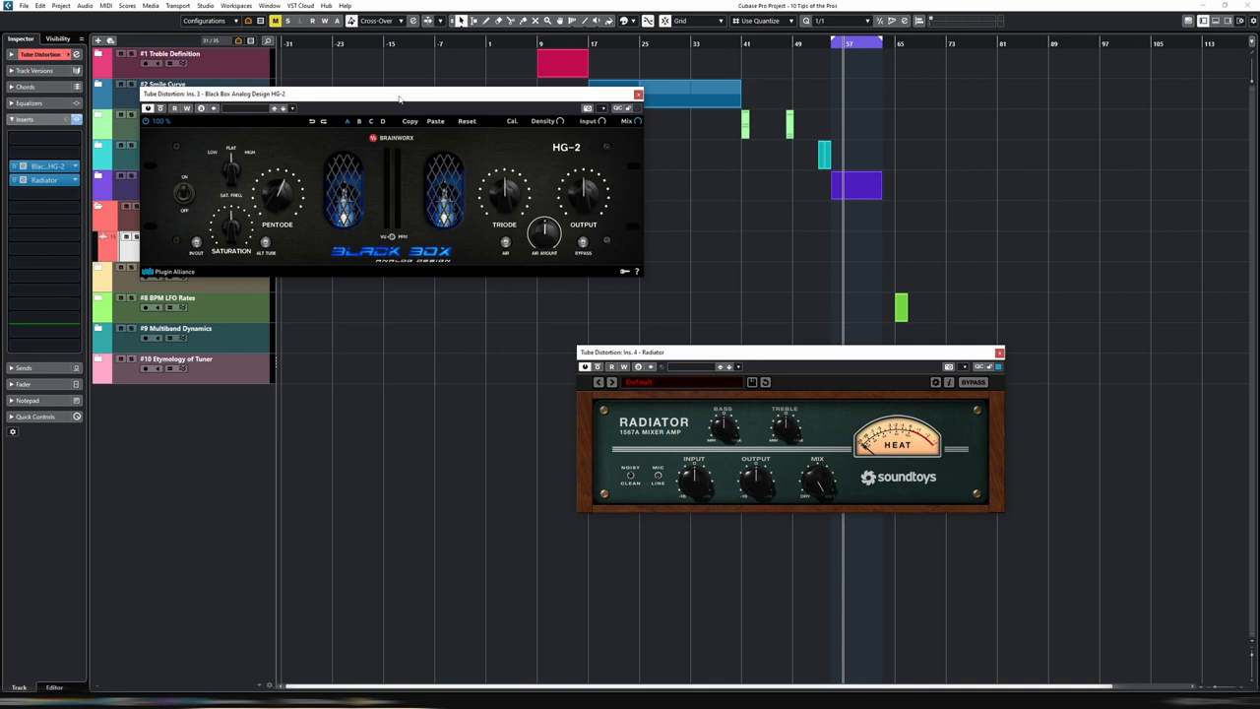
mouse_move(357, 214)
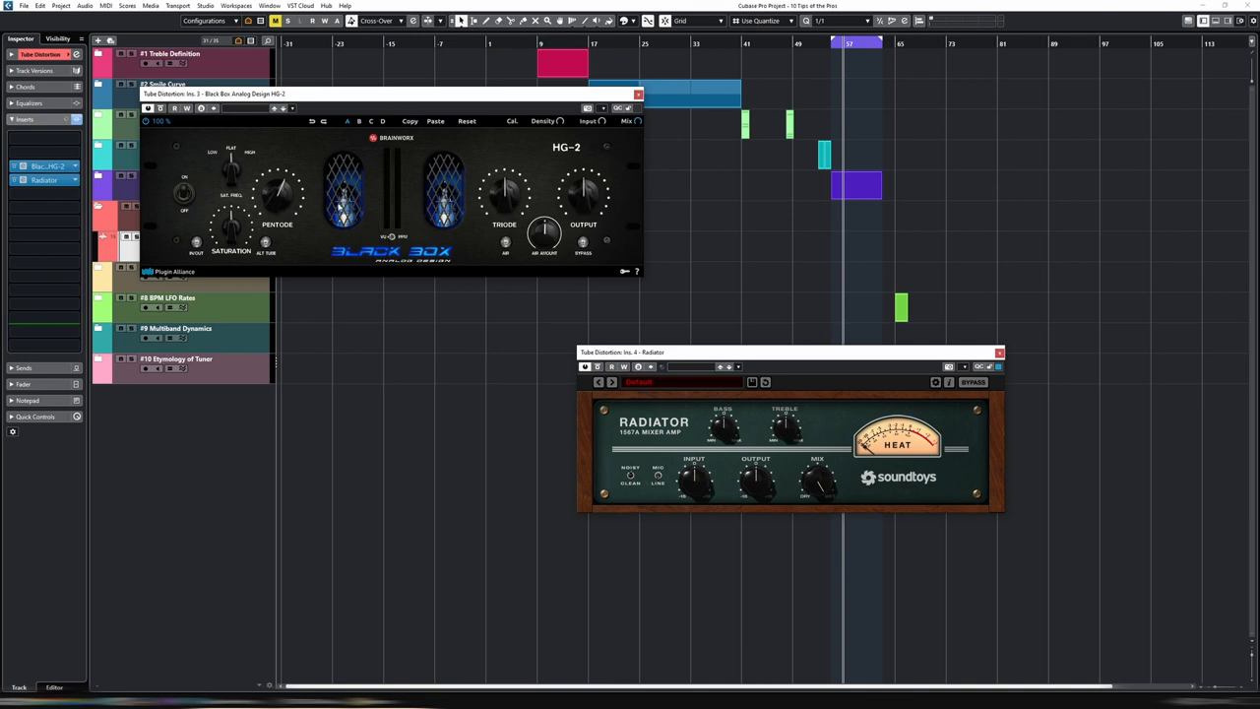
mouse_move(372, 215)
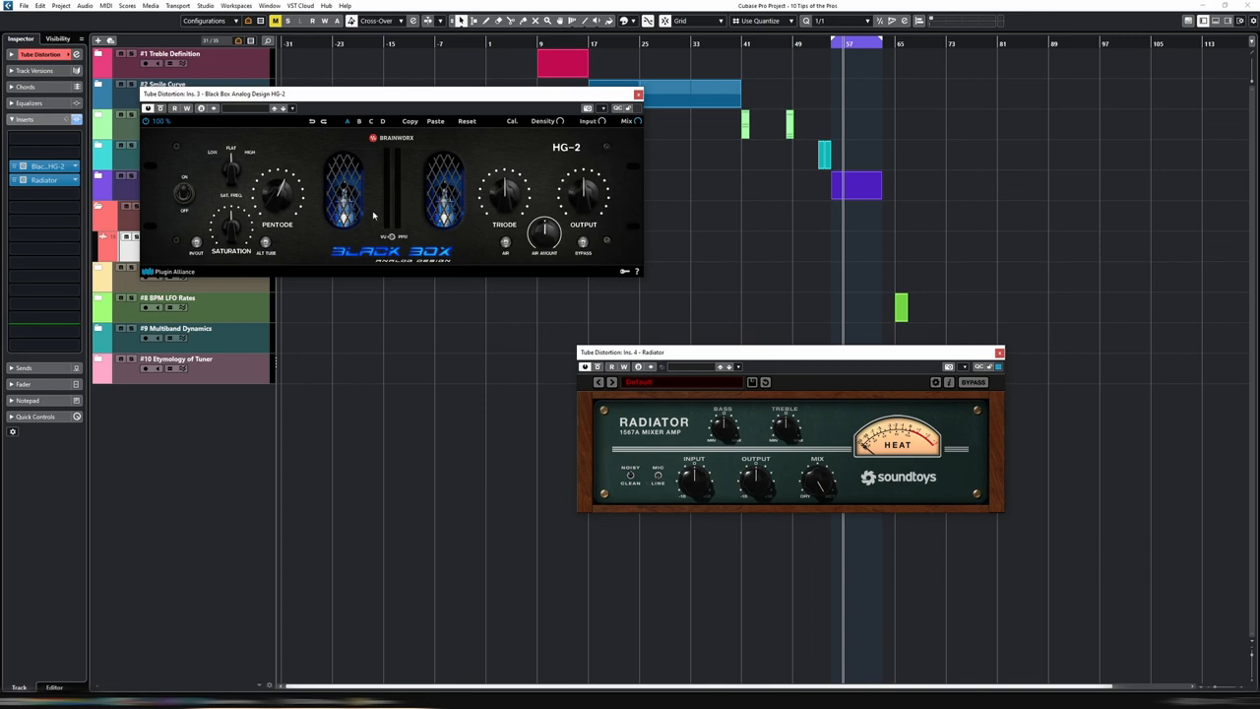
mouse_move(350, 201)
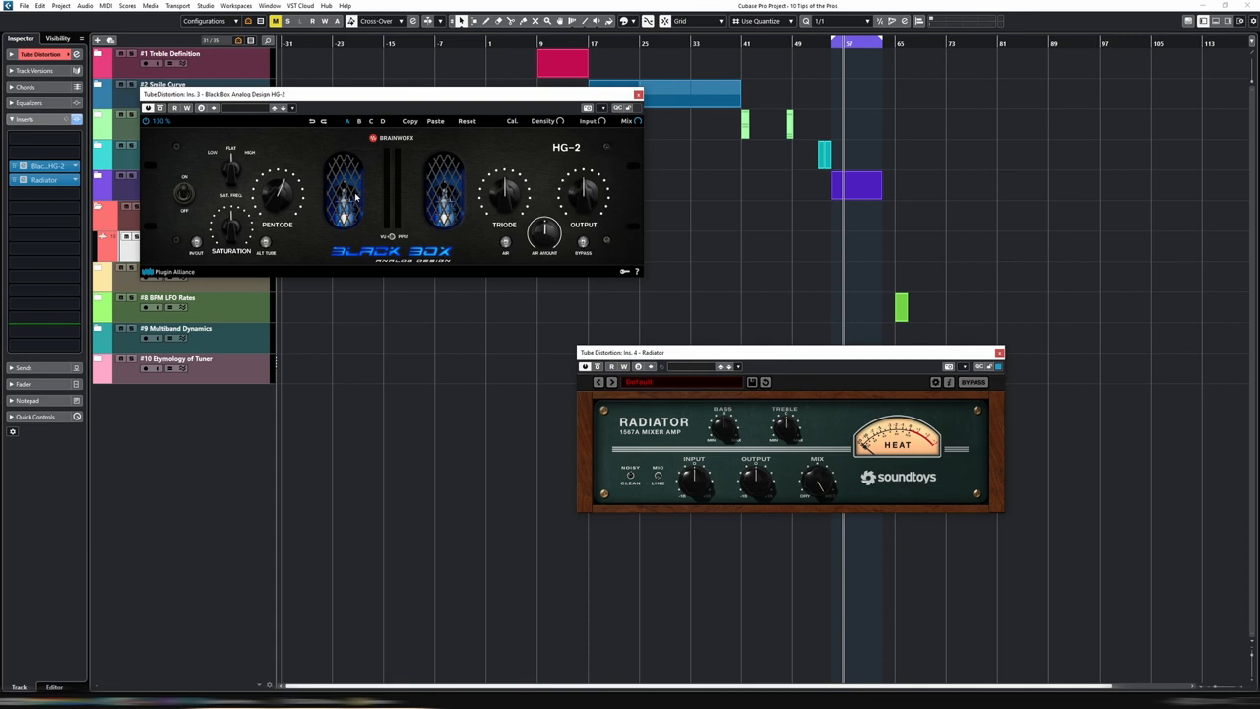
mouse_move(376, 201)
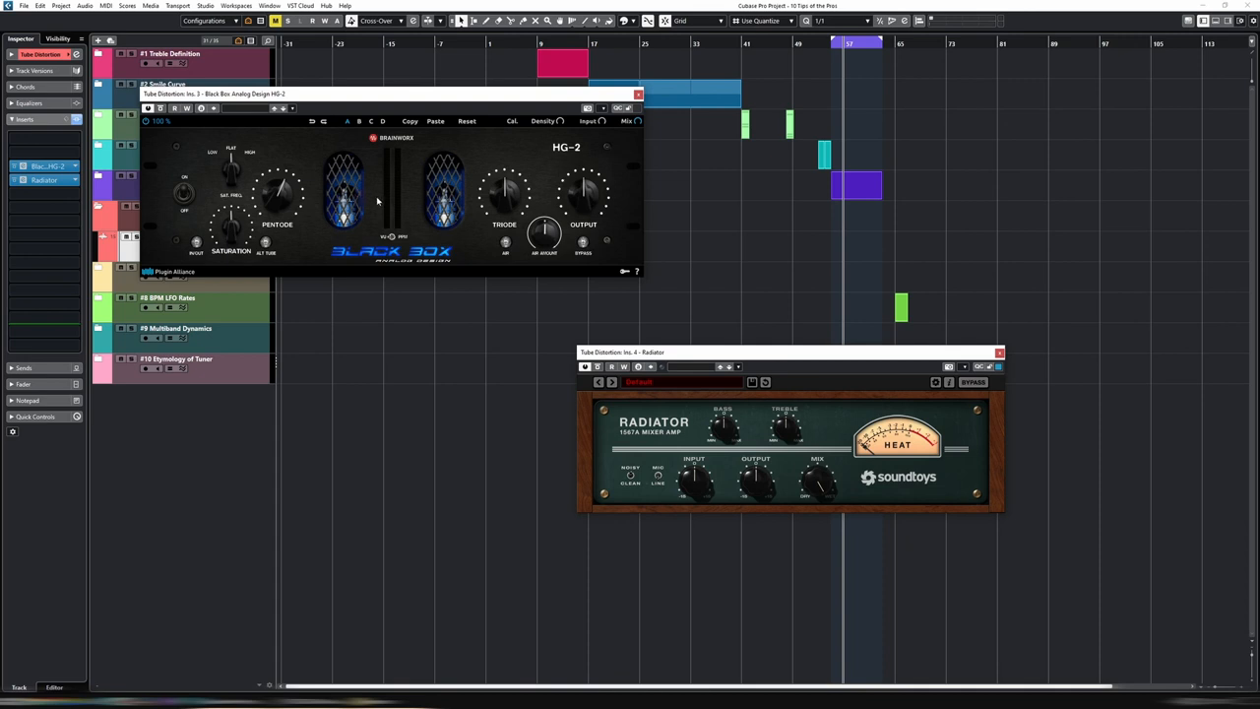
mouse_move(394, 201)
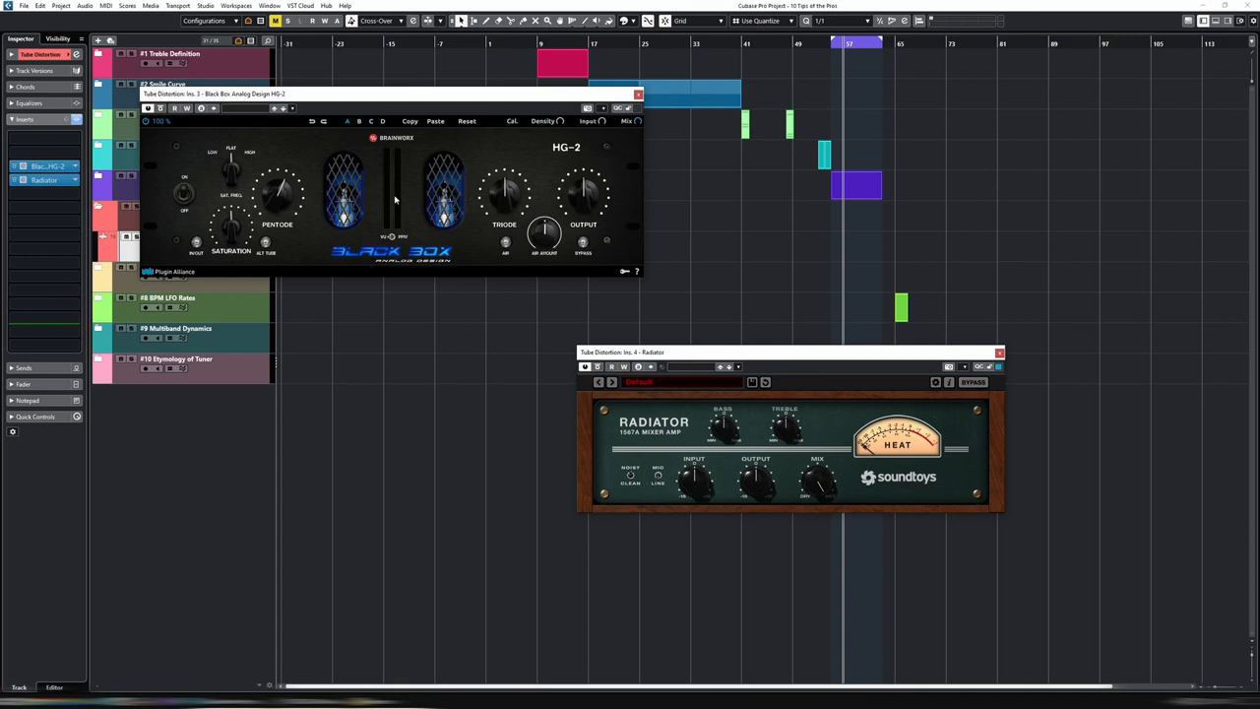
mouse_move(402, 185)
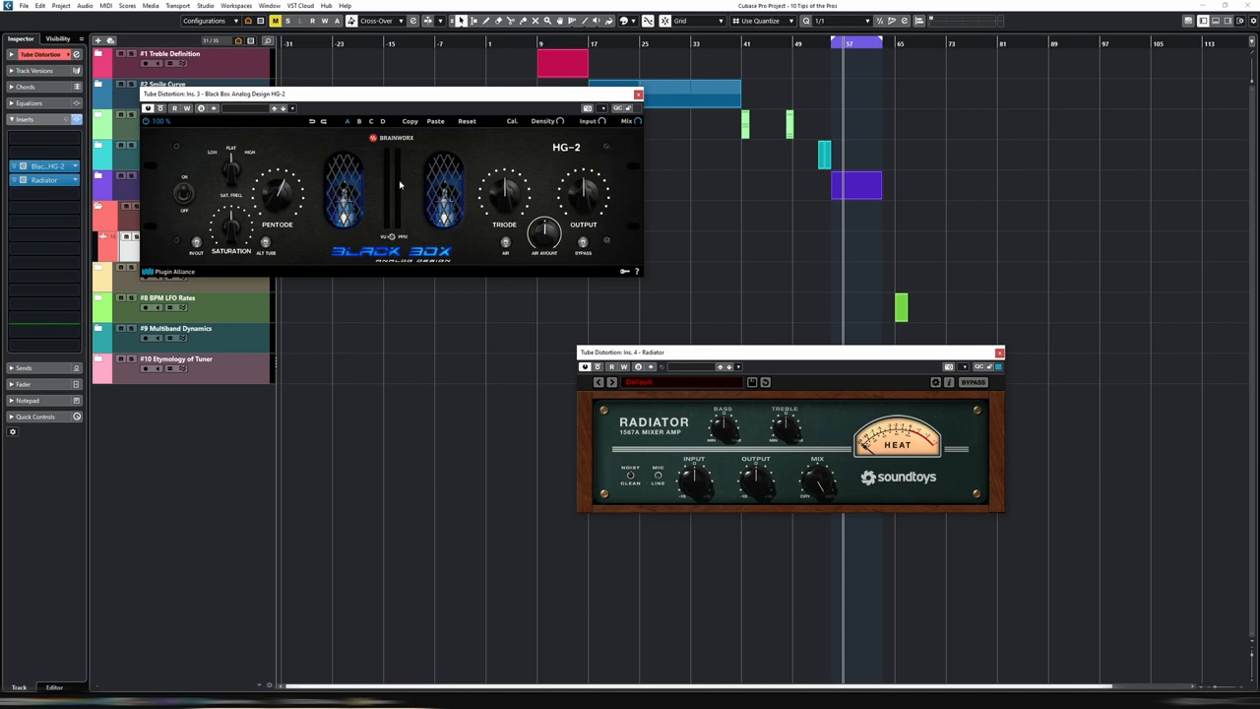
mouse_move(402, 175)
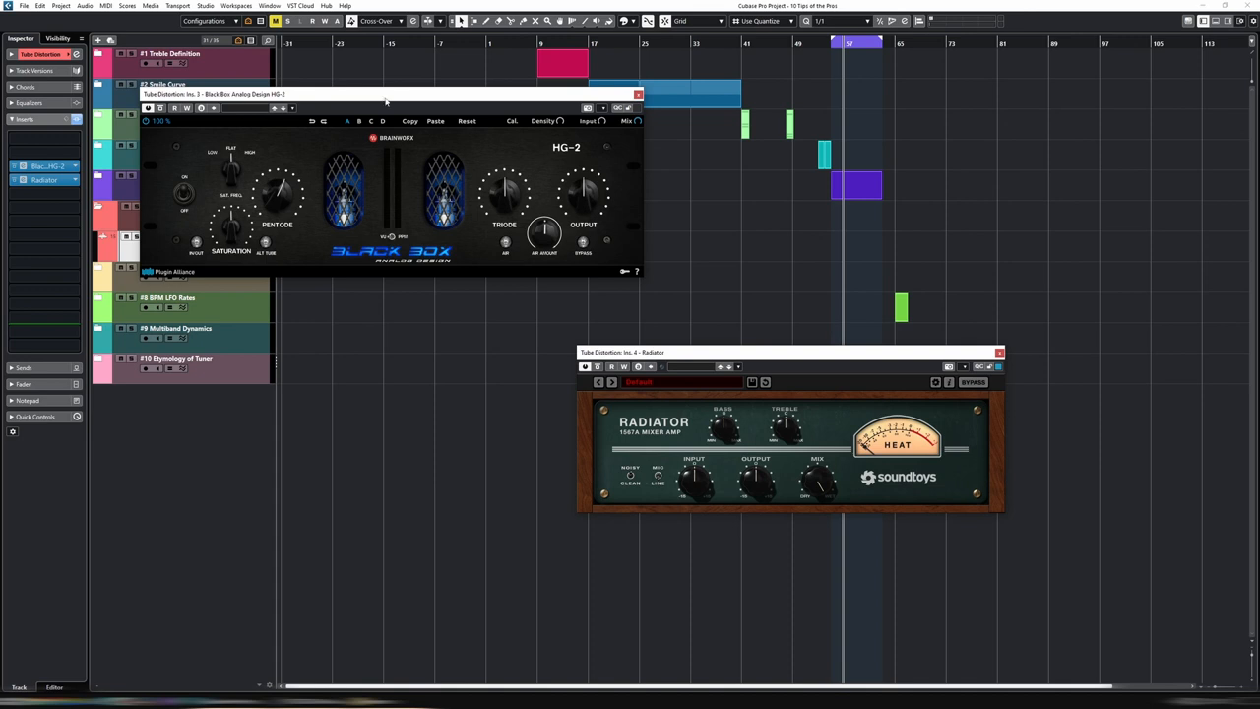
mouse_move(364, 197)
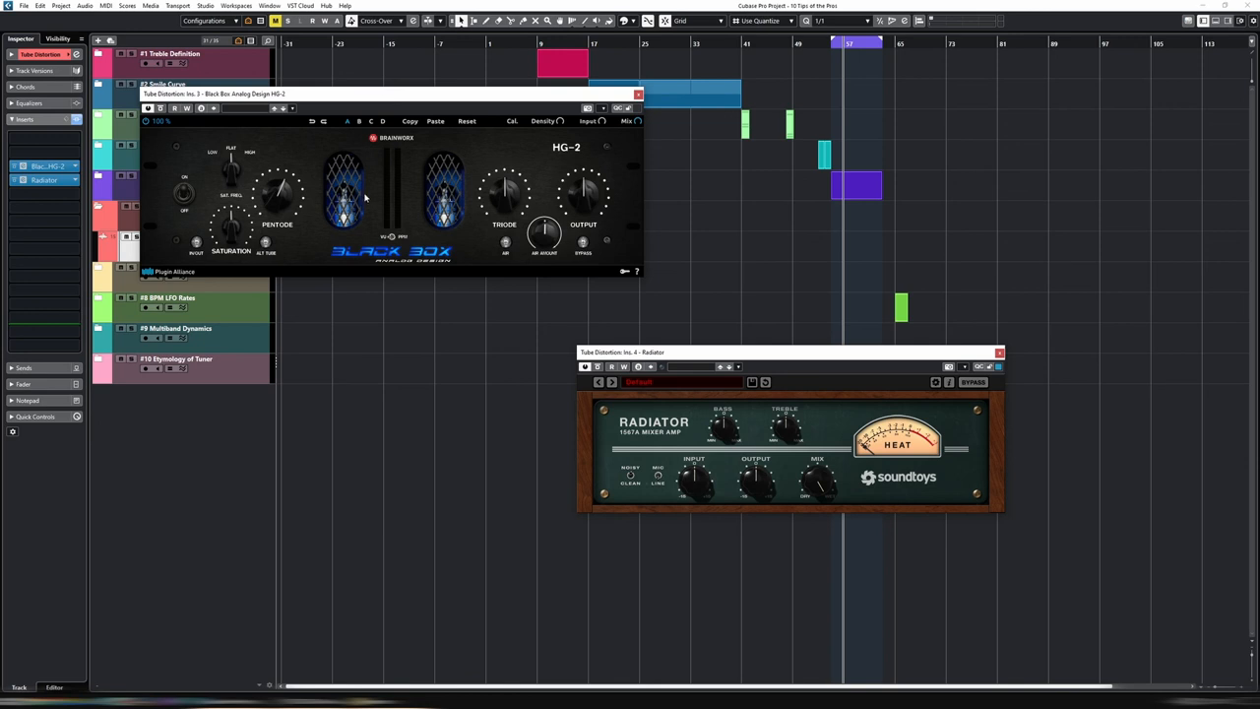
mouse_move(353, 213)
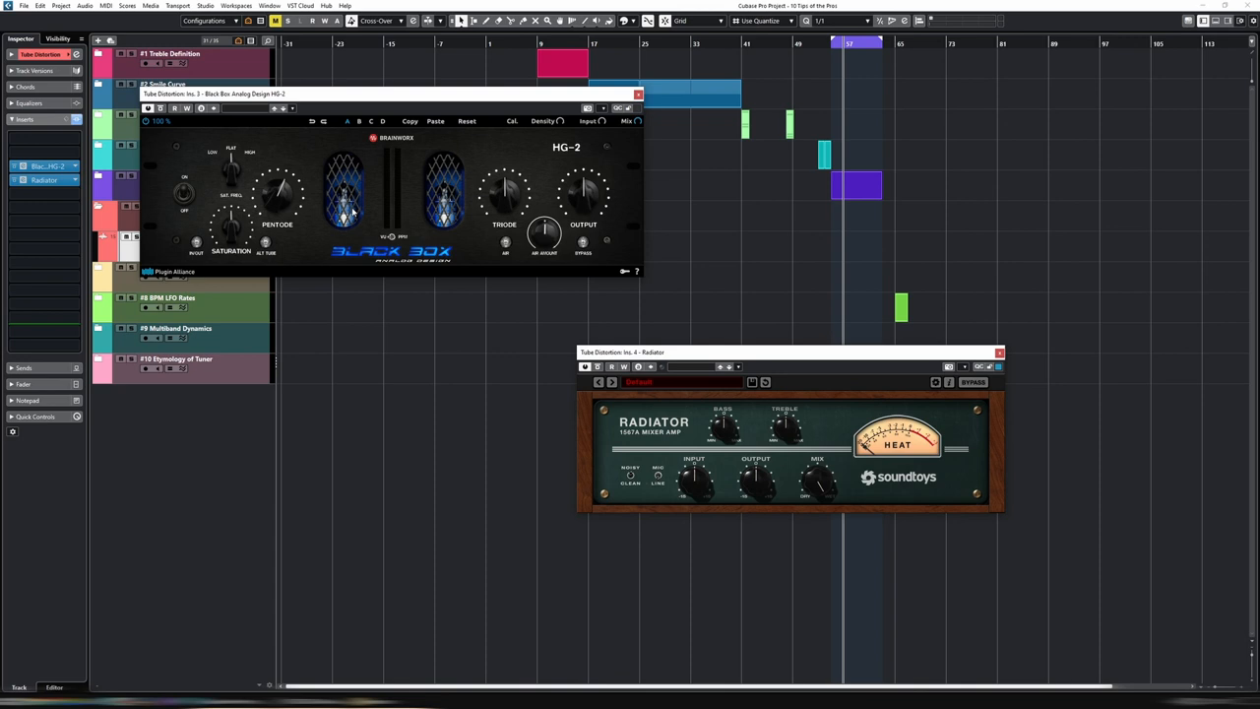
mouse_move(395, 153)
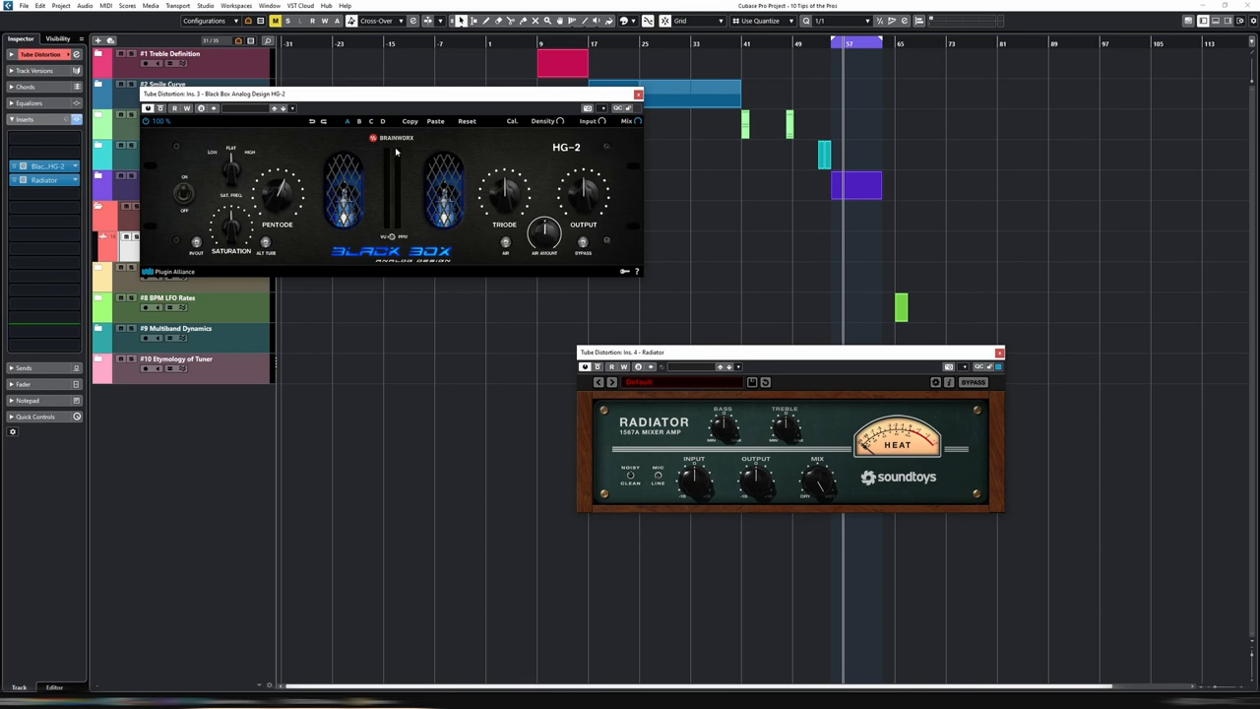
mouse_move(725, 359)
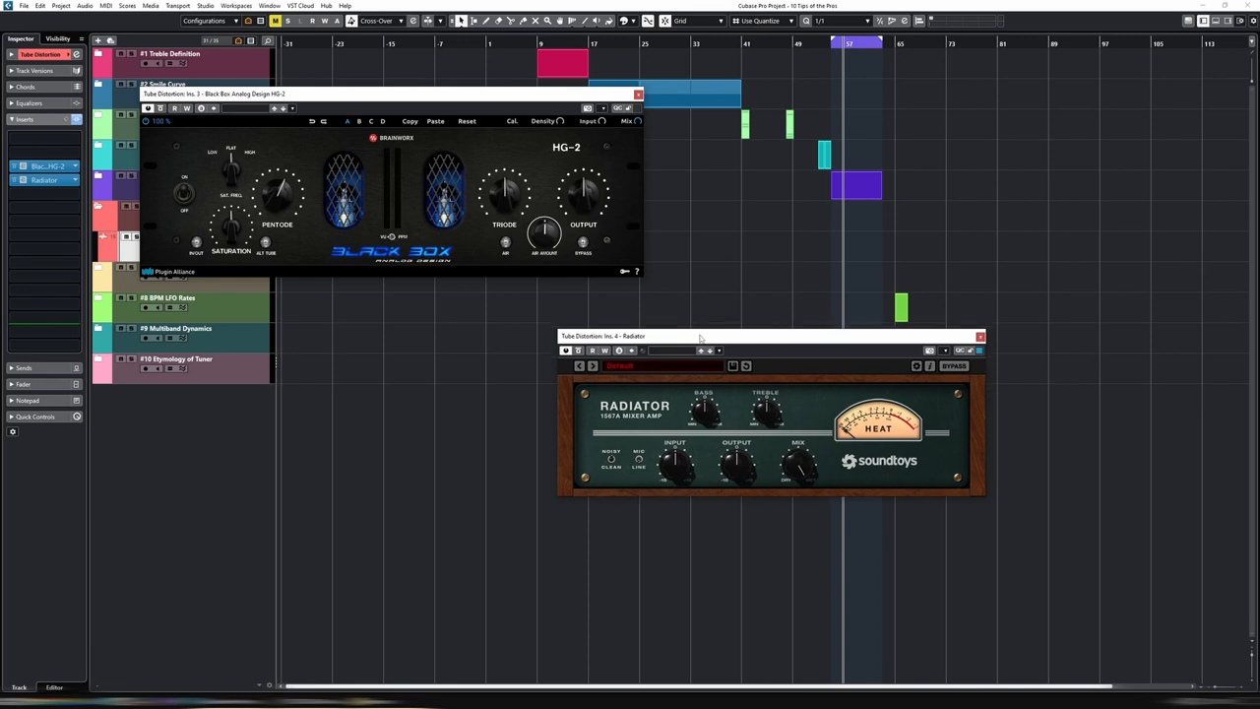
mouse_move(425, 265)
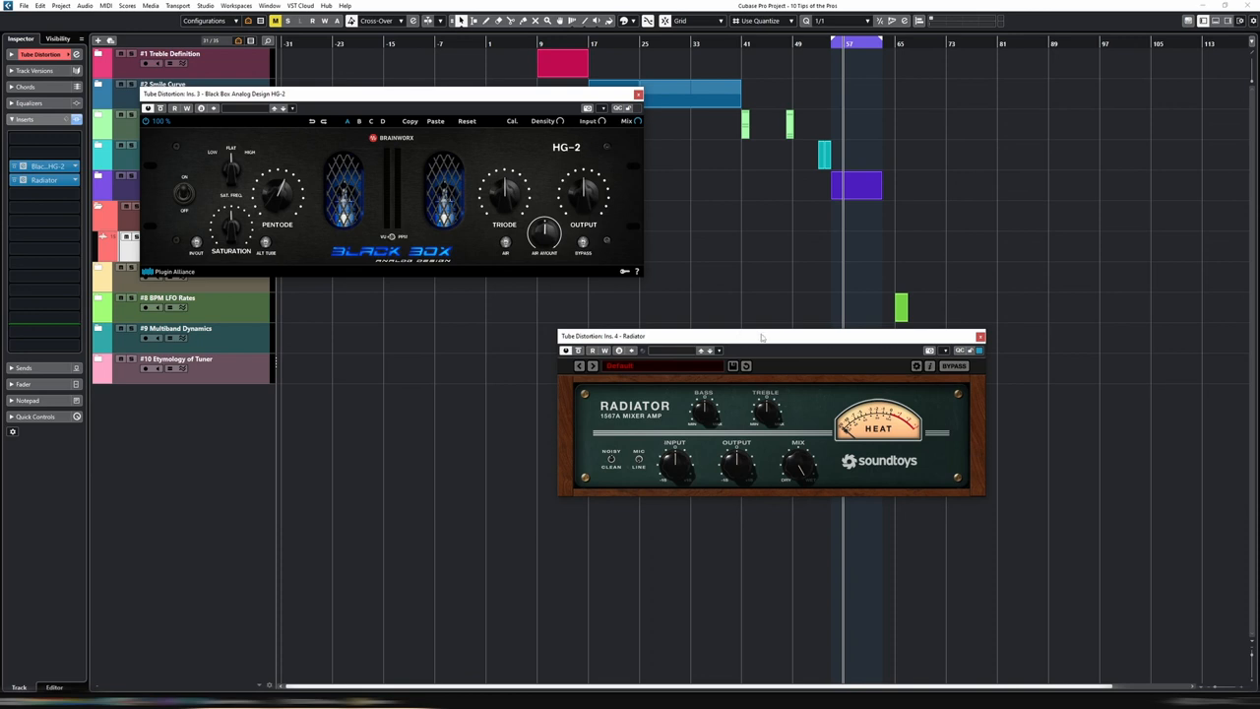
mouse_move(716, 380)
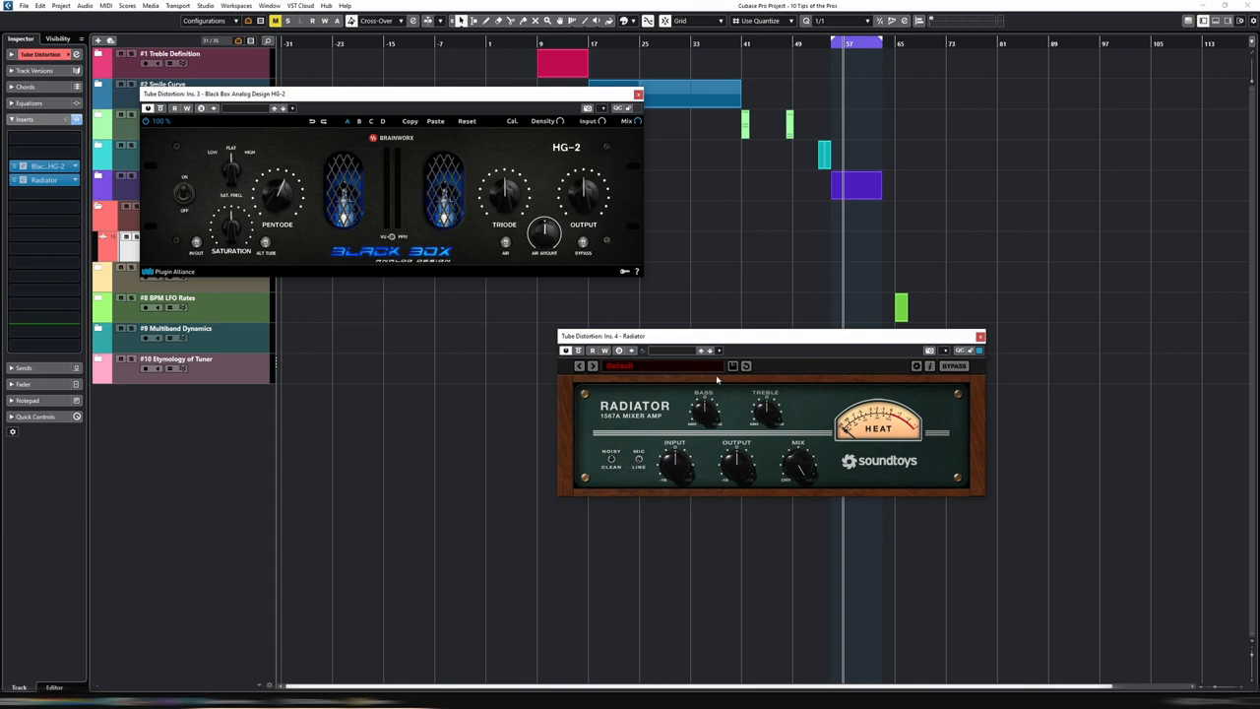
mouse_move(363, 221)
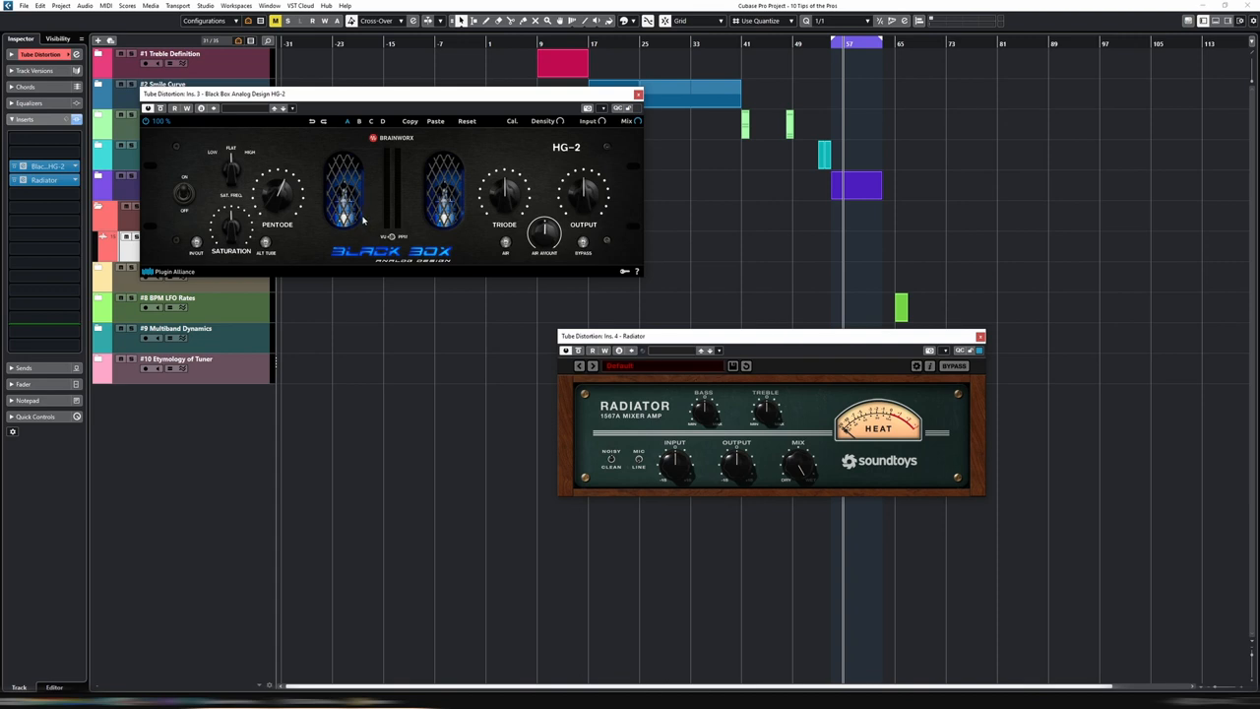
mouse_move(785, 347)
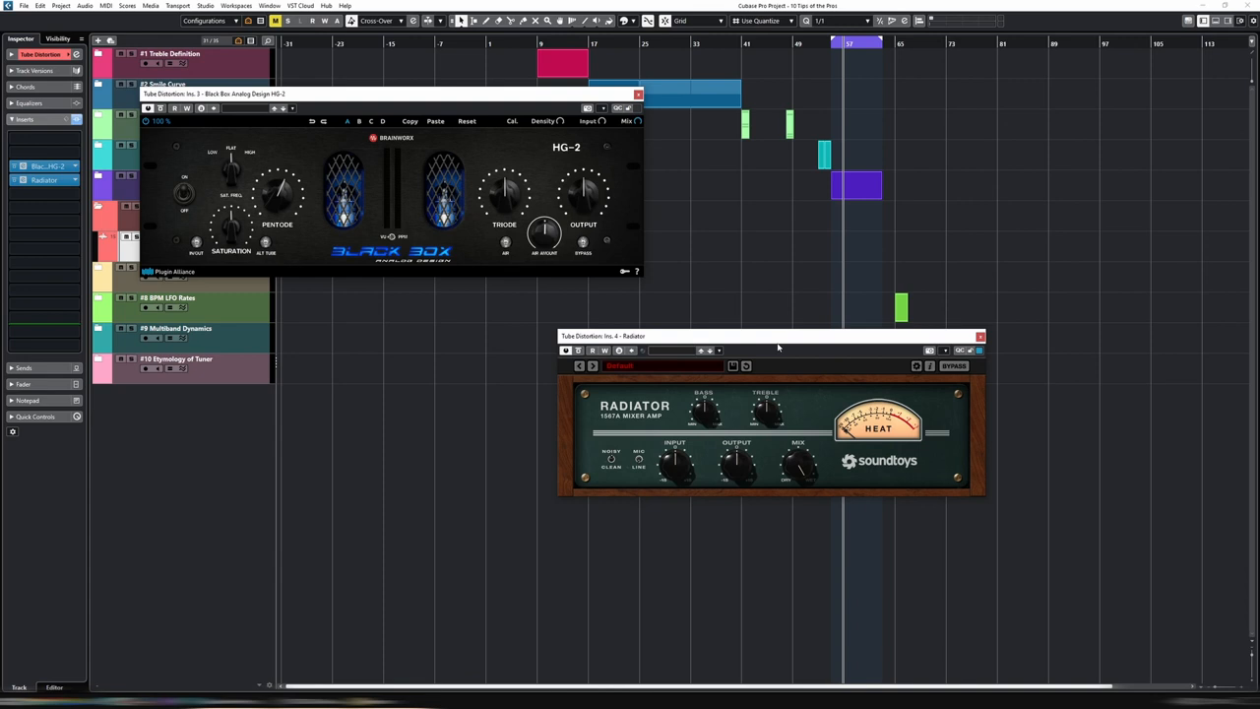
mouse_move(536, 284)
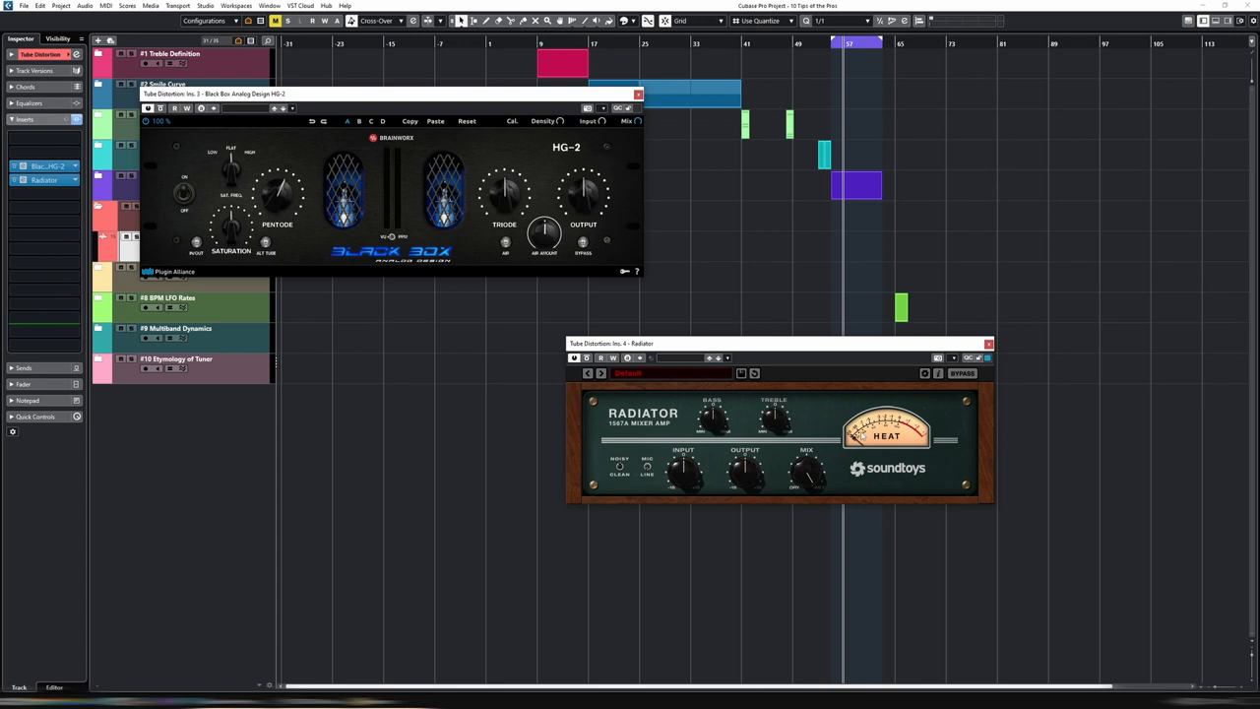
mouse_move(845, 405)
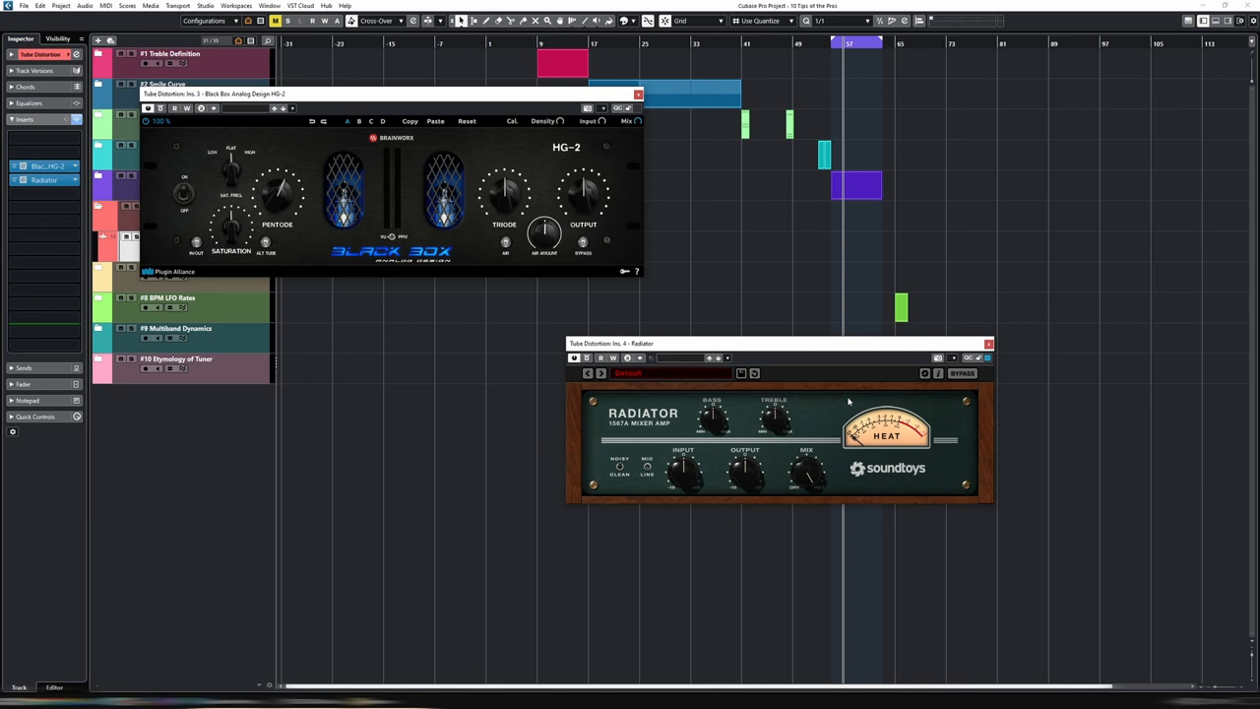
mouse_move(993, 350)
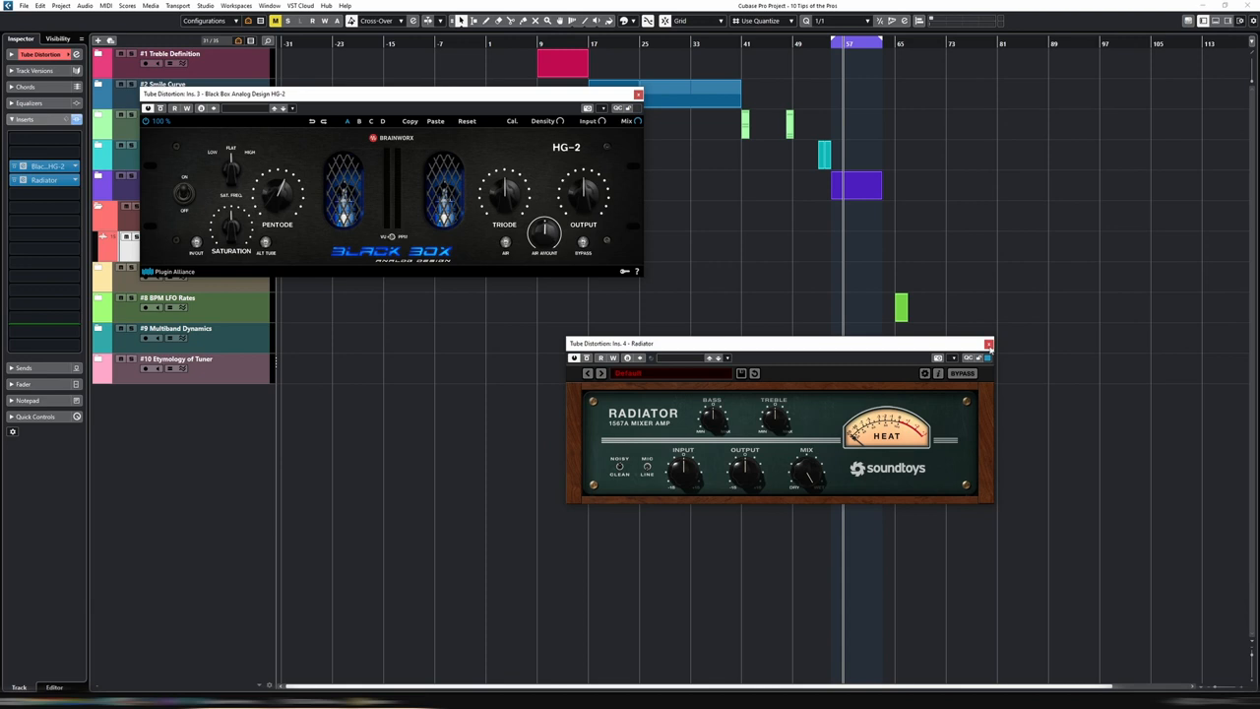
click(989, 343)
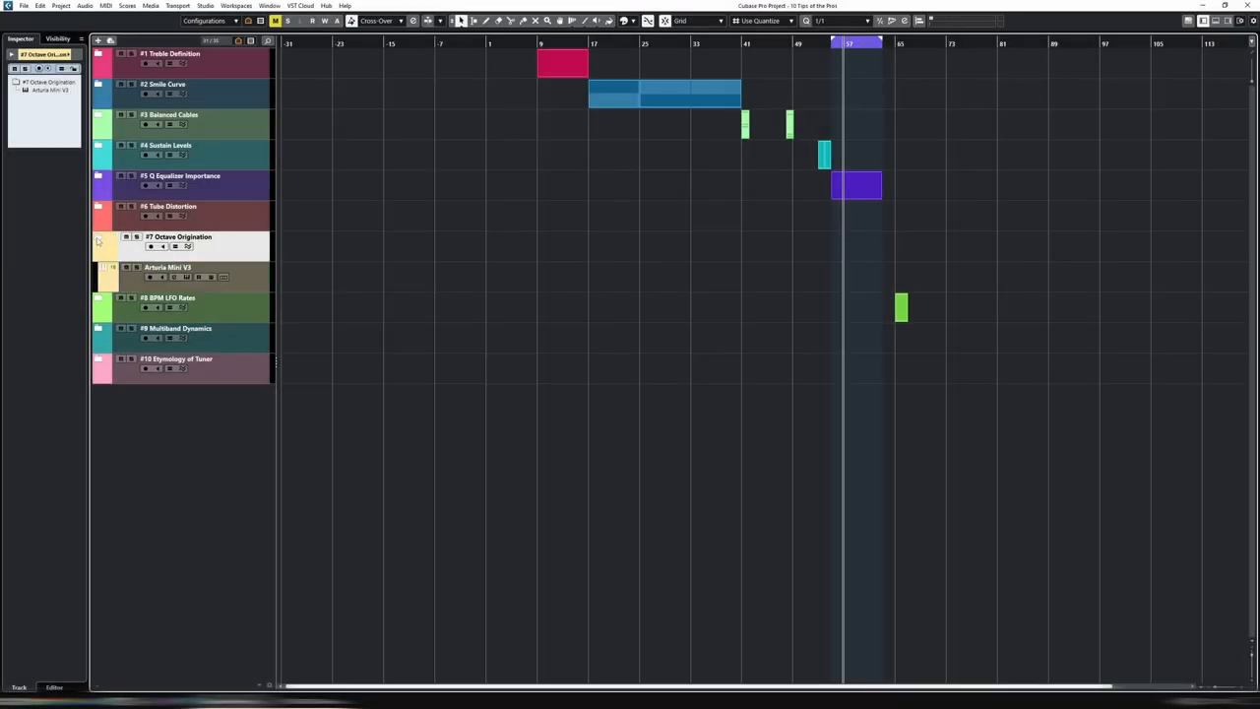
Step: Select the Arturia Mini V3 instrument track in the Octave Origination folder
click(167, 267)
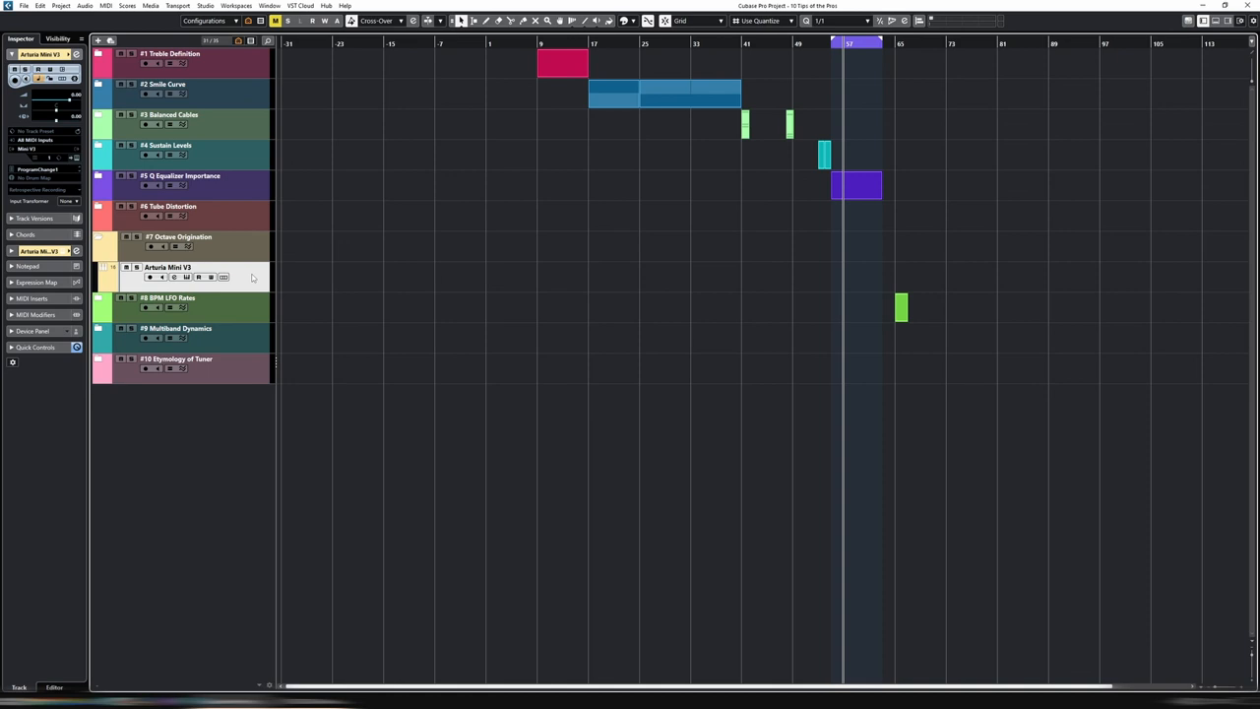
mouse_move(368, 303)
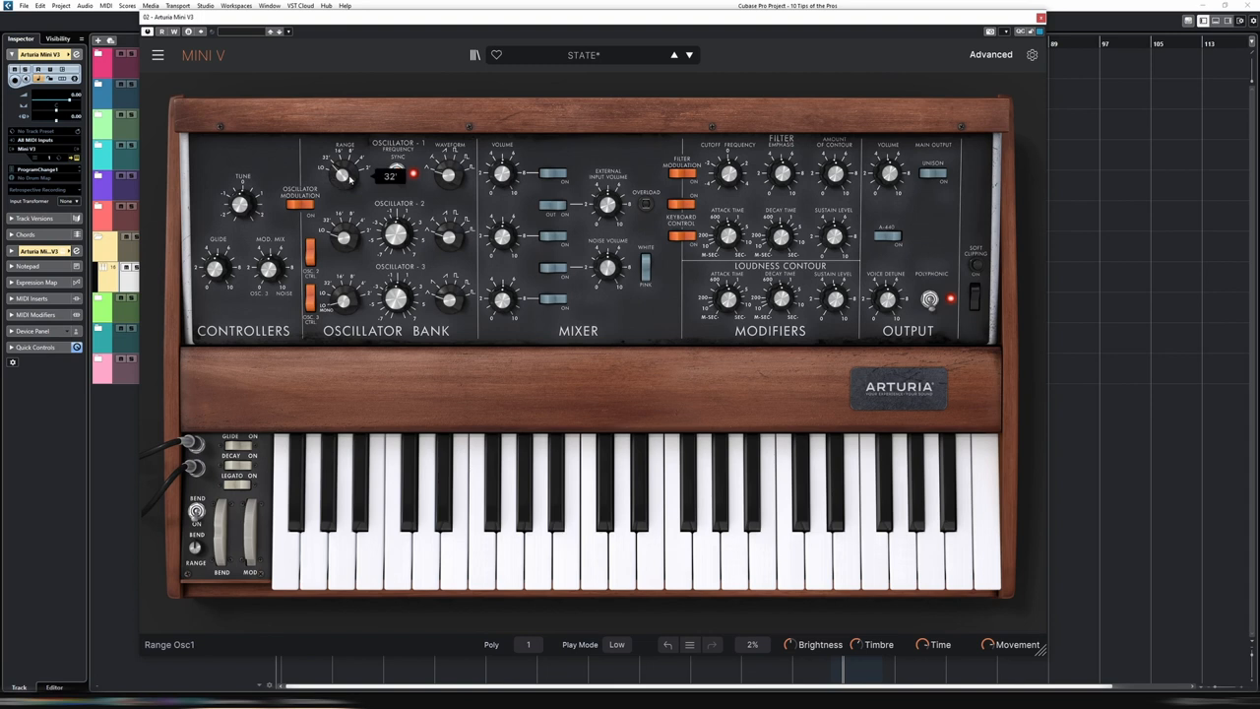
Step: Change the Mini V's Oscillator 1 Range knob to a different octave footage
drag(342, 175, 342, 158)
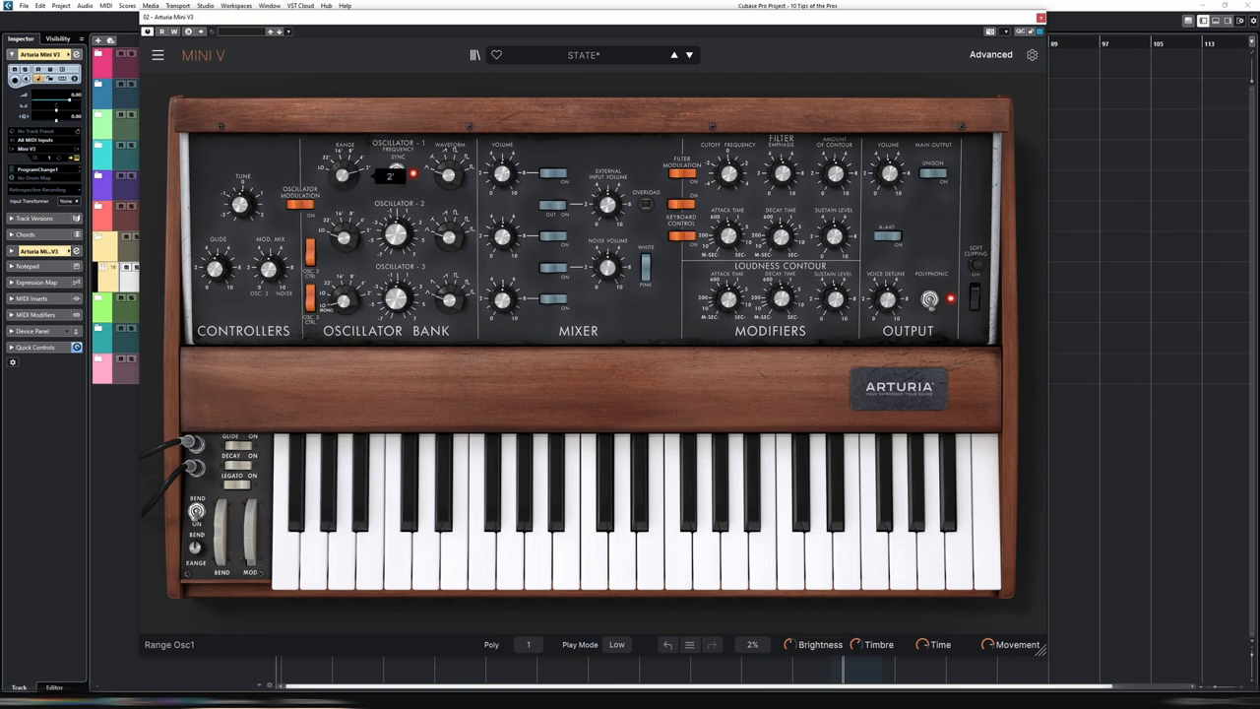
mouse_move(344, 177)
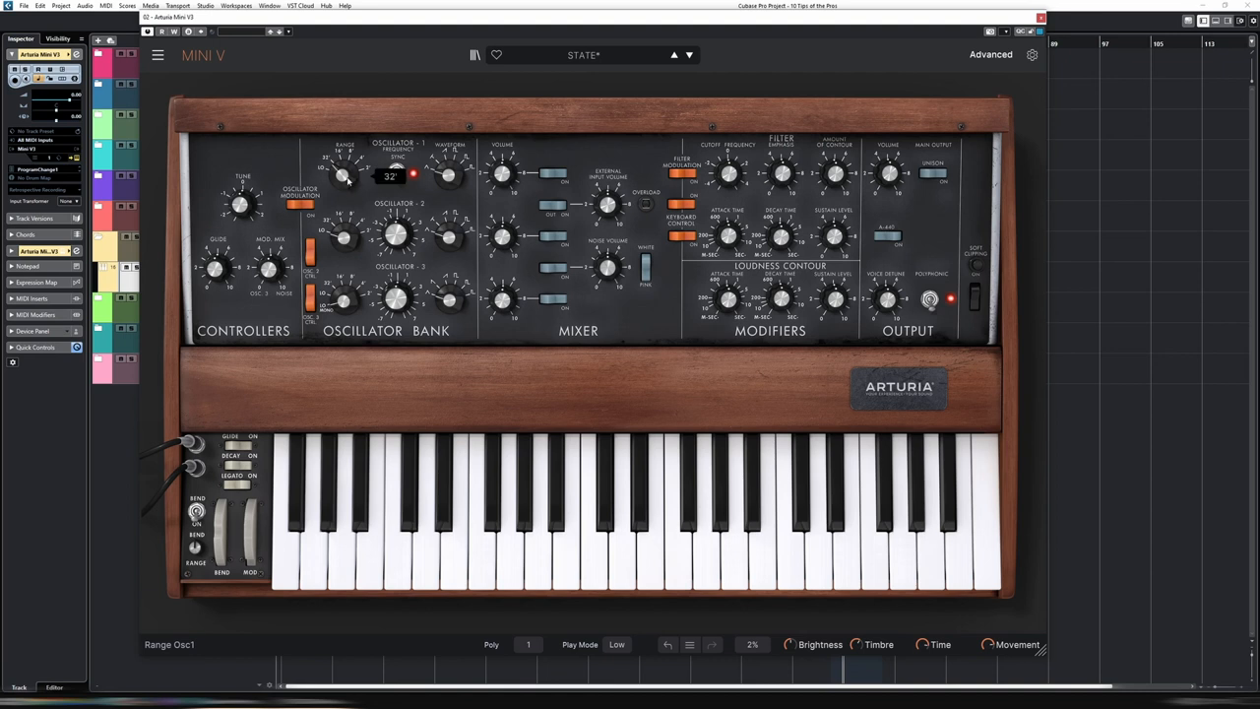
mouse_move(345, 181)
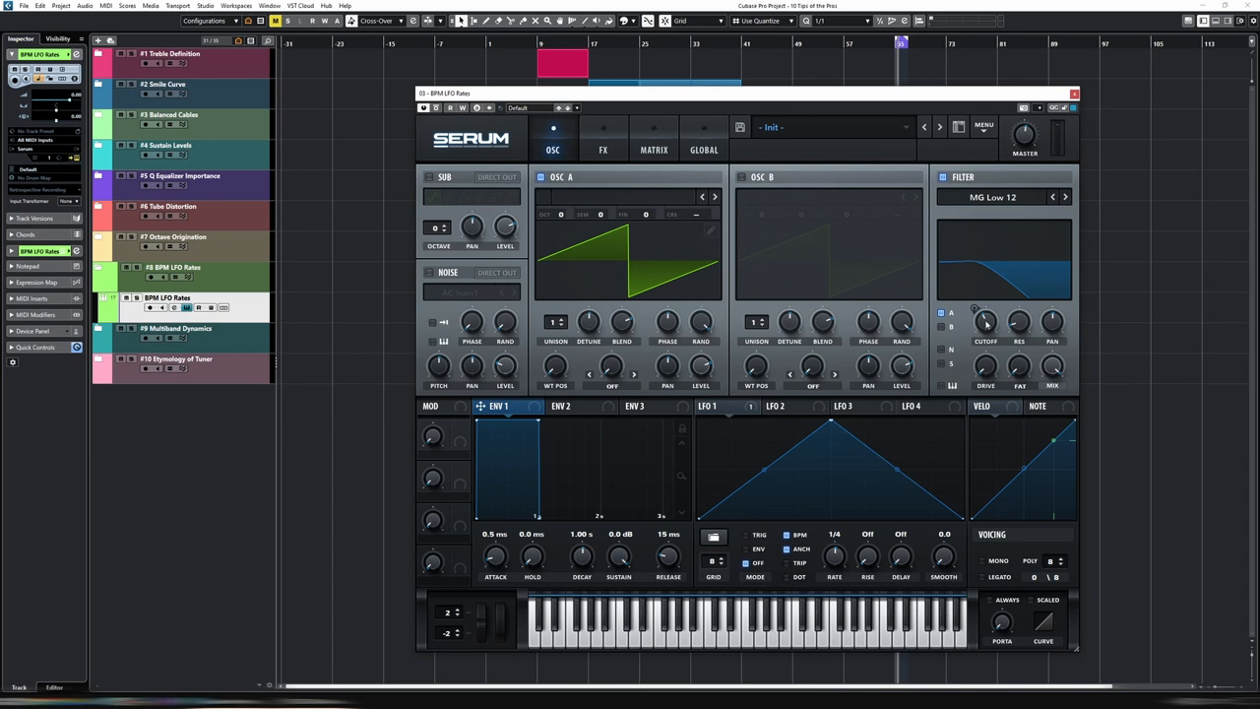
mouse_move(965, 311)
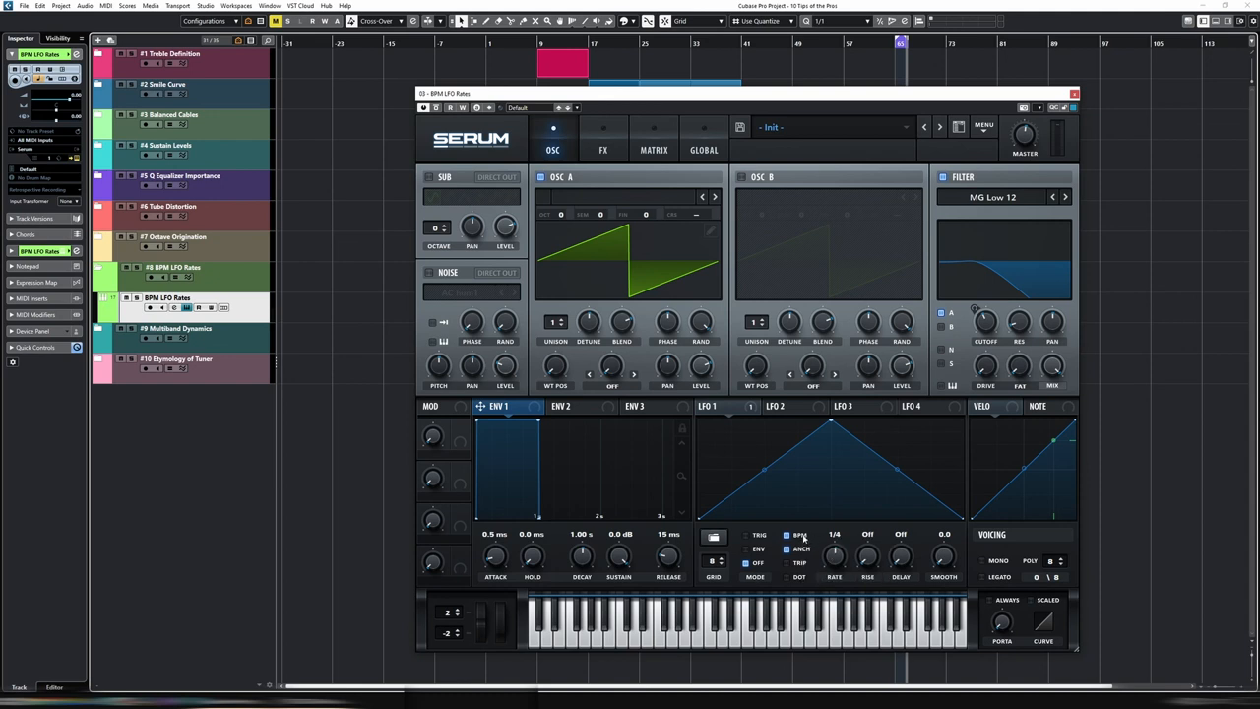
mouse_move(799, 536)
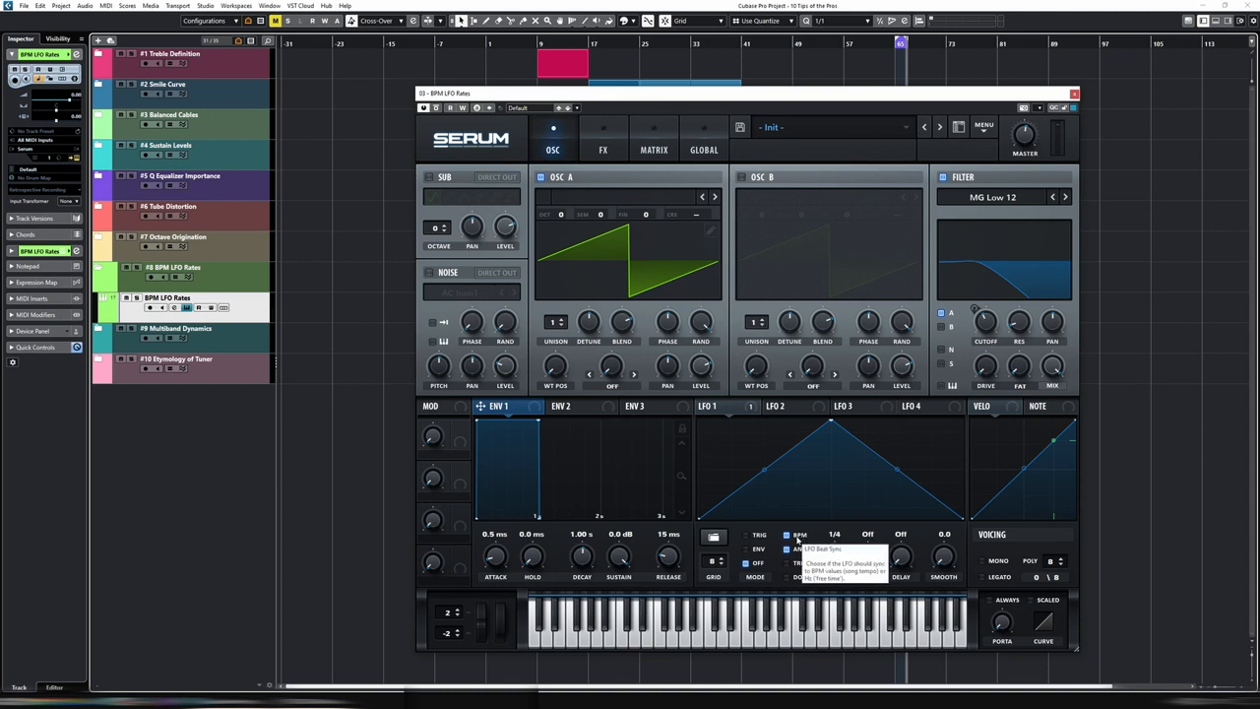
mouse_move(800, 540)
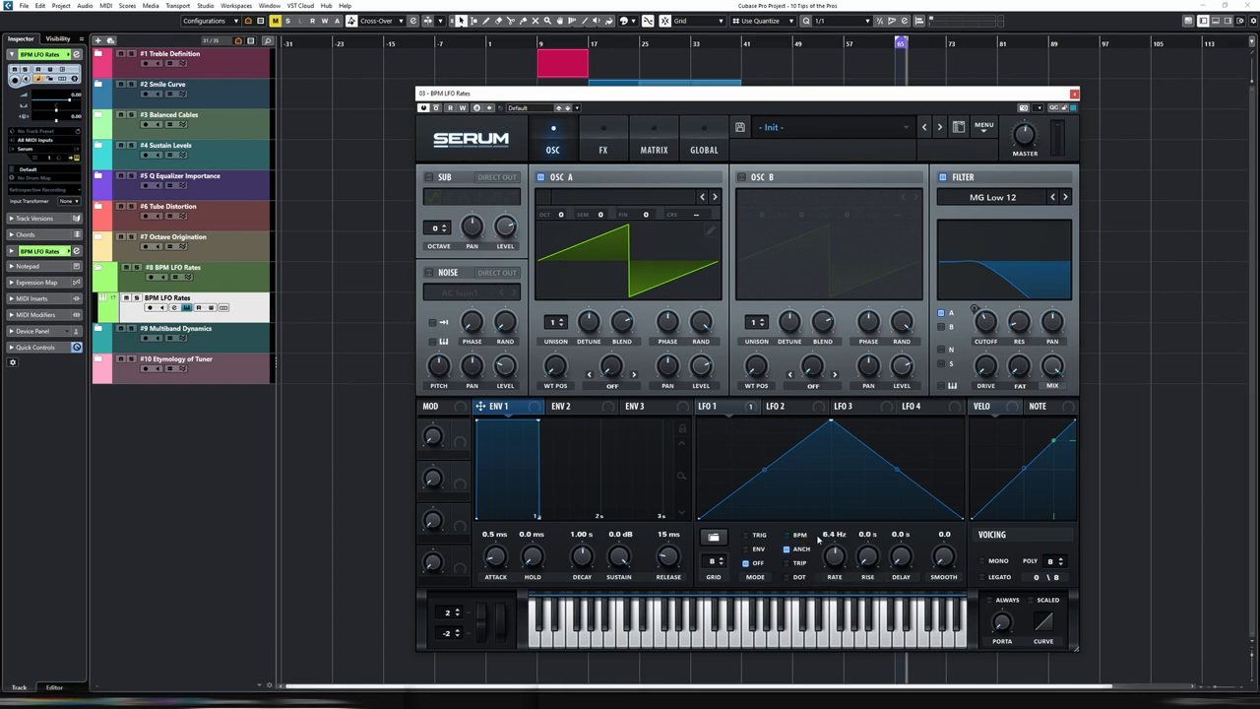
Step: Disable the Serum LFO's BPM sync and set its rate freely
double_click(844, 536)
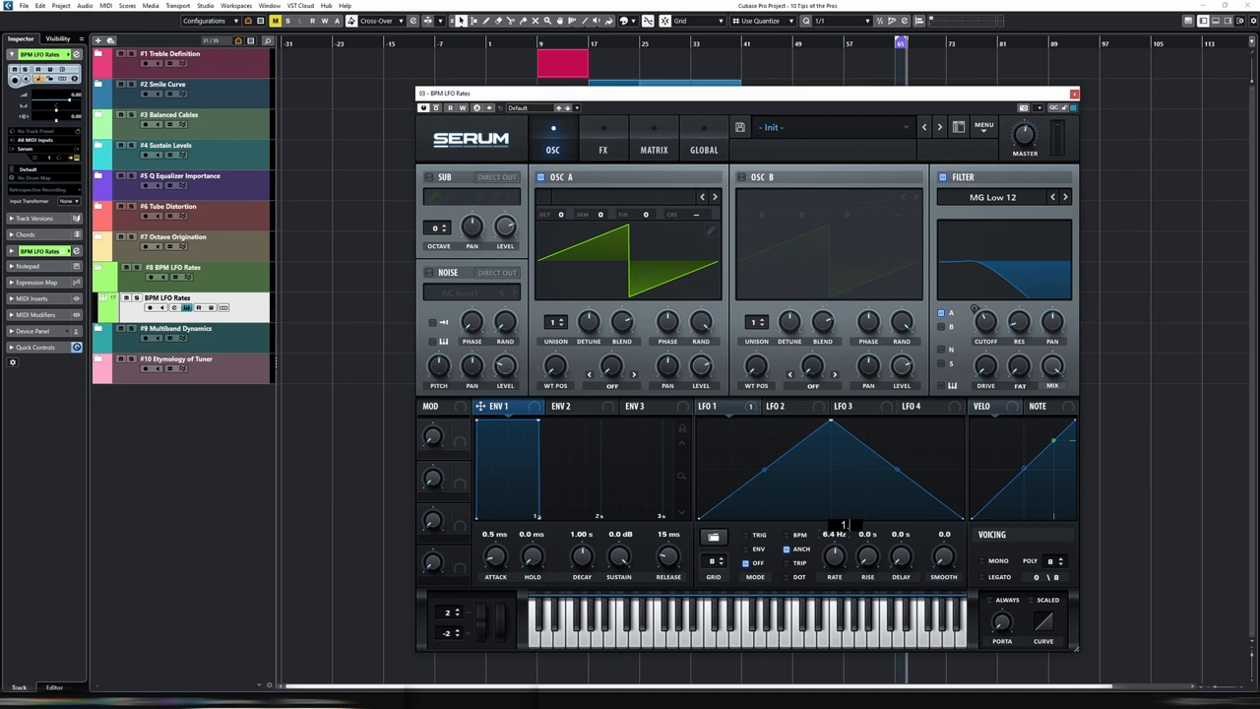
drag(834, 535, 835, 551)
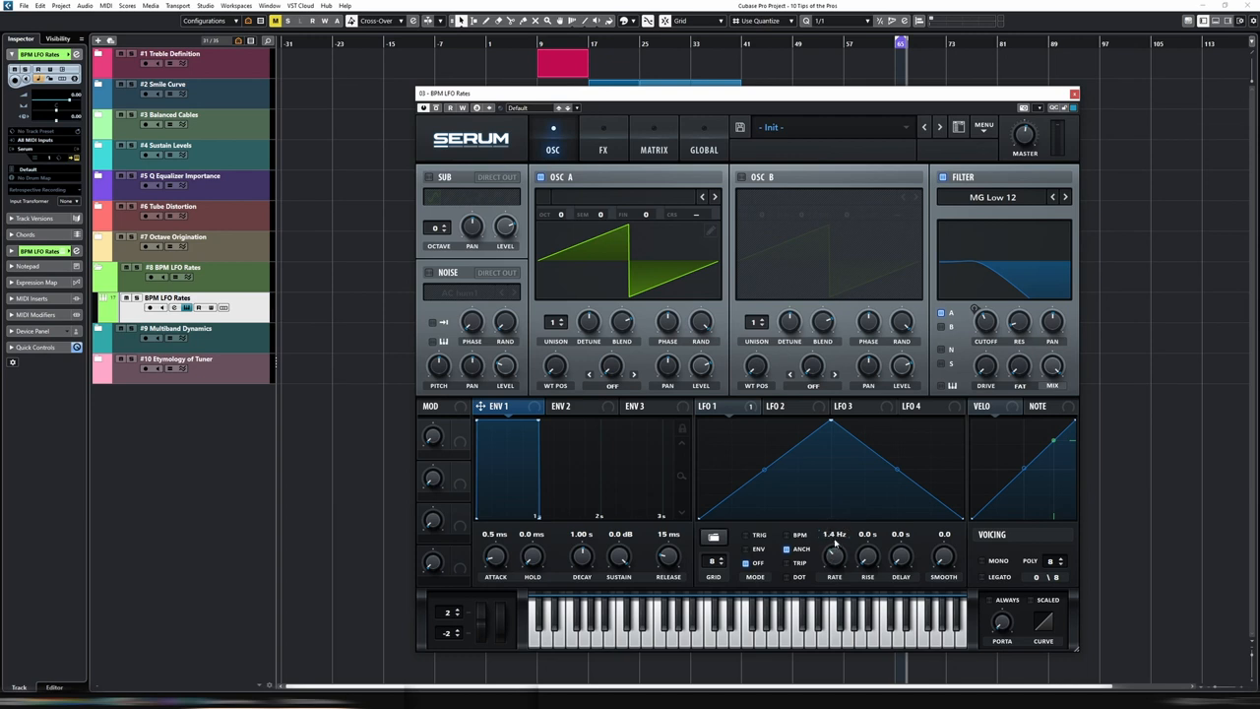
mouse_move(778, 571)
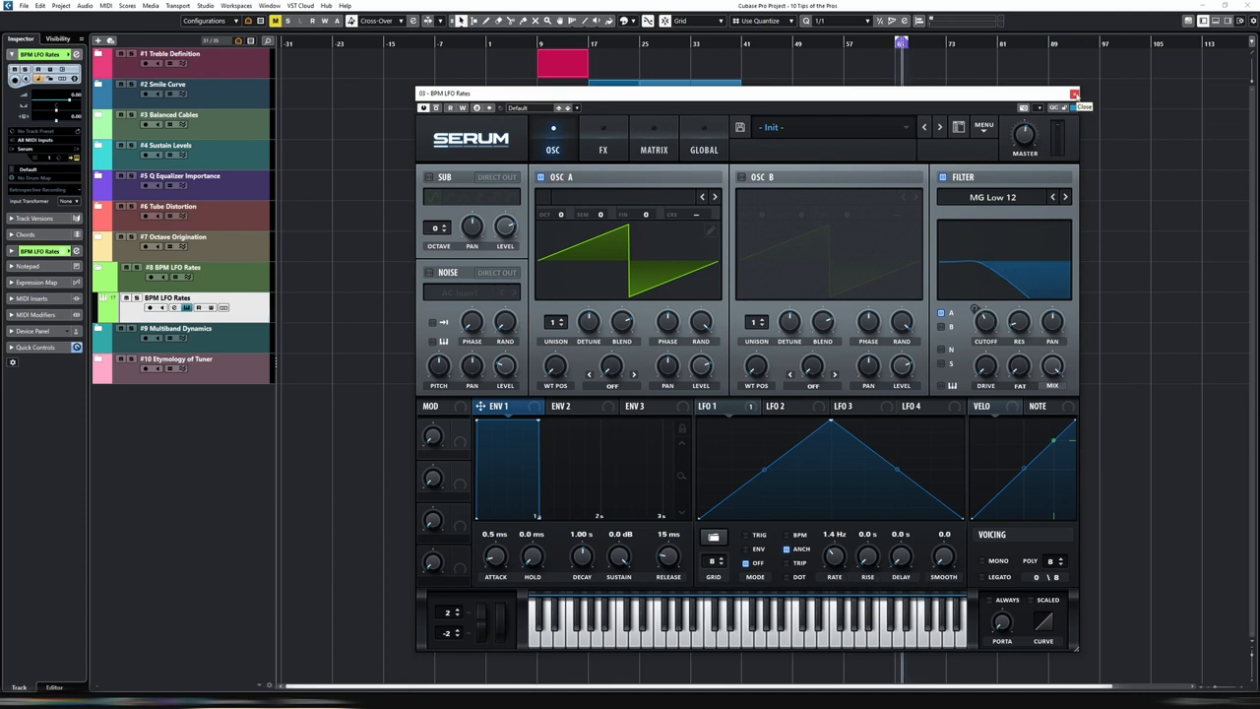
mouse_move(1079, 102)
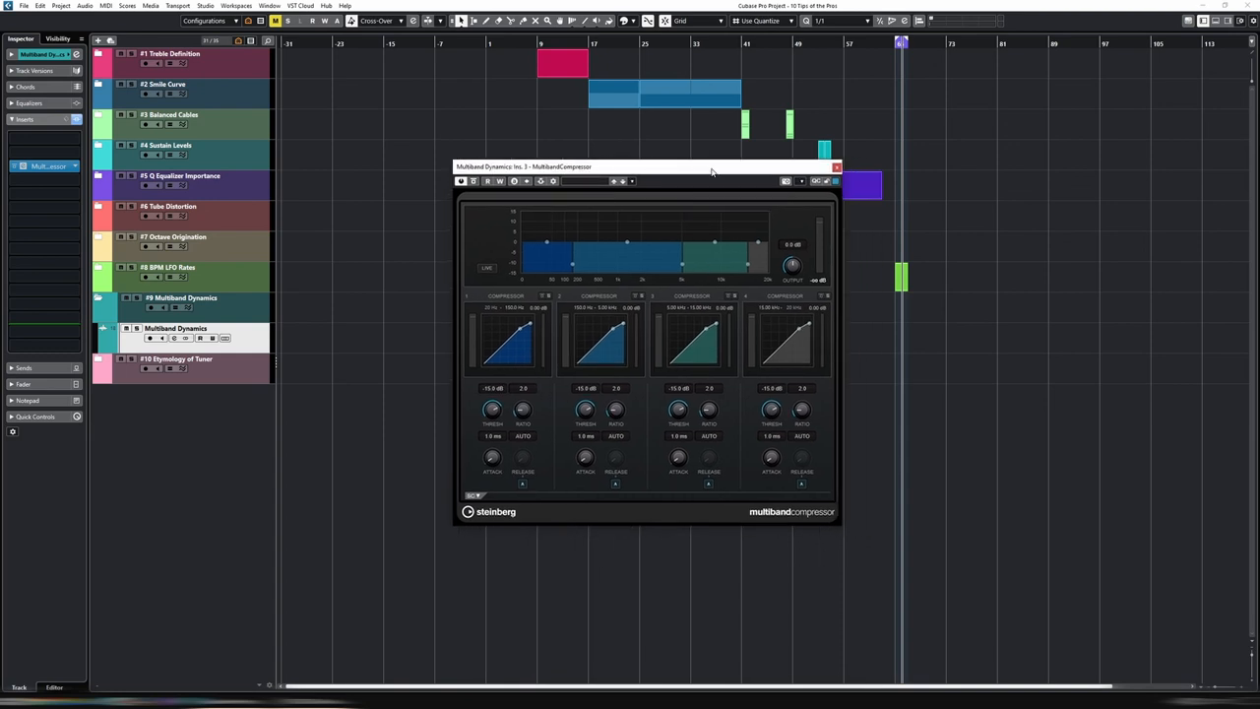
Step: Move the MultibandCompressor window slightly to a new spot on screen
drag(646, 165, 666, 181)
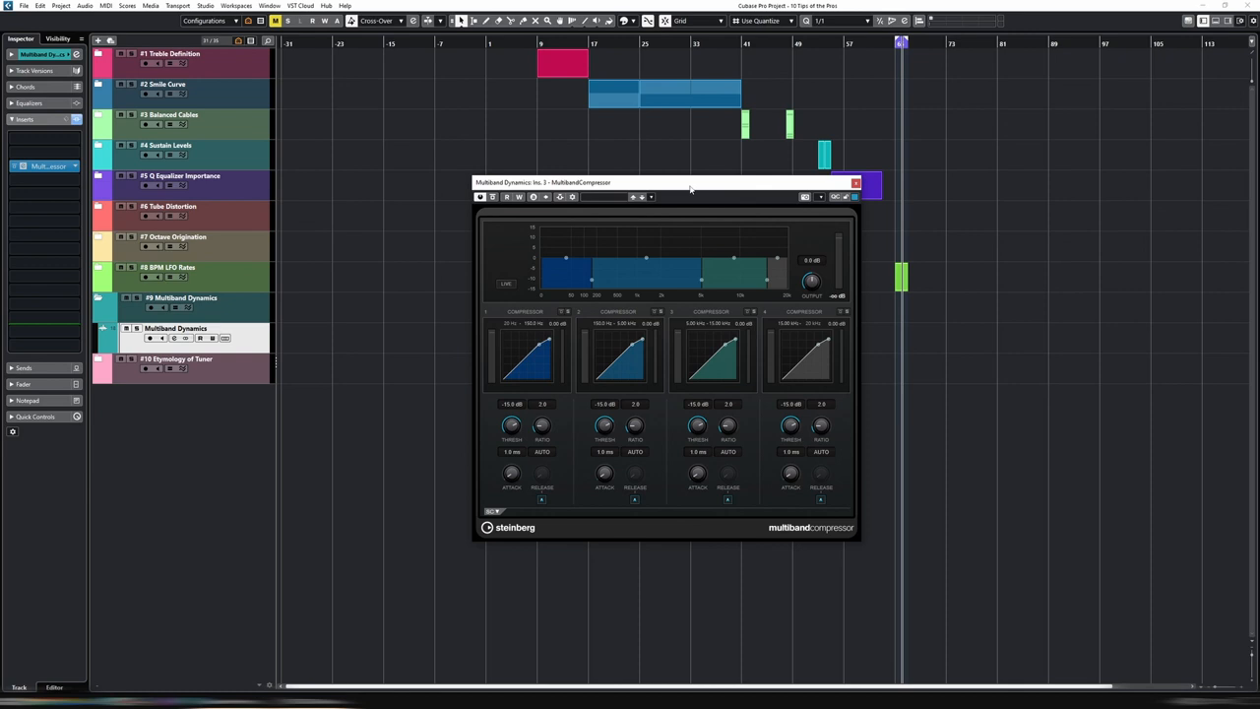
mouse_move(679, 185)
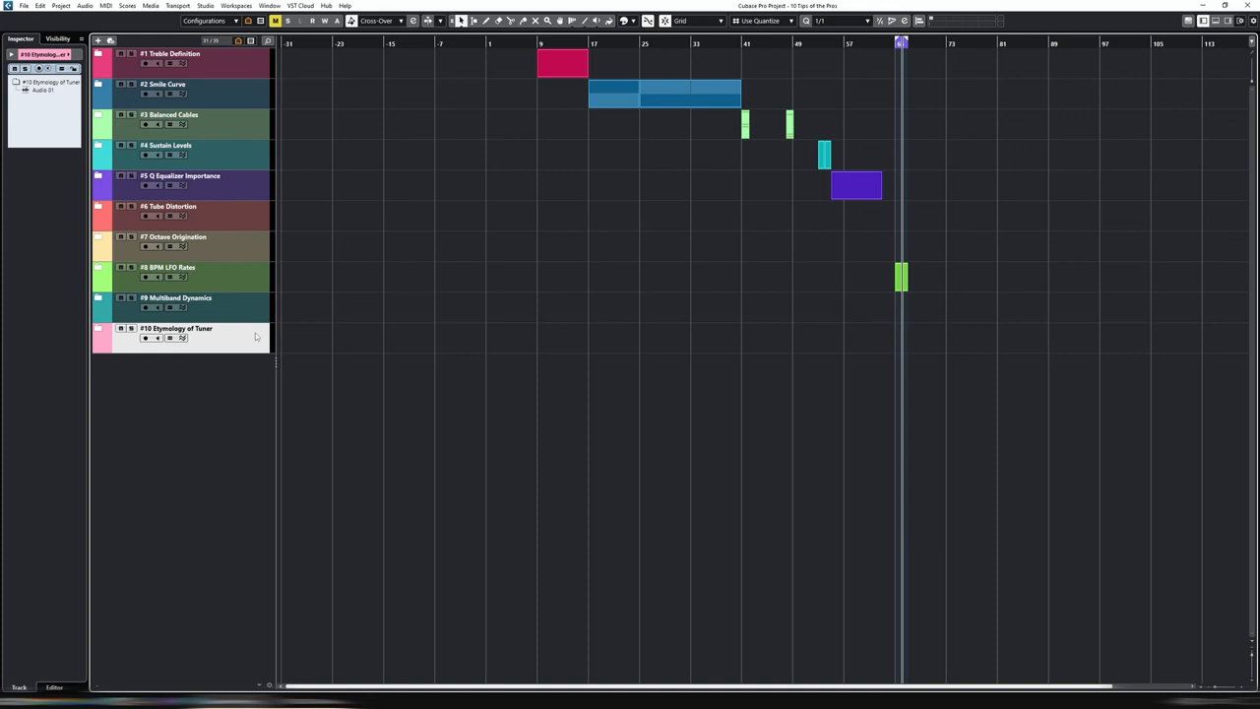
mouse_move(279, 333)
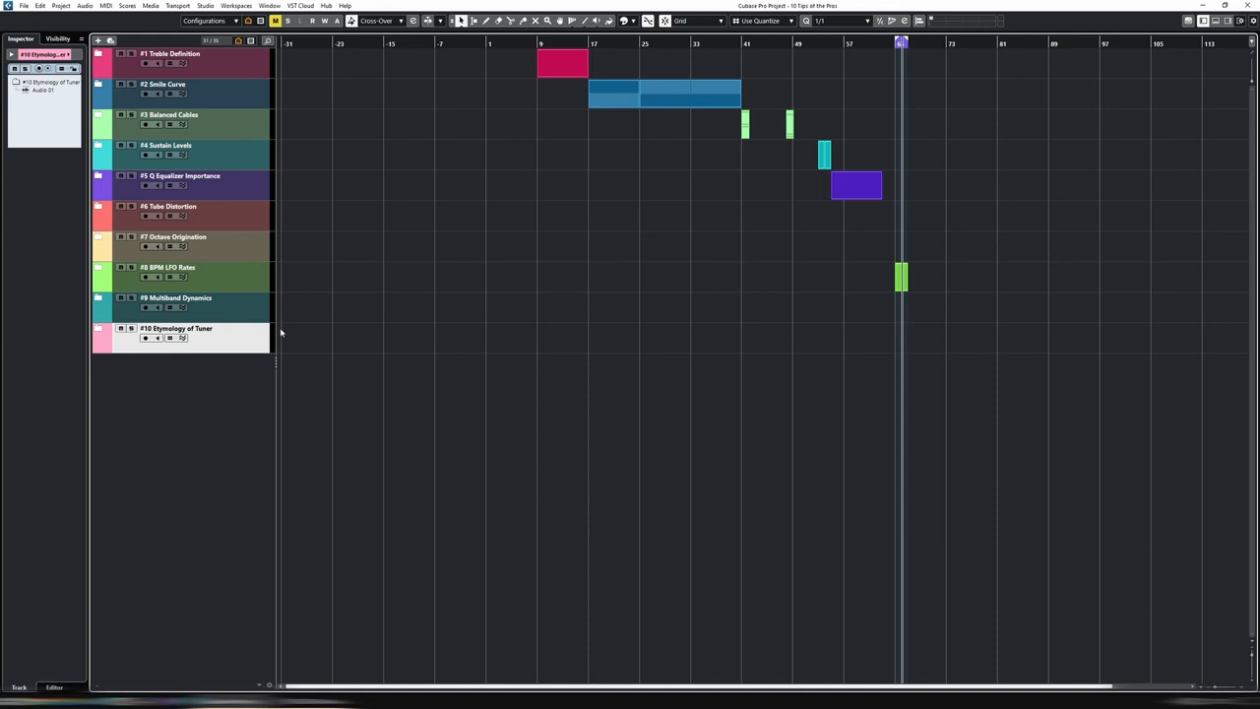
mouse_move(244, 338)
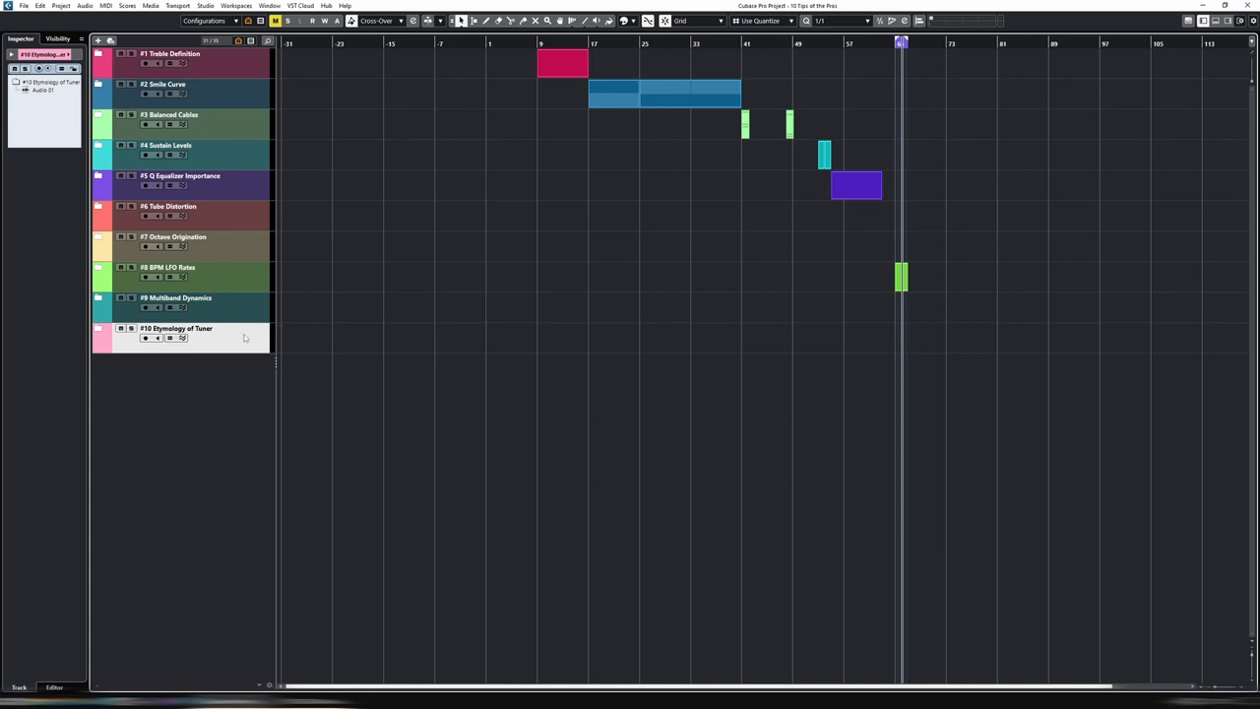
mouse_move(594, 378)
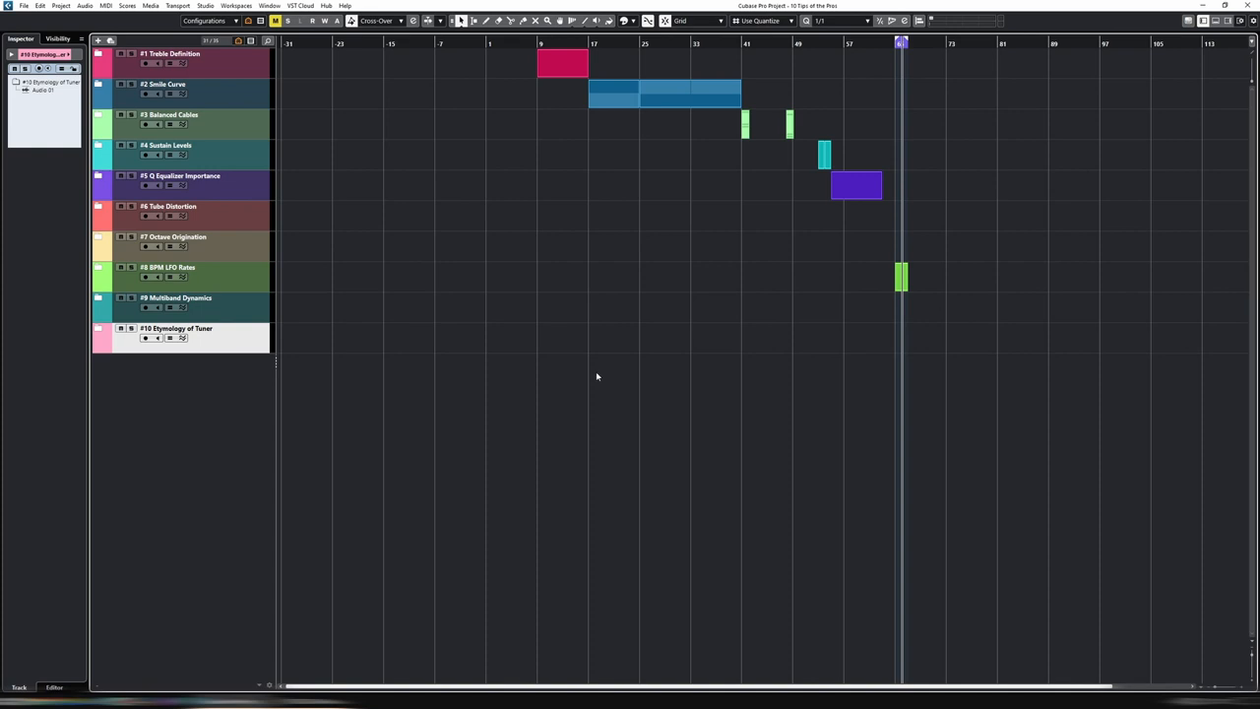
mouse_move(592, 378)
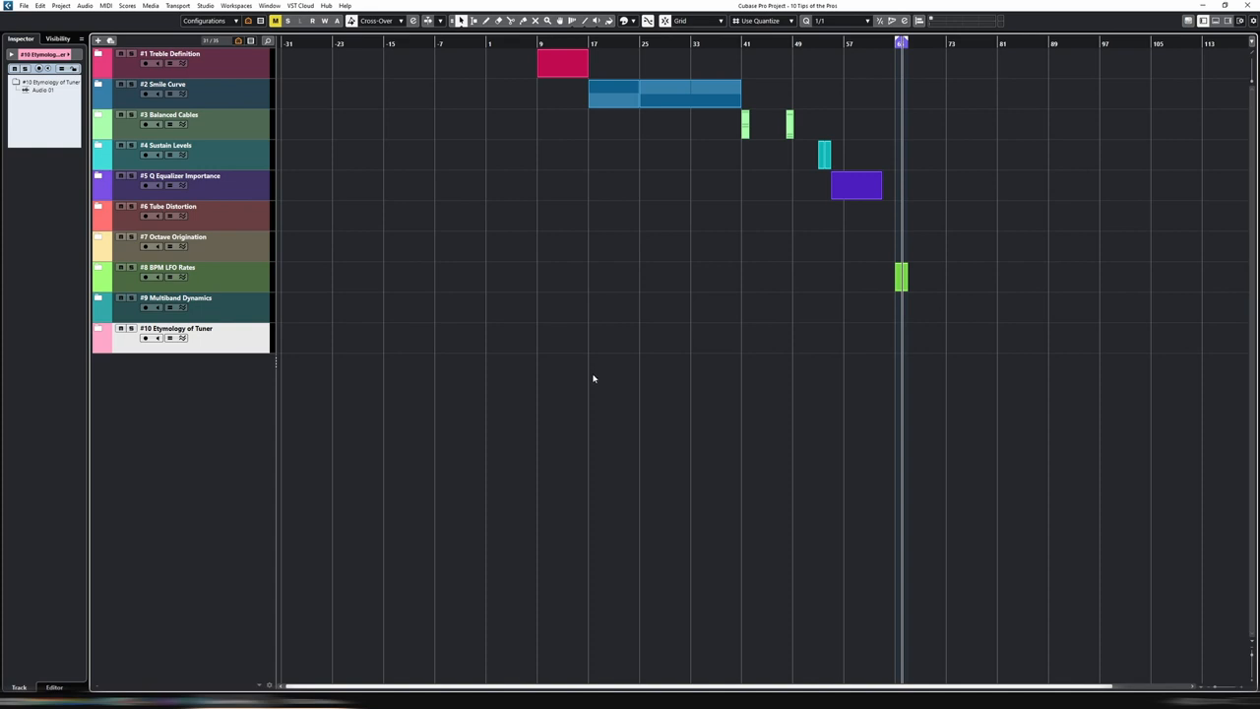